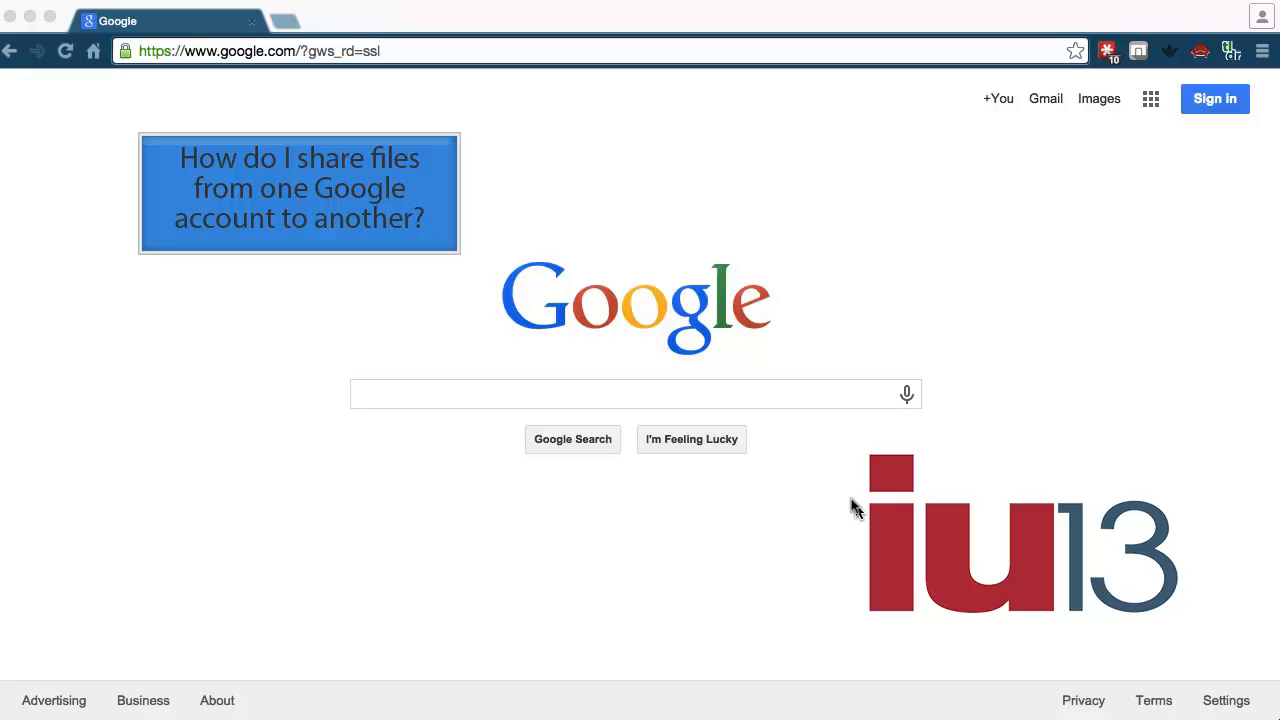
pyautogui.moveTo(402, 323)
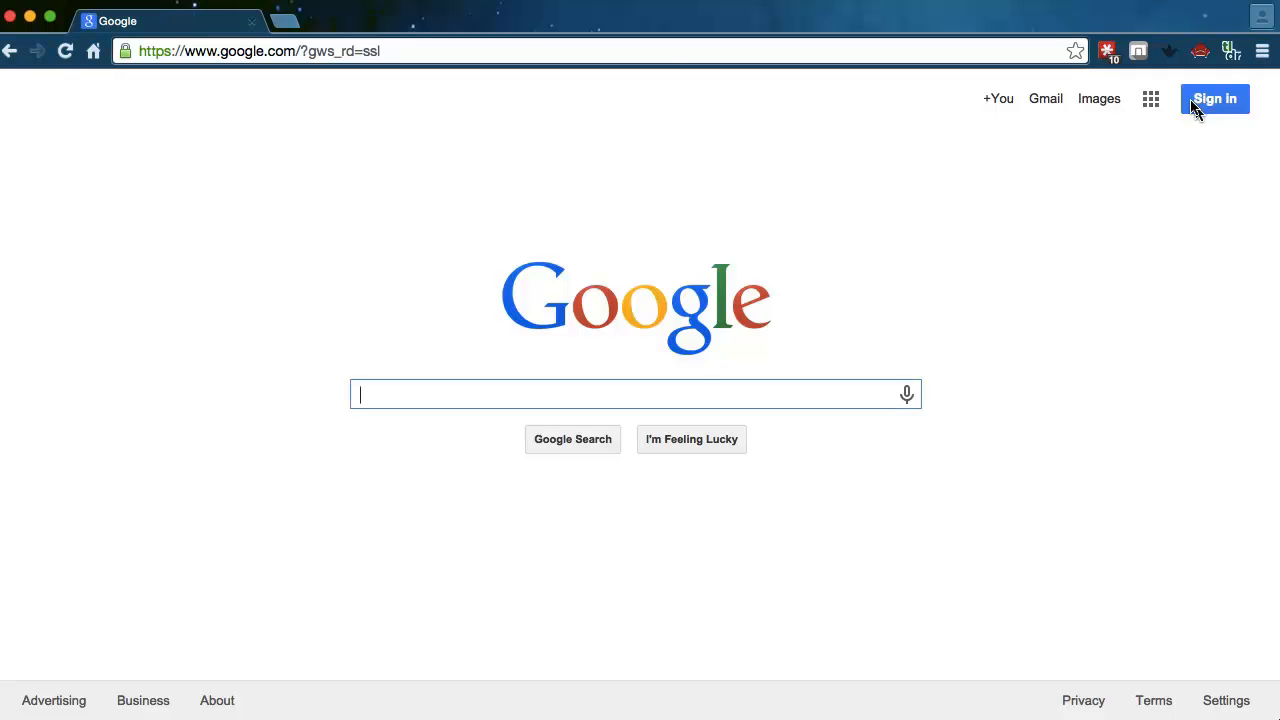
# Sign in to the saved personal Gmail account using its autofilled password.
pyautogui.click(1215, 98)
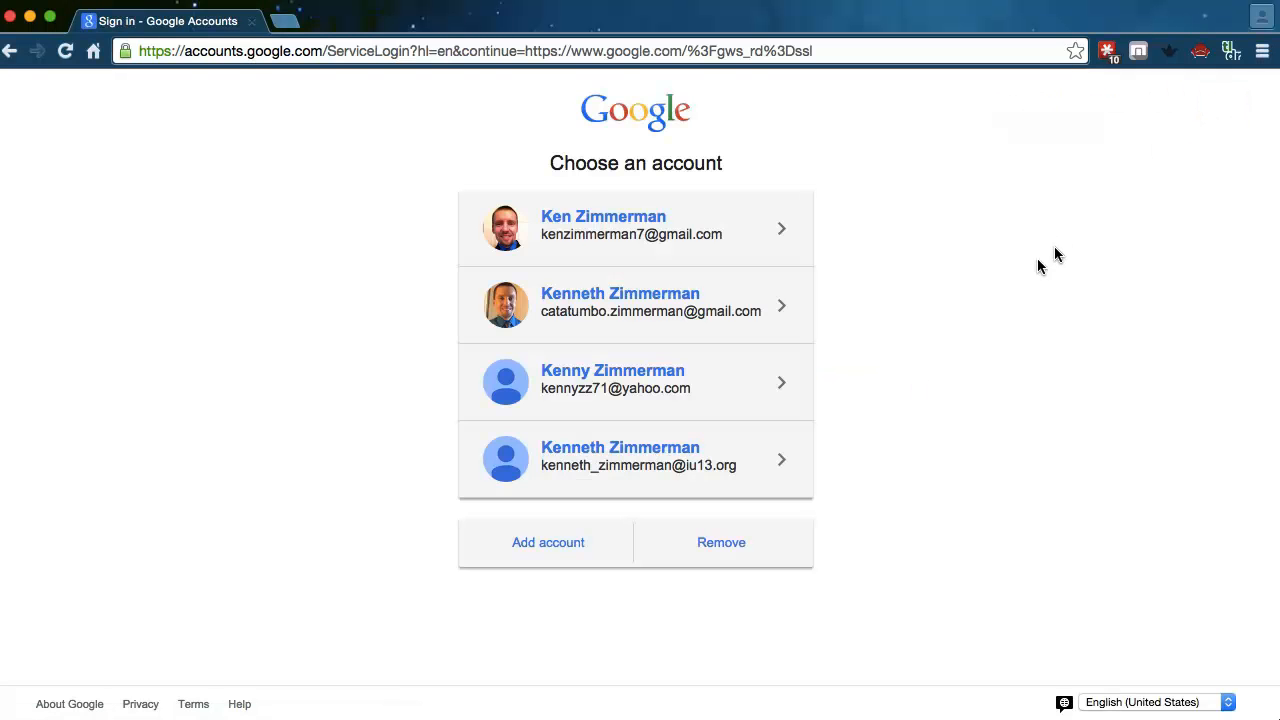
pyautogui.moveTo(540, 271)
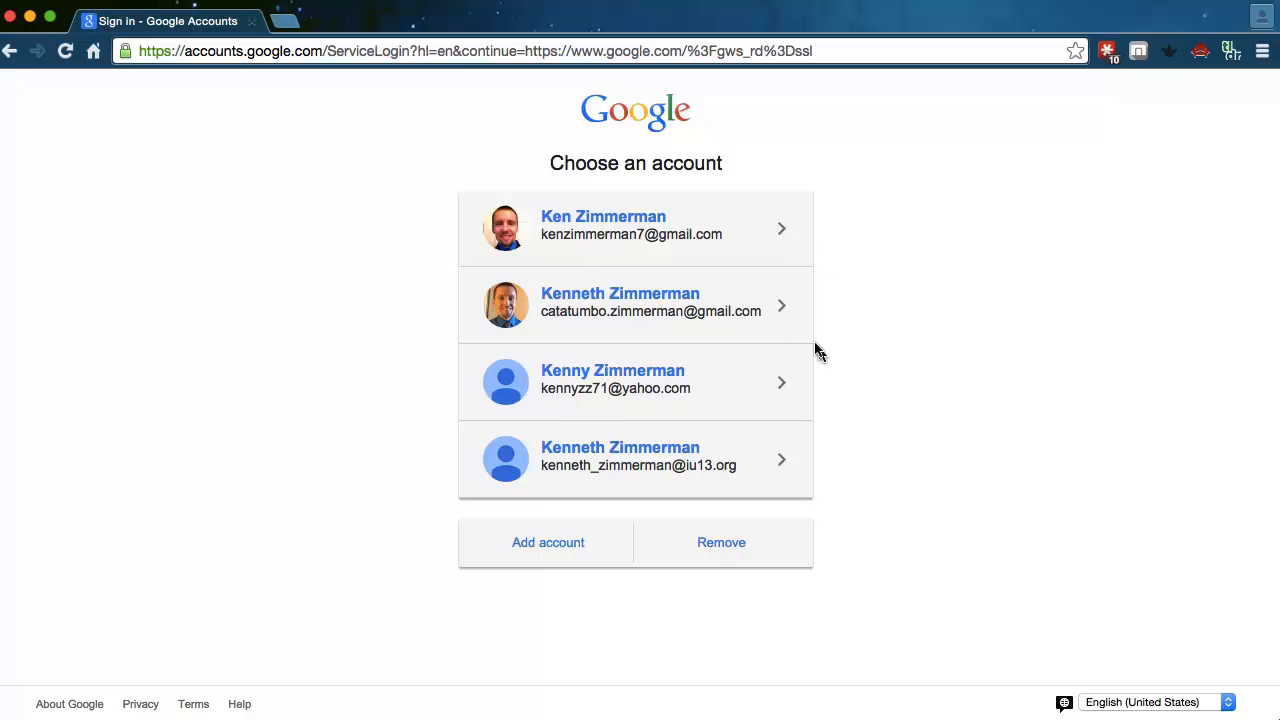
pyautogui.moveTo(687, 459)
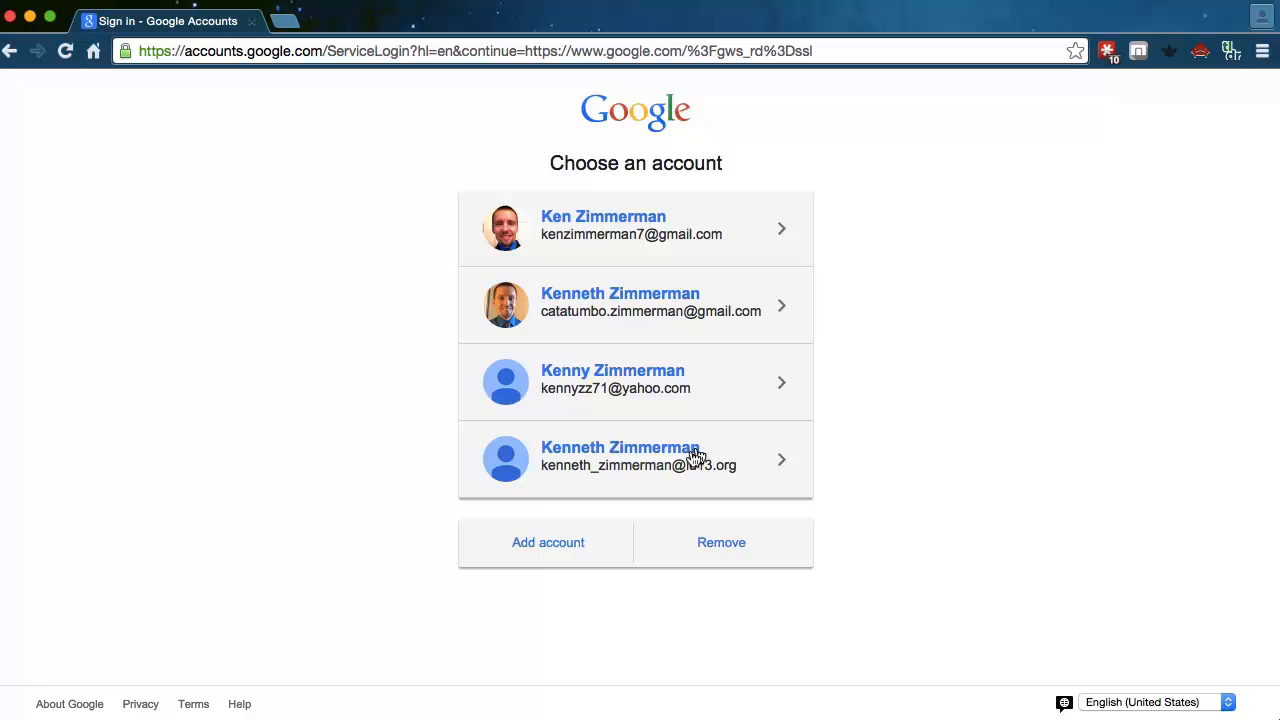
pyautogui.moveTo(903, 511)
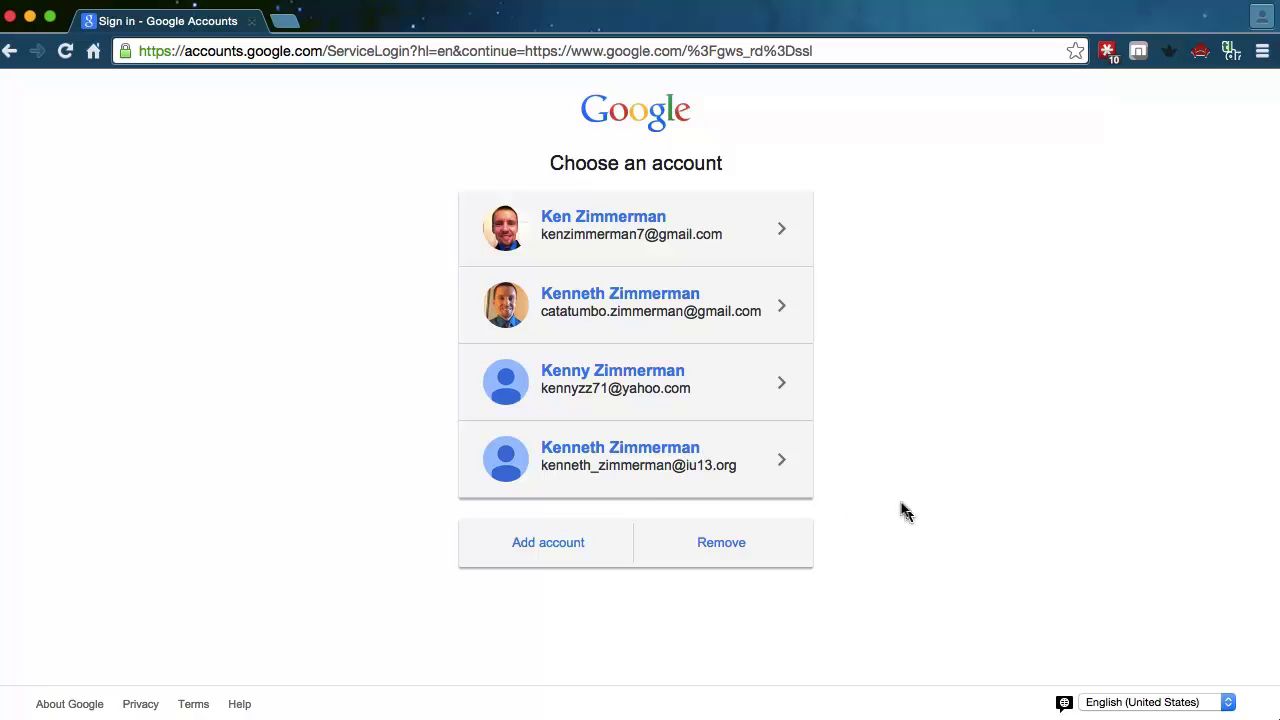
pyautogui.moveTo(614, 330)
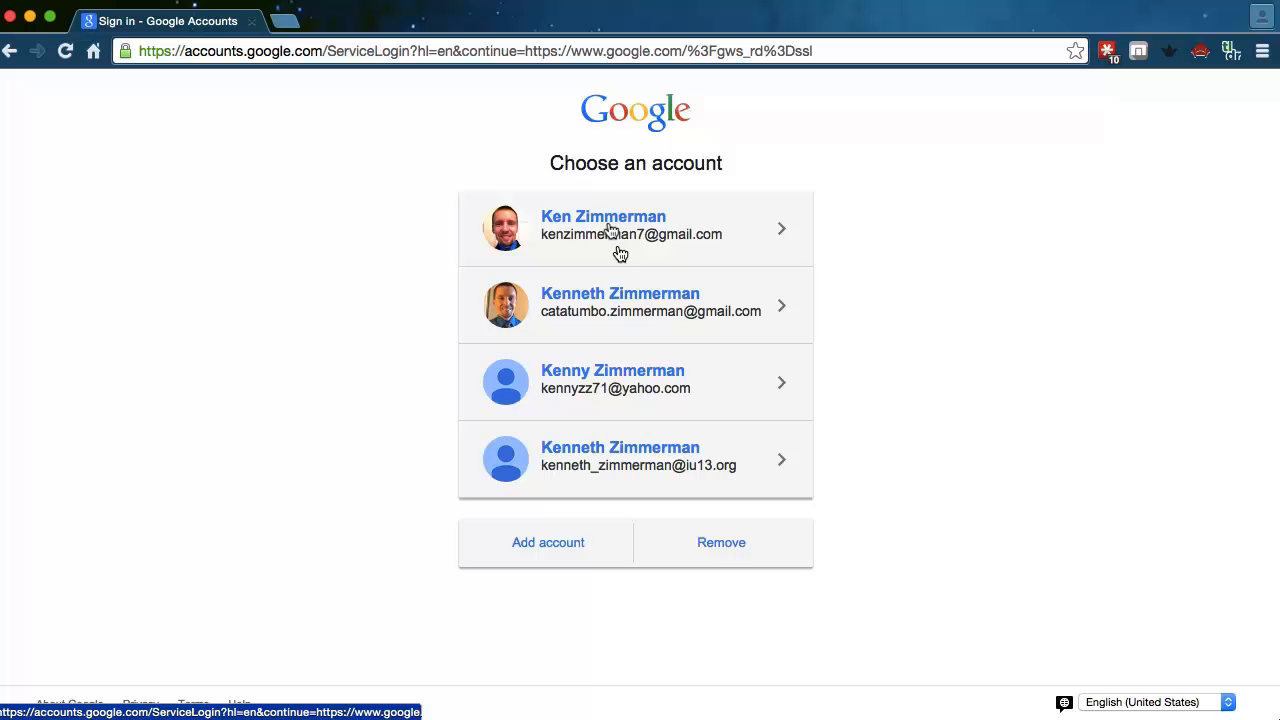
pyautogui.click(614, 225)
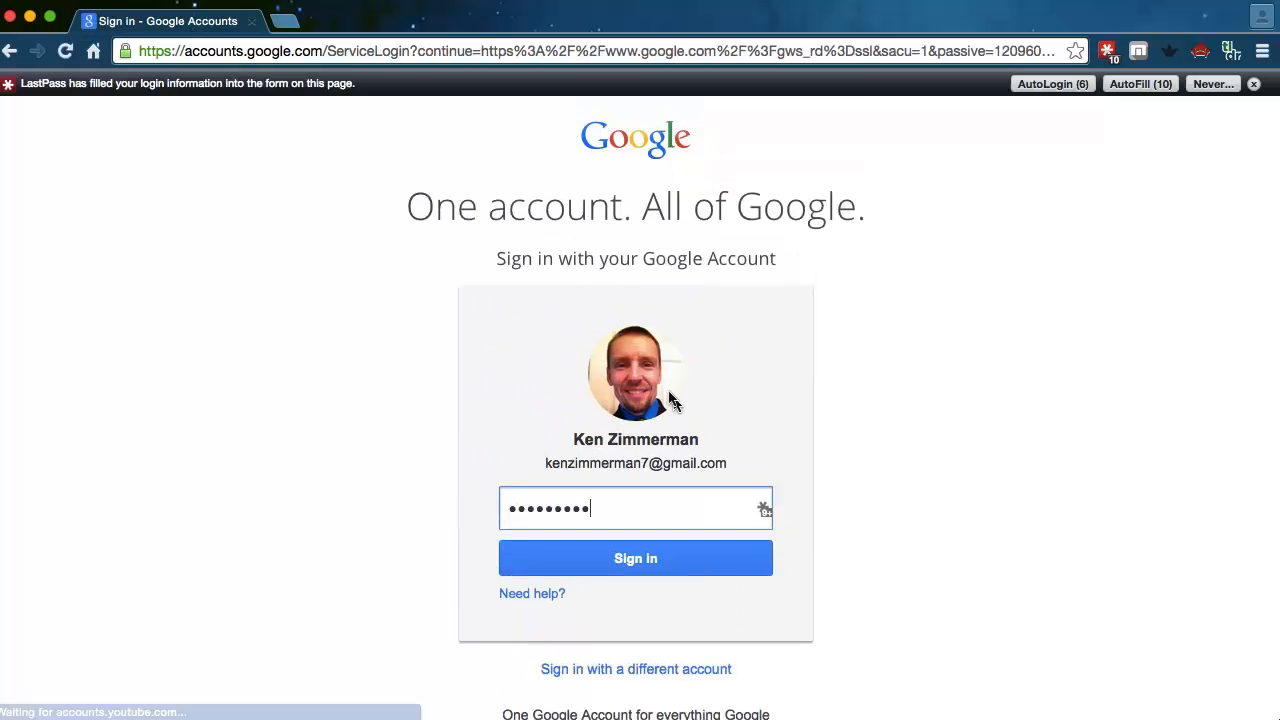
pyautogui.moveTo(720, 480)
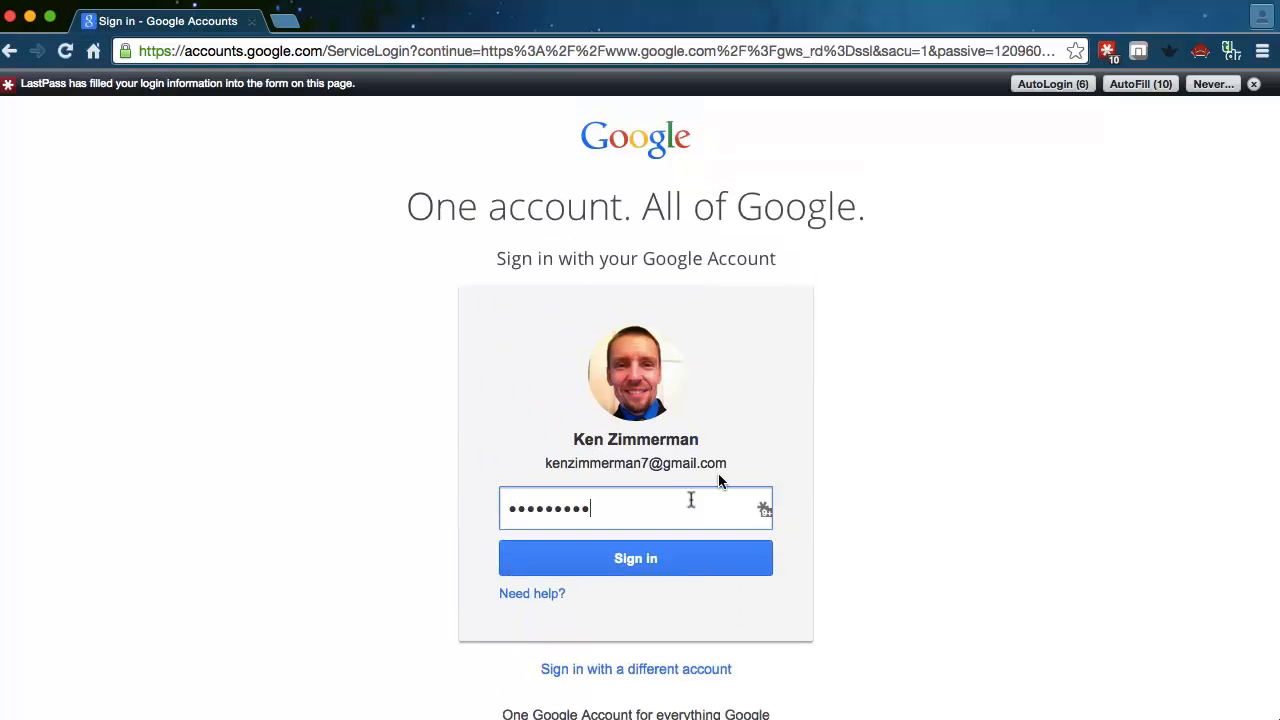
pyautogui.click(635, 558)
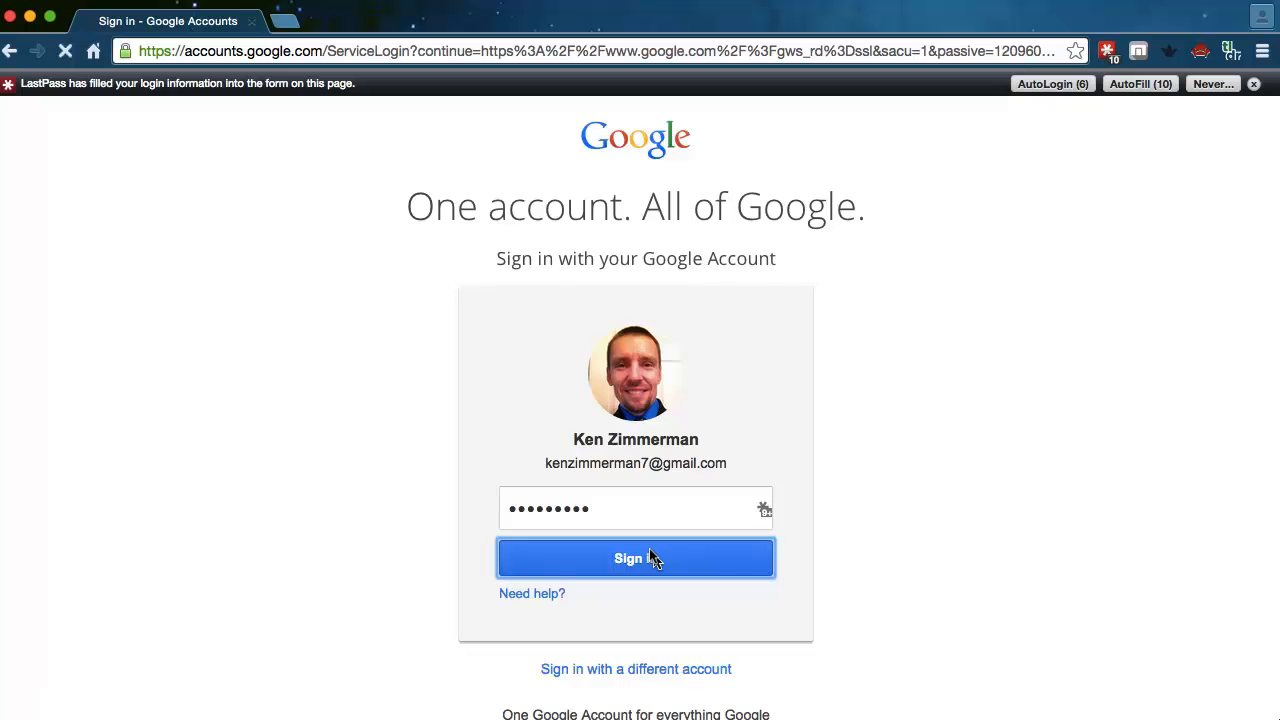
# Finish signing in and launch Google Drive from the Google apps grid.
pyautogui.click(635, 558)
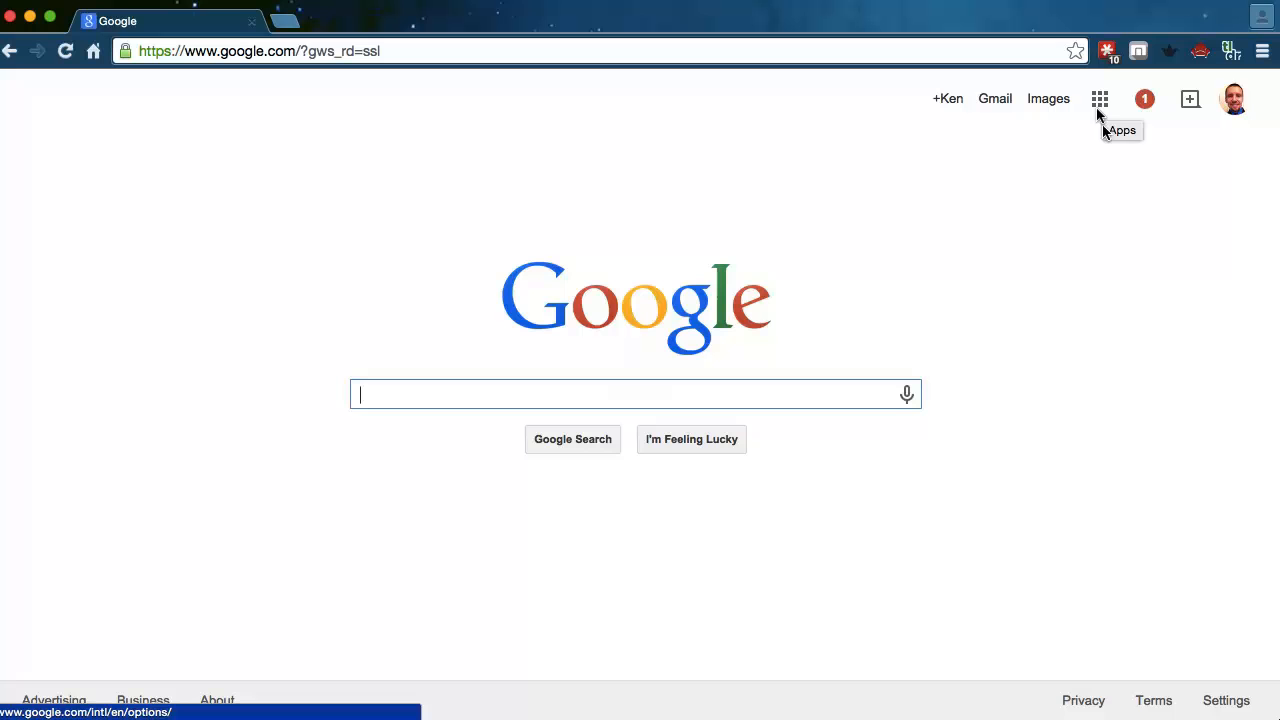
pyautogui.click(1099, 99)
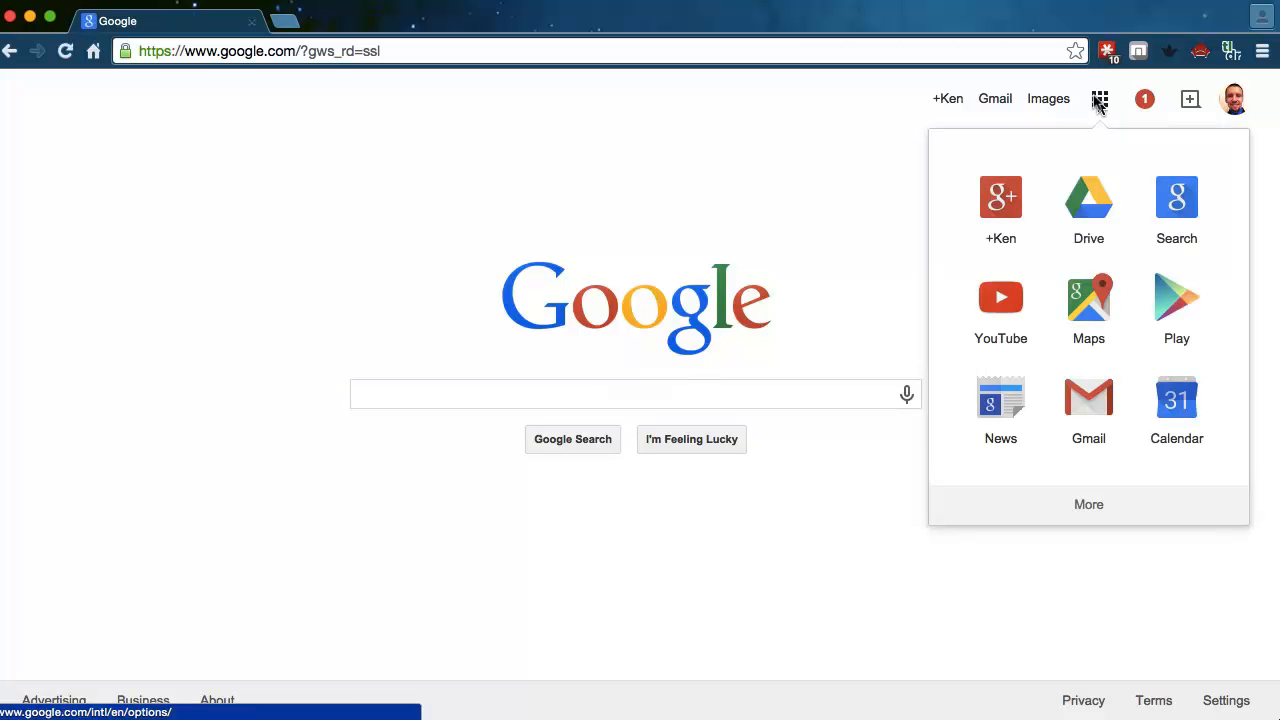
pyautogui.click(1080, 208)
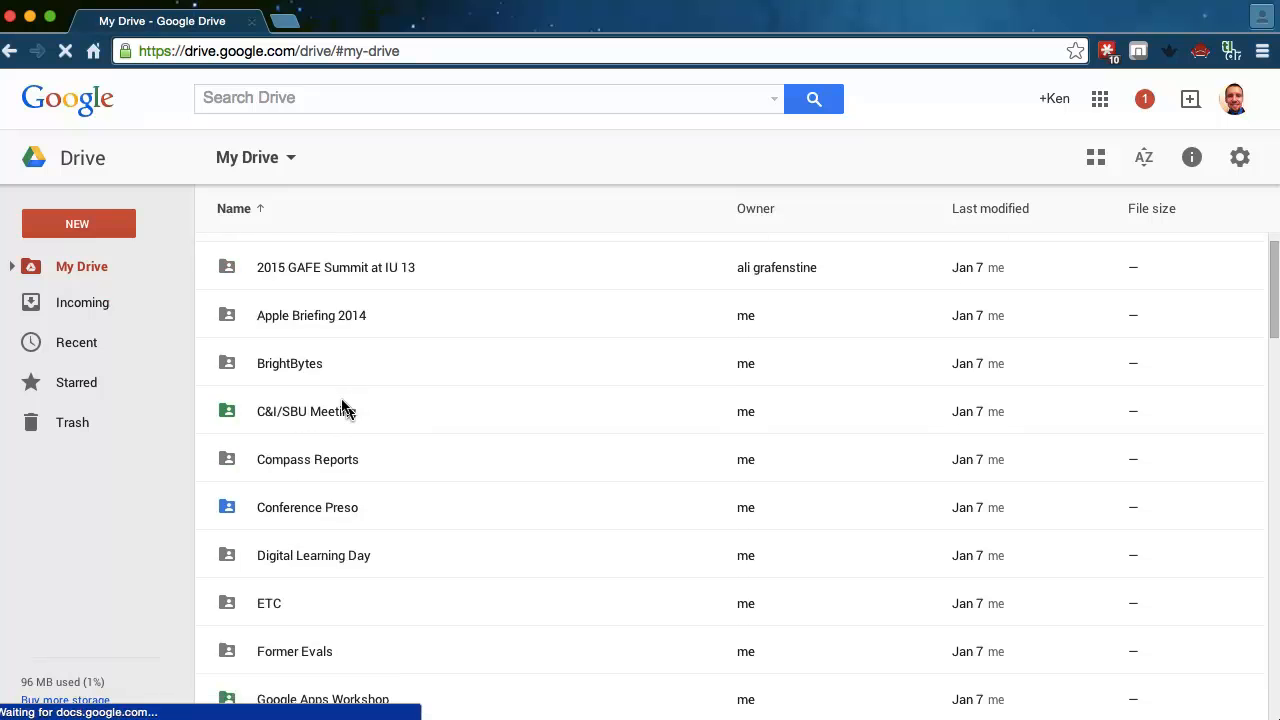
pyautogui.scroll(-3)
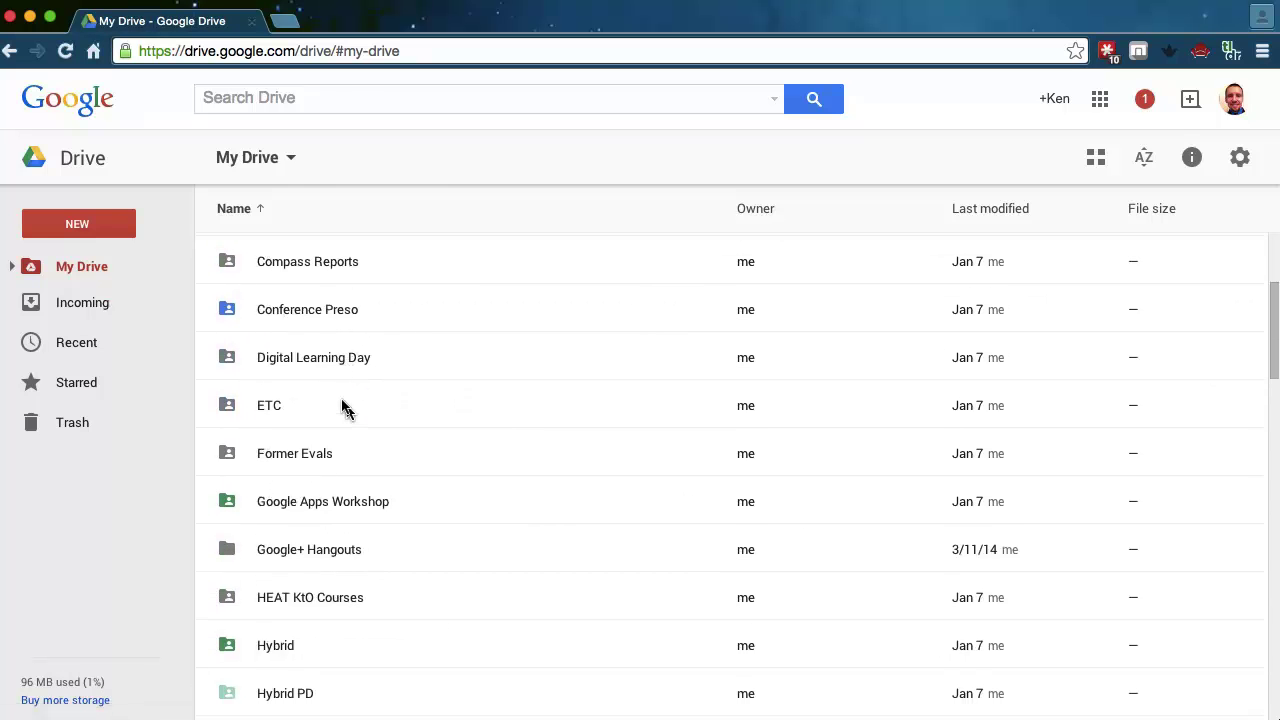
pyautogui.scroll(3)
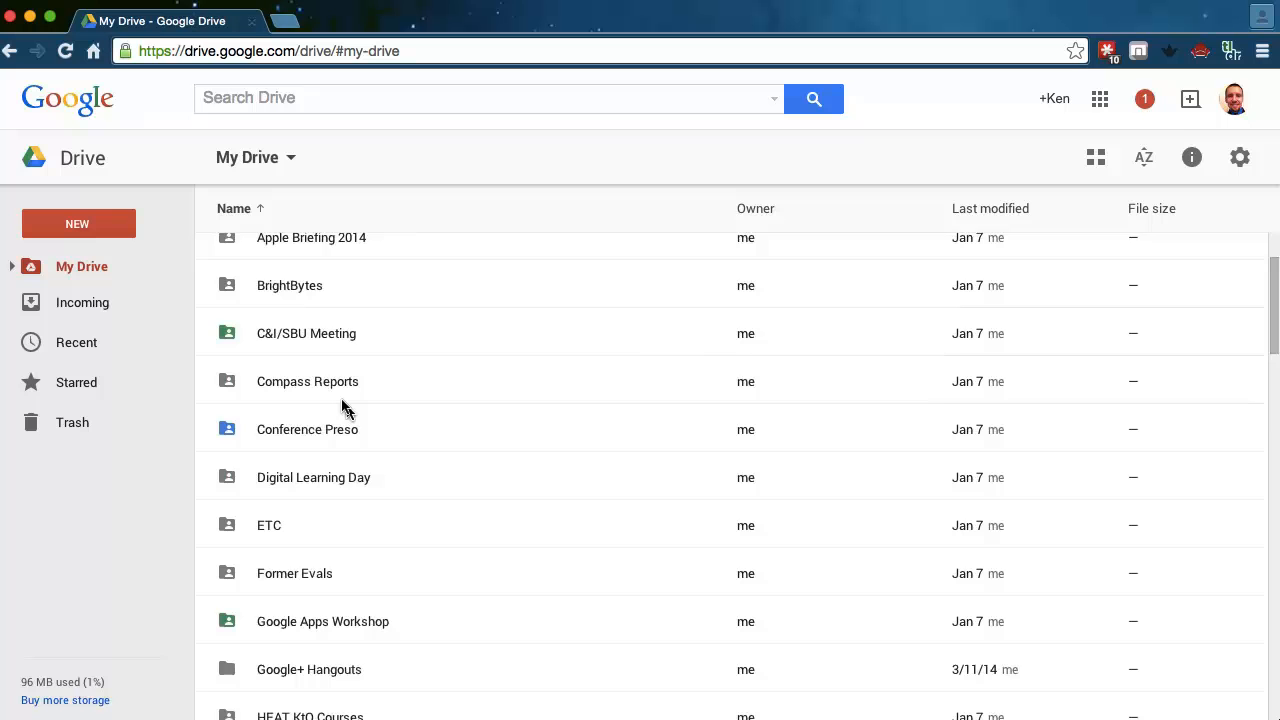
pyautogui.scroll(-3)
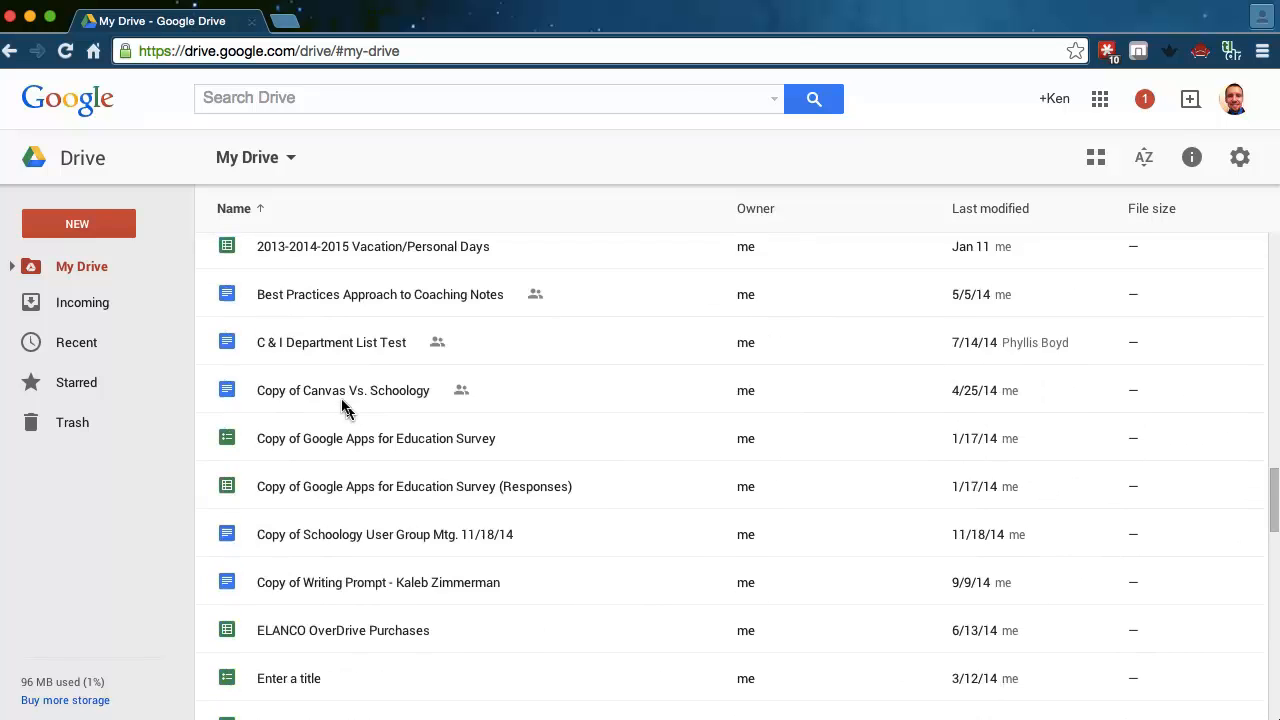
pyautogui.scroll(-3)
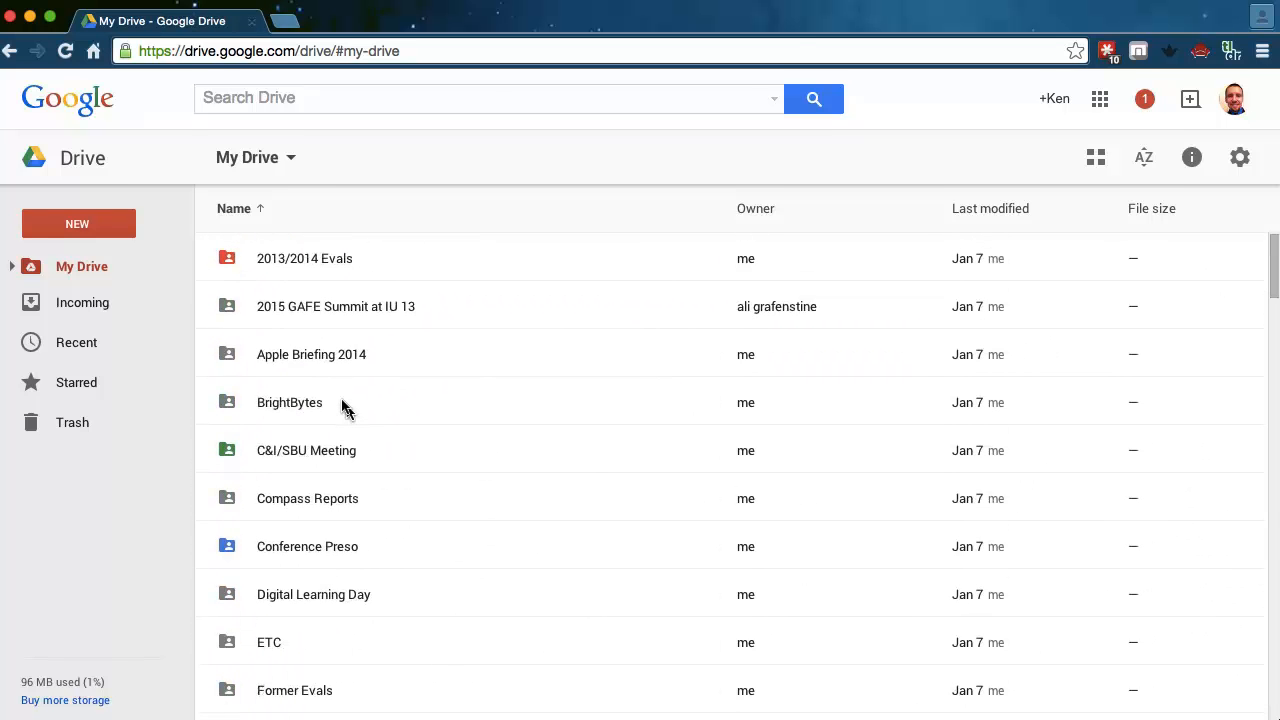
pyautogui.moveTo(308, 258)
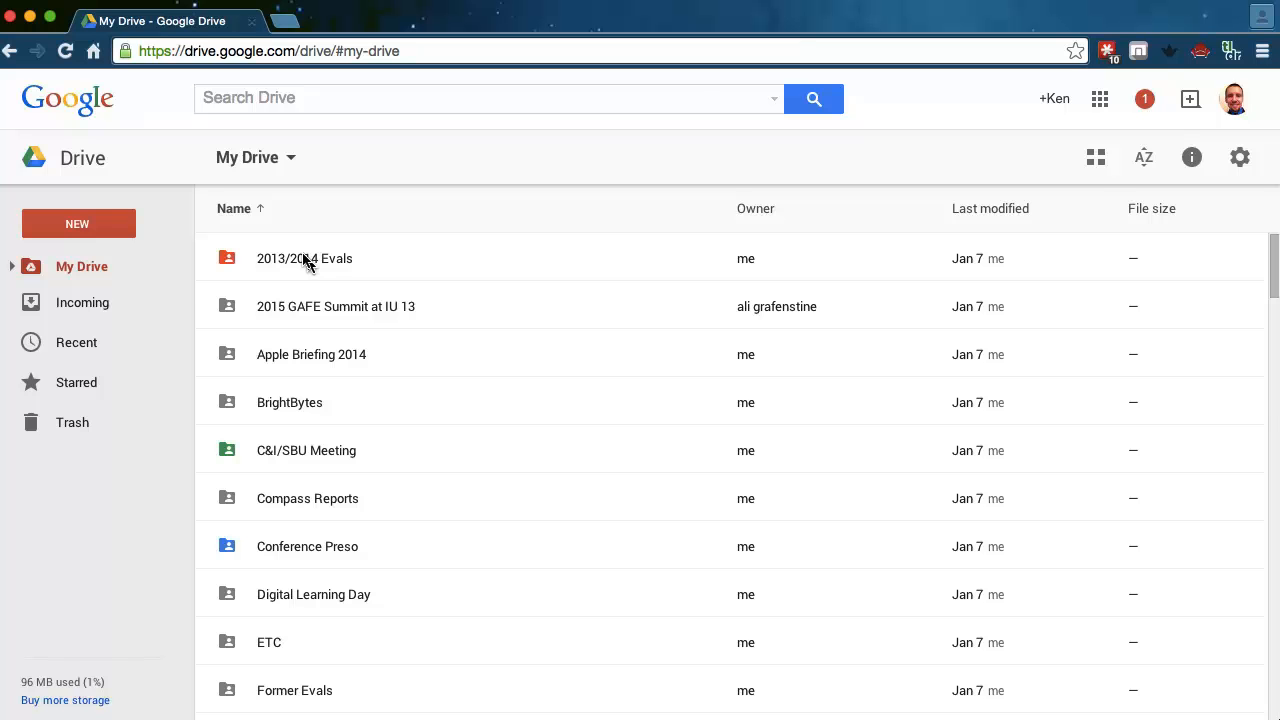
# Share the 2013/2014 Evals folder with the IU13 'kenneth' address as editor and send.
pyautogui.rightClick(305, 258)
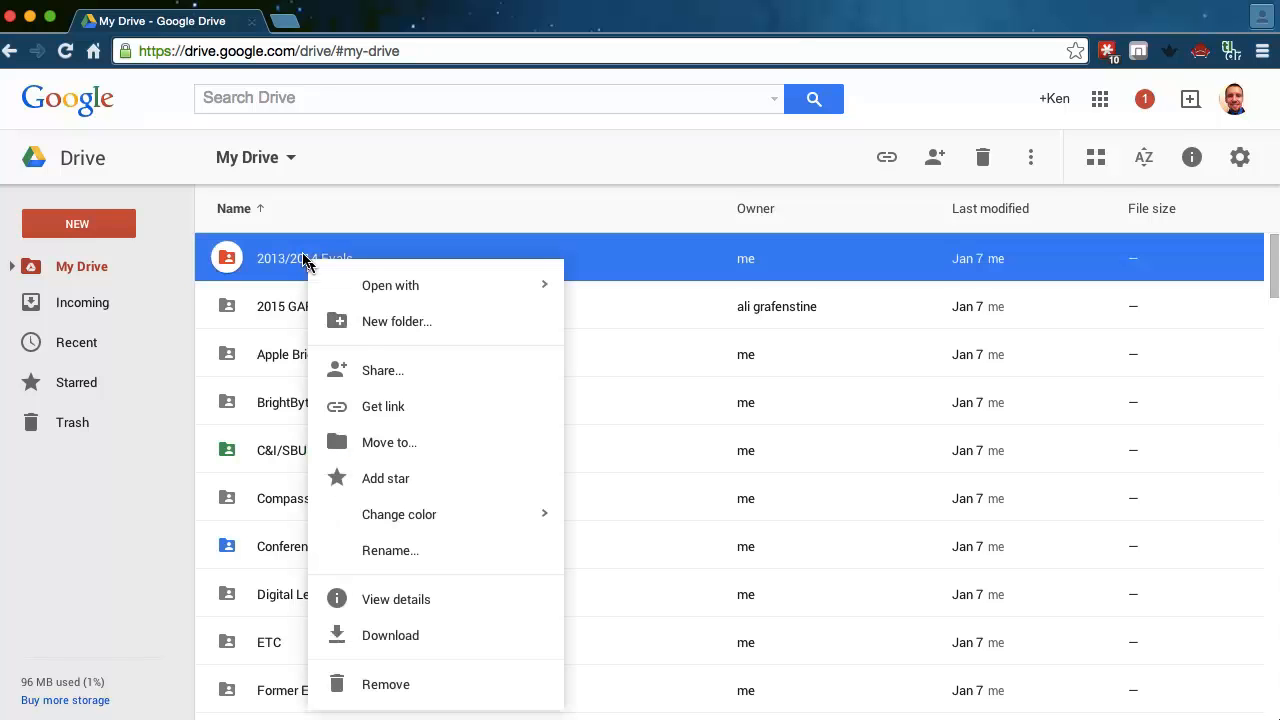
pyautogui.moveTo(379, 370)
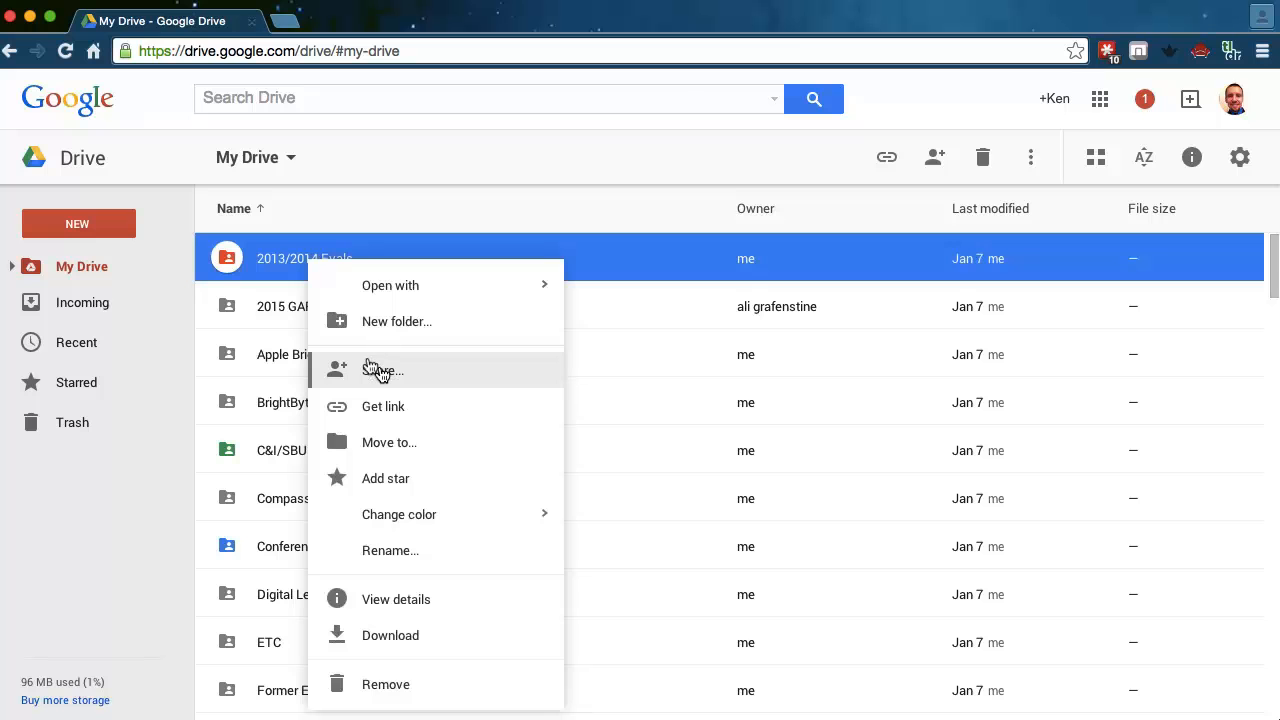
pyautogui.click(381, 370)
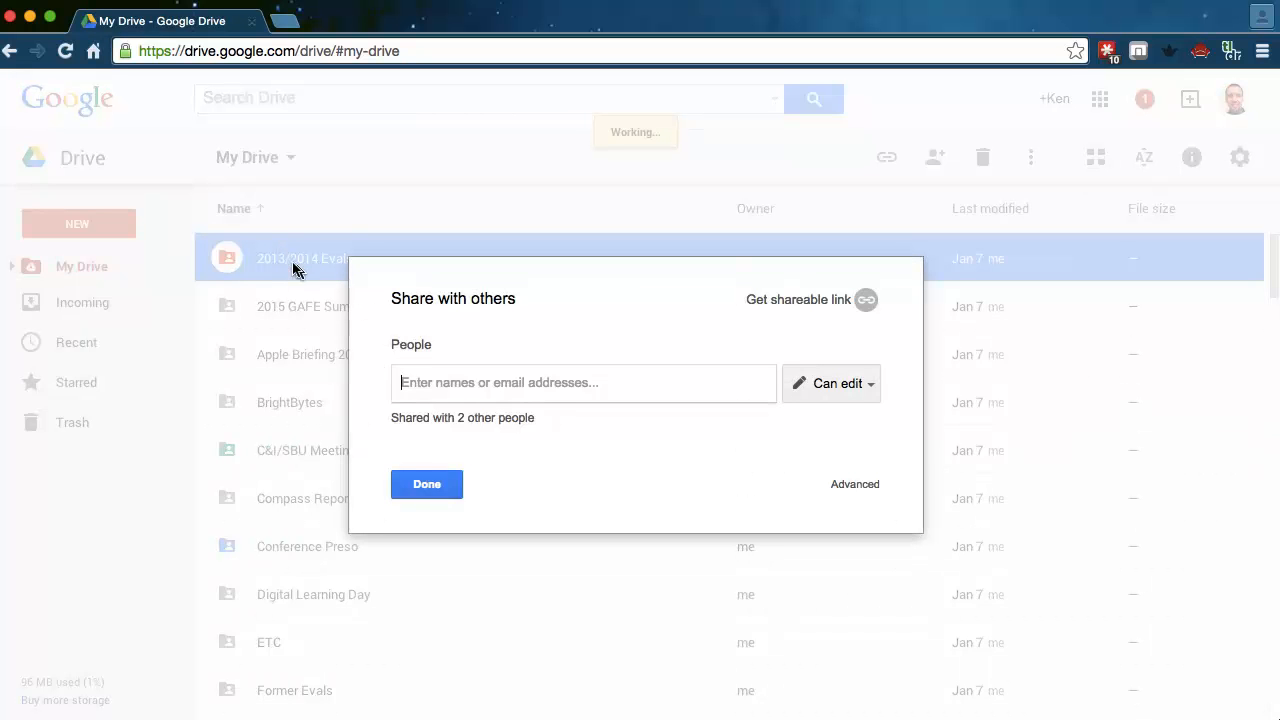
pyautogui.moveTo(304, 263)
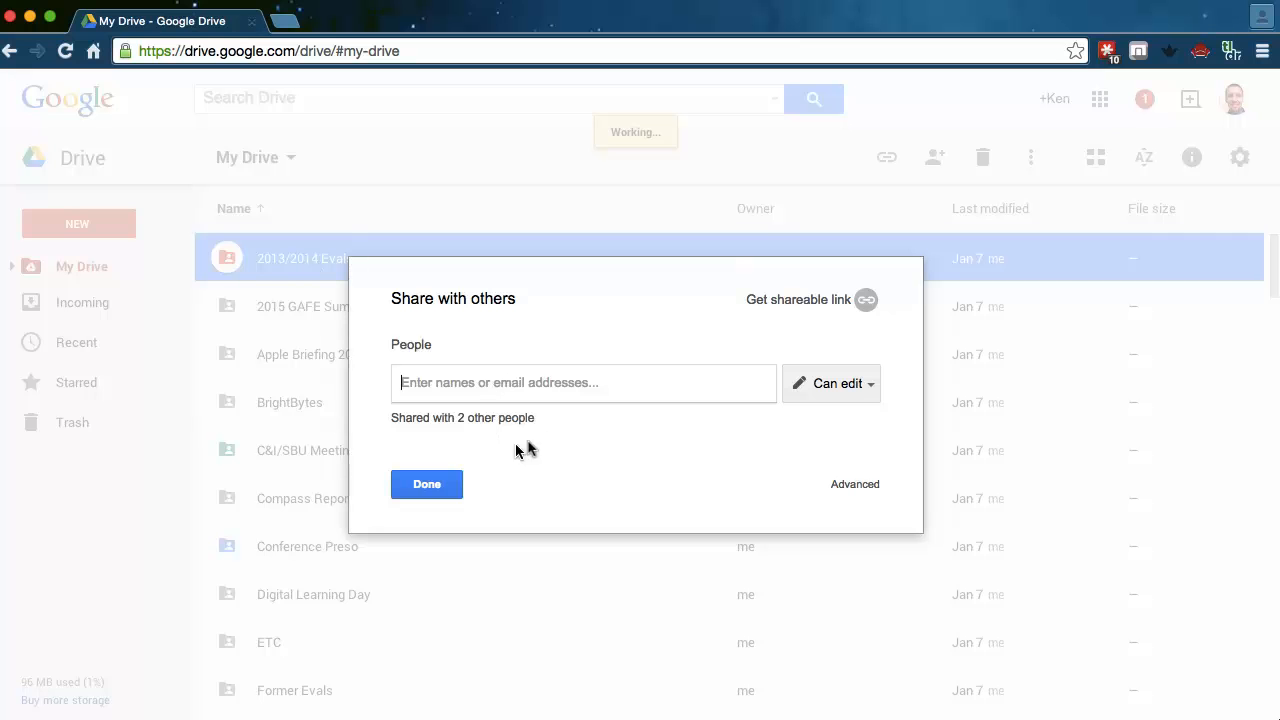
pyautogui.moveTo(527, 355)
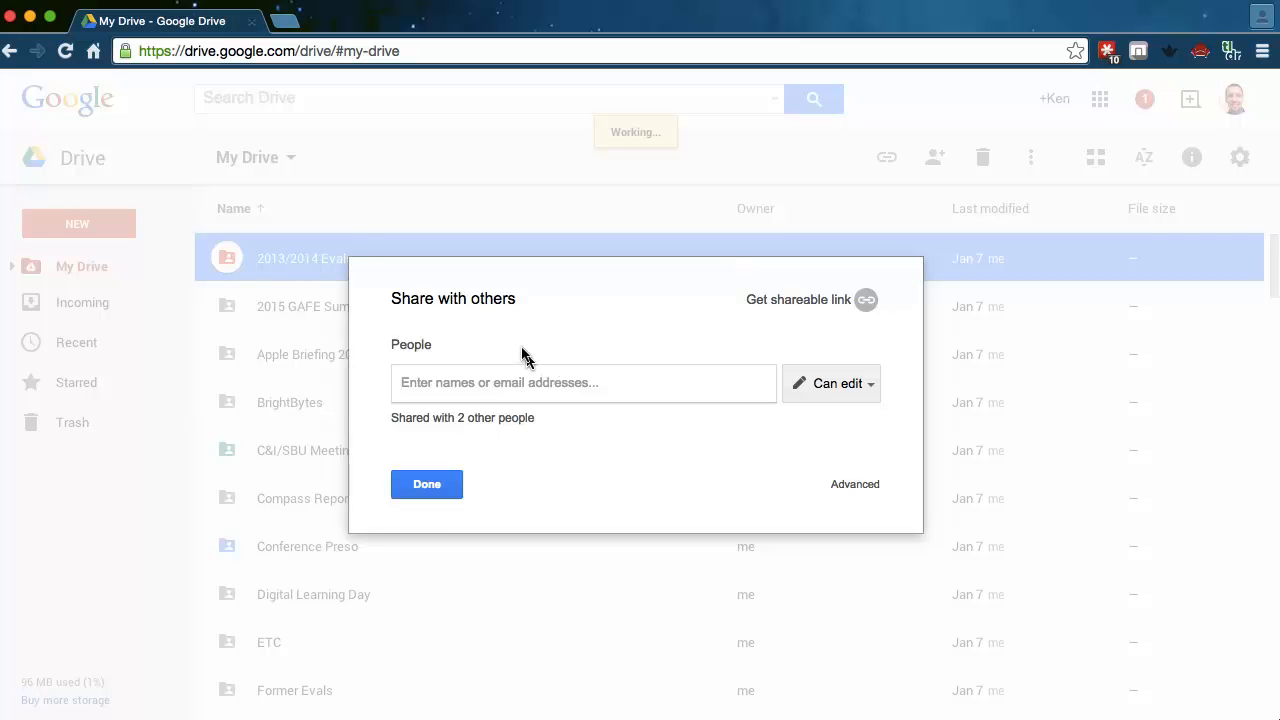
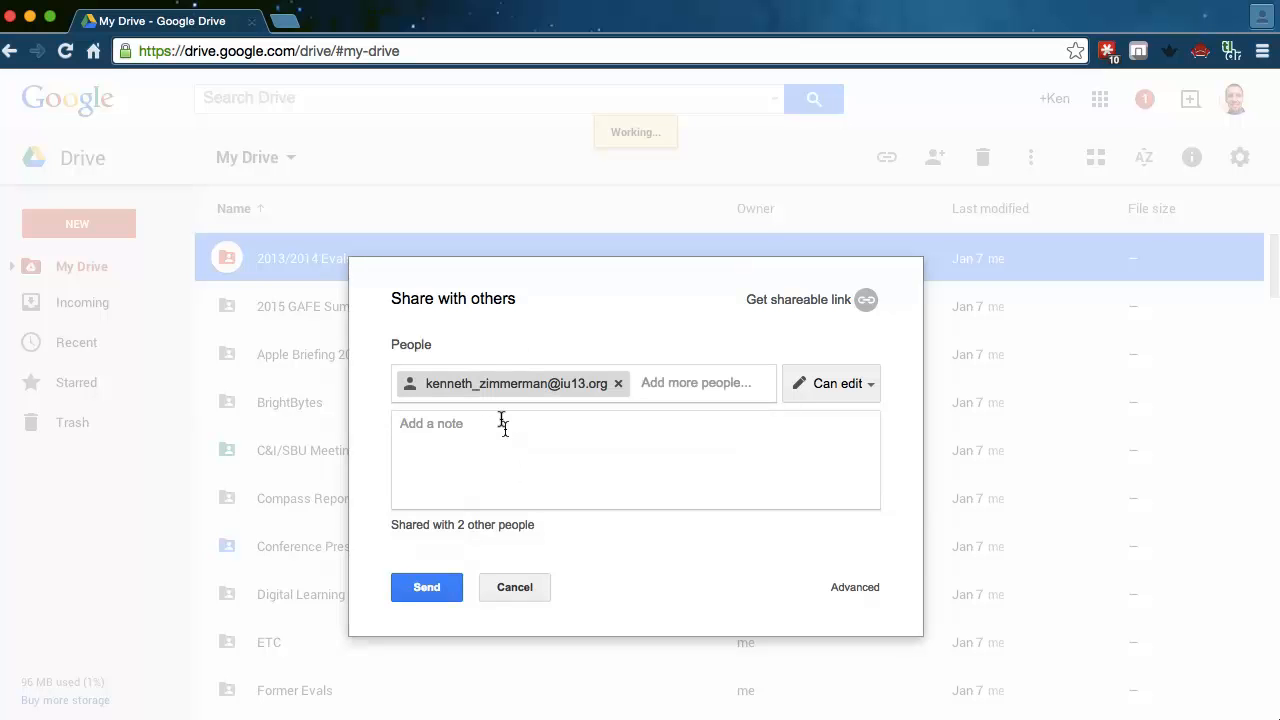
pyautogui.moveTo(437, 392)
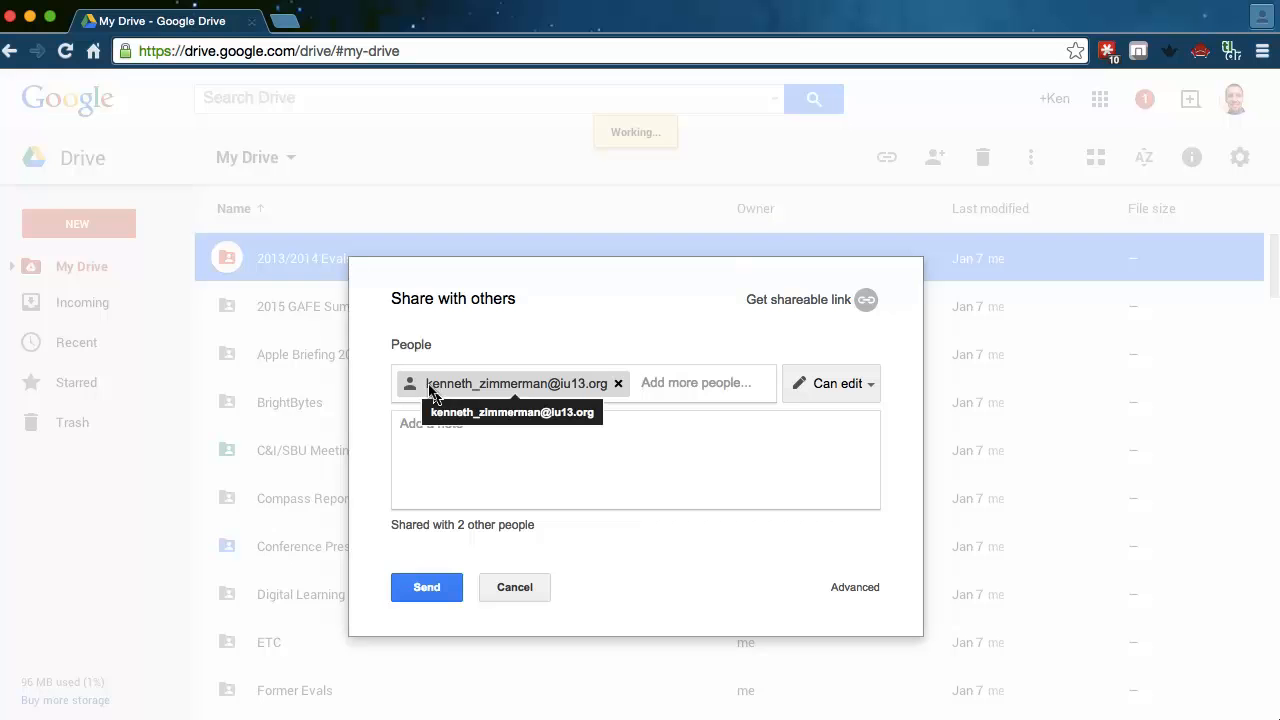
pyautogui.moveTo(598, 430)
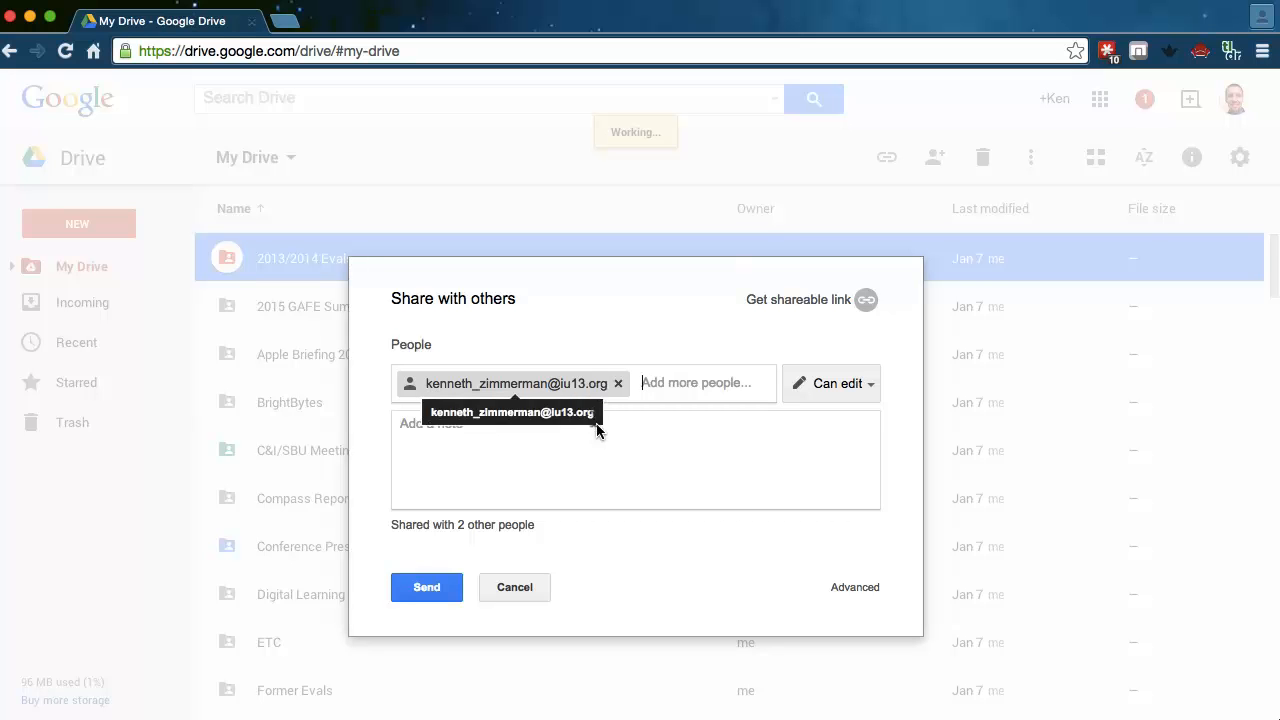
pyautogui.write('add a message')
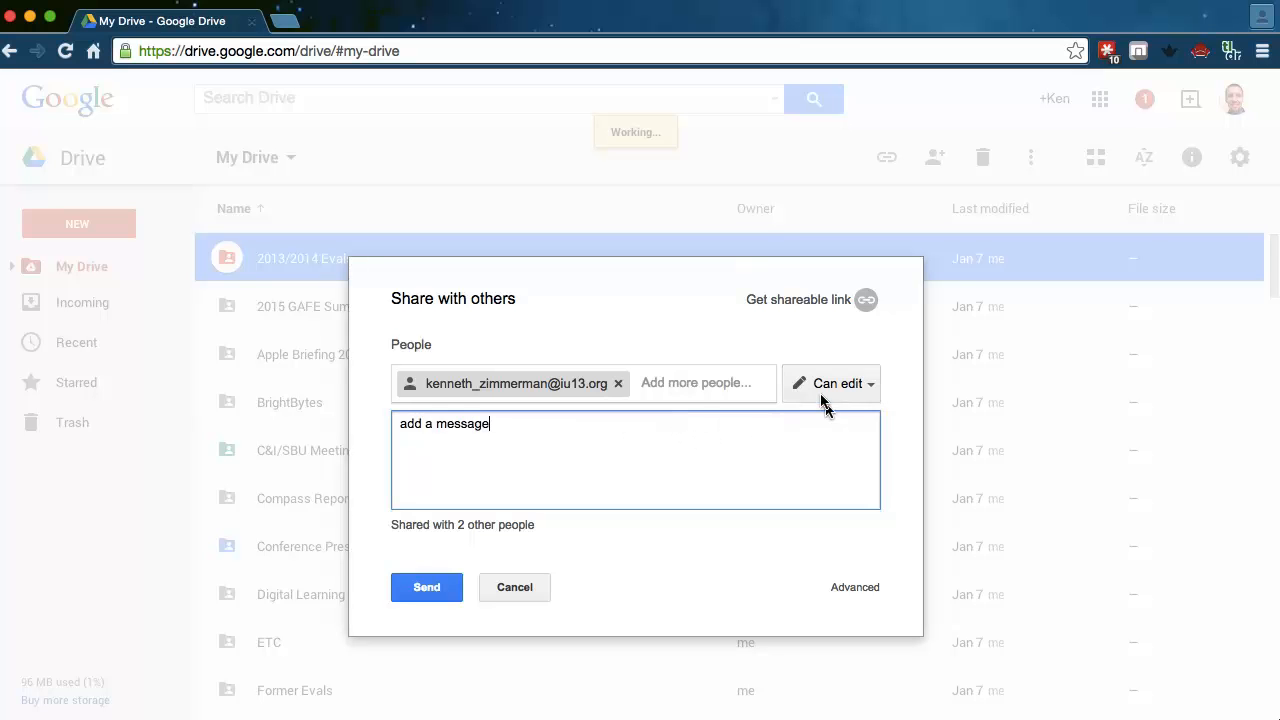
pyautogui.click(832, 383)
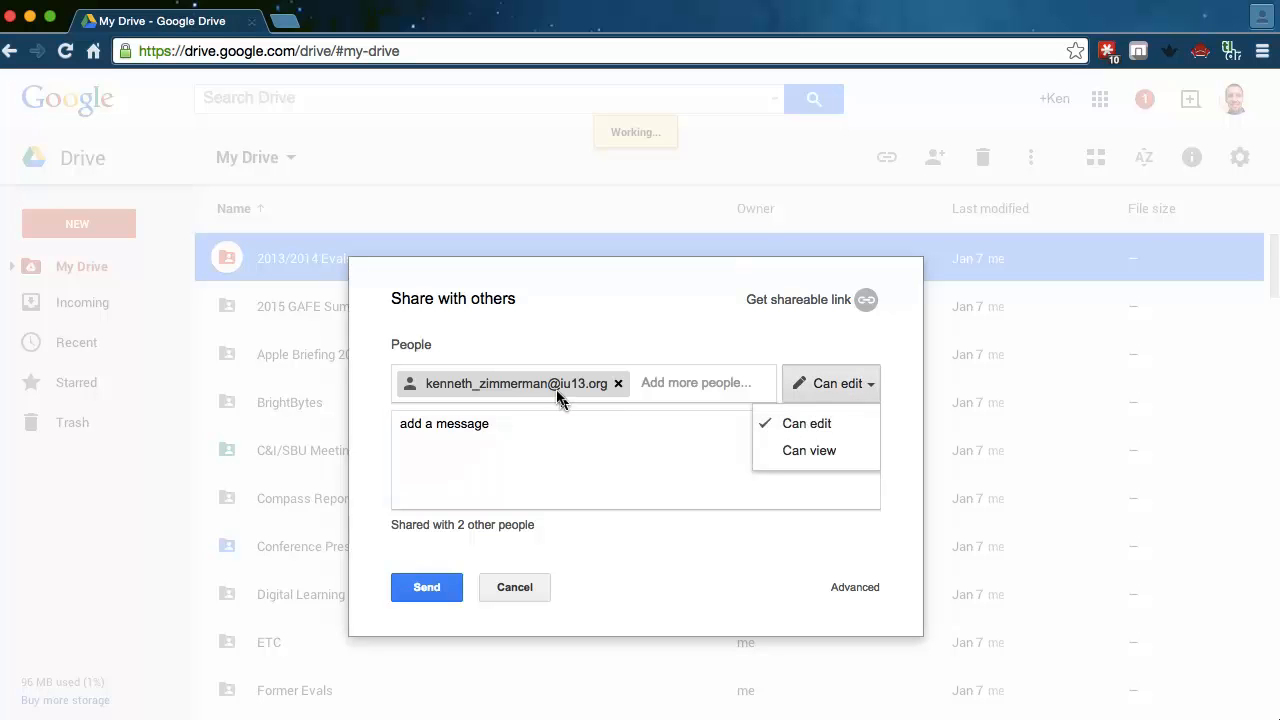
pyautogui.moveTo(816, 423)
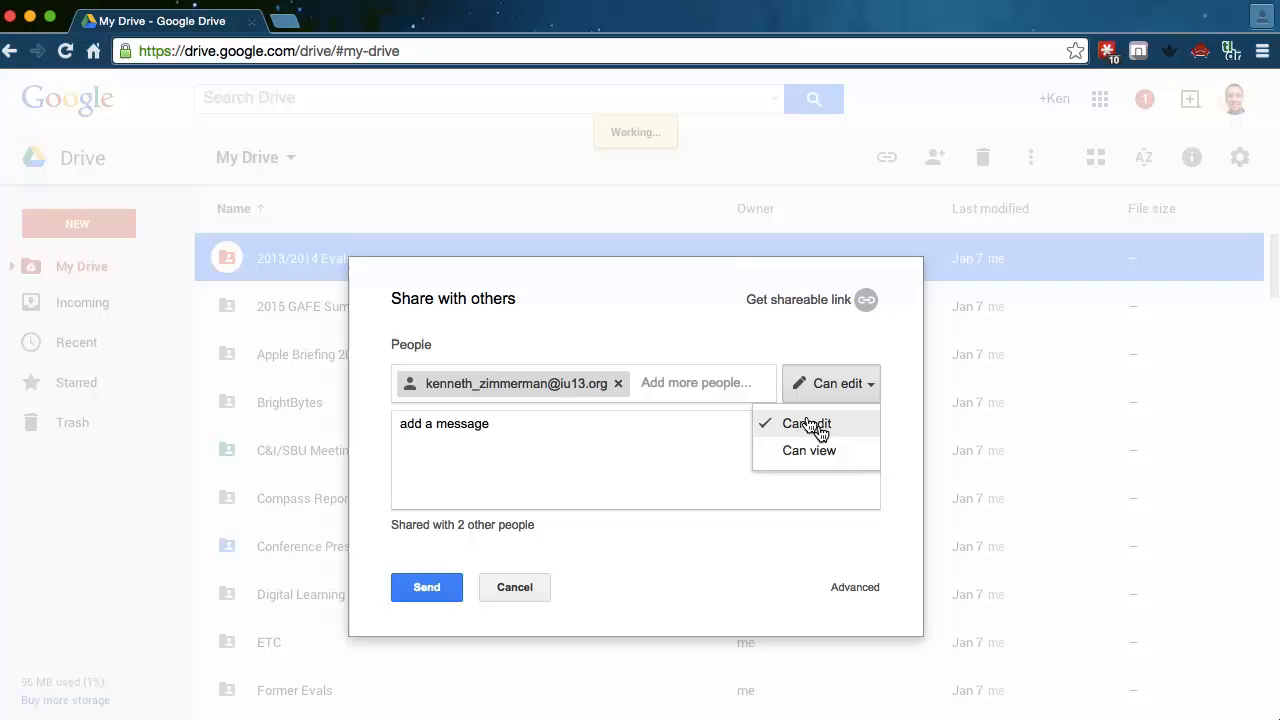
pyautogui.click(805, 423)
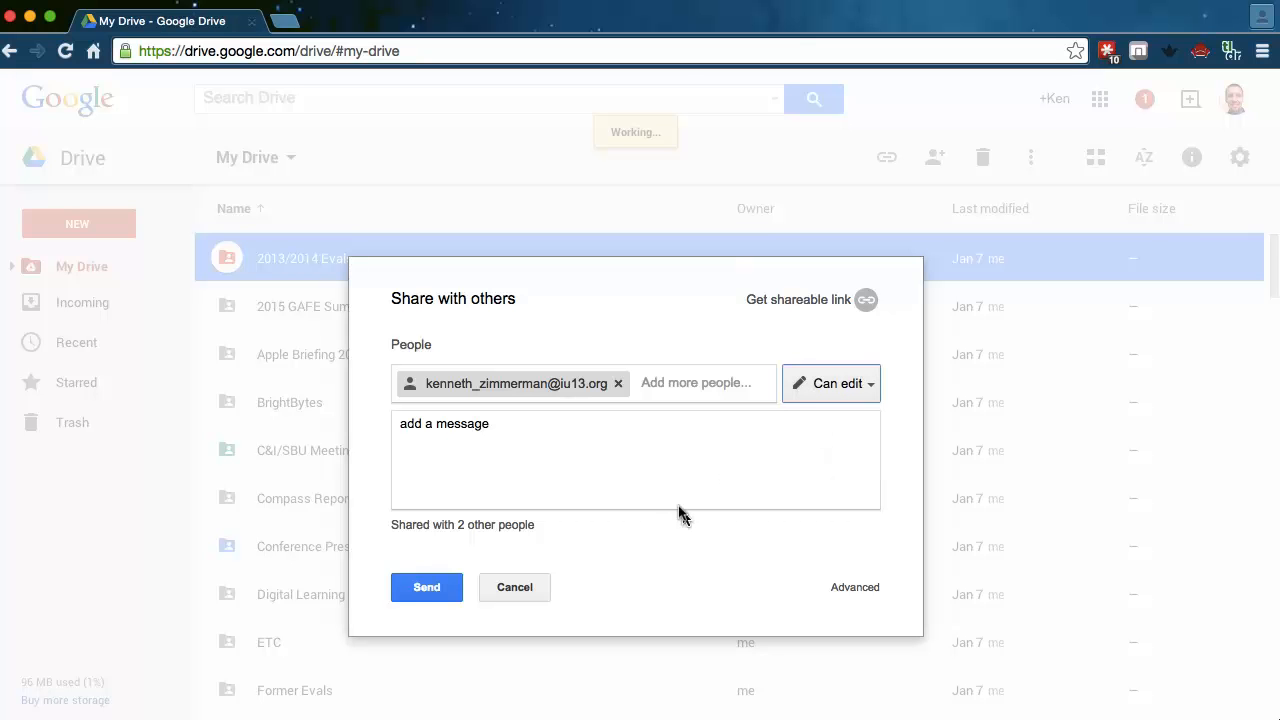
pyautogui.click(426, 587)
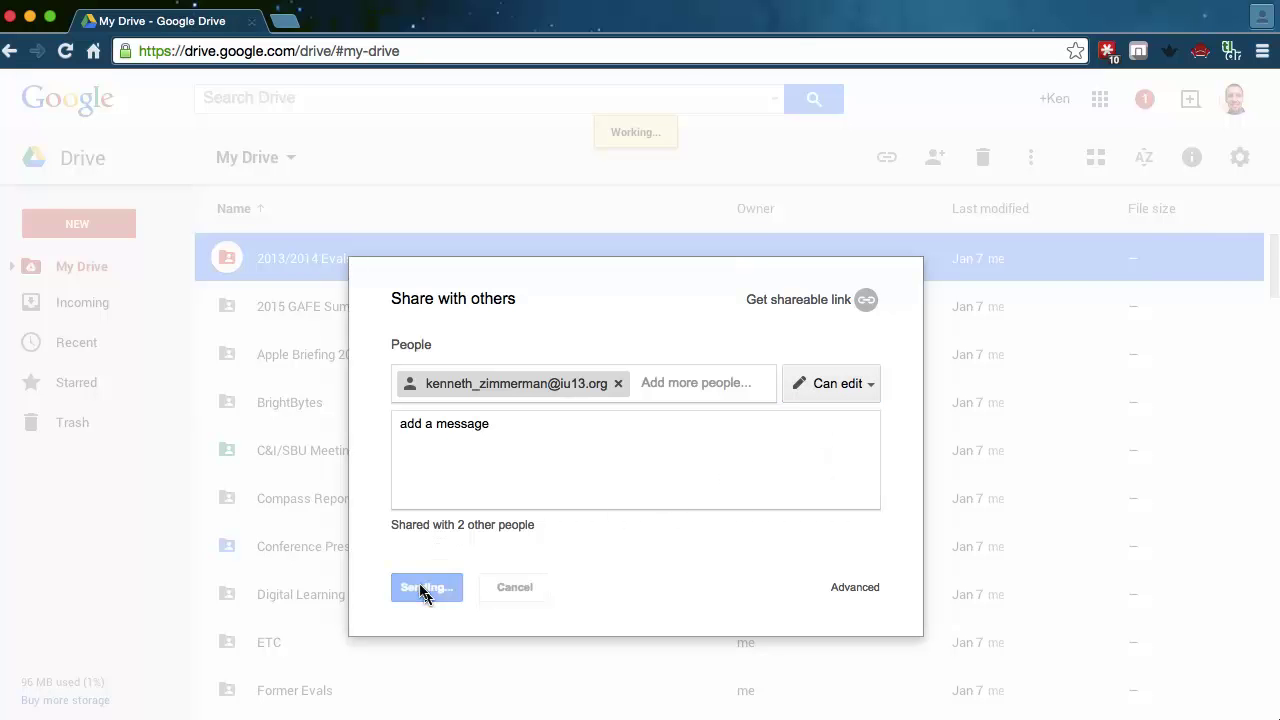
pyautogui.click(426, 588)
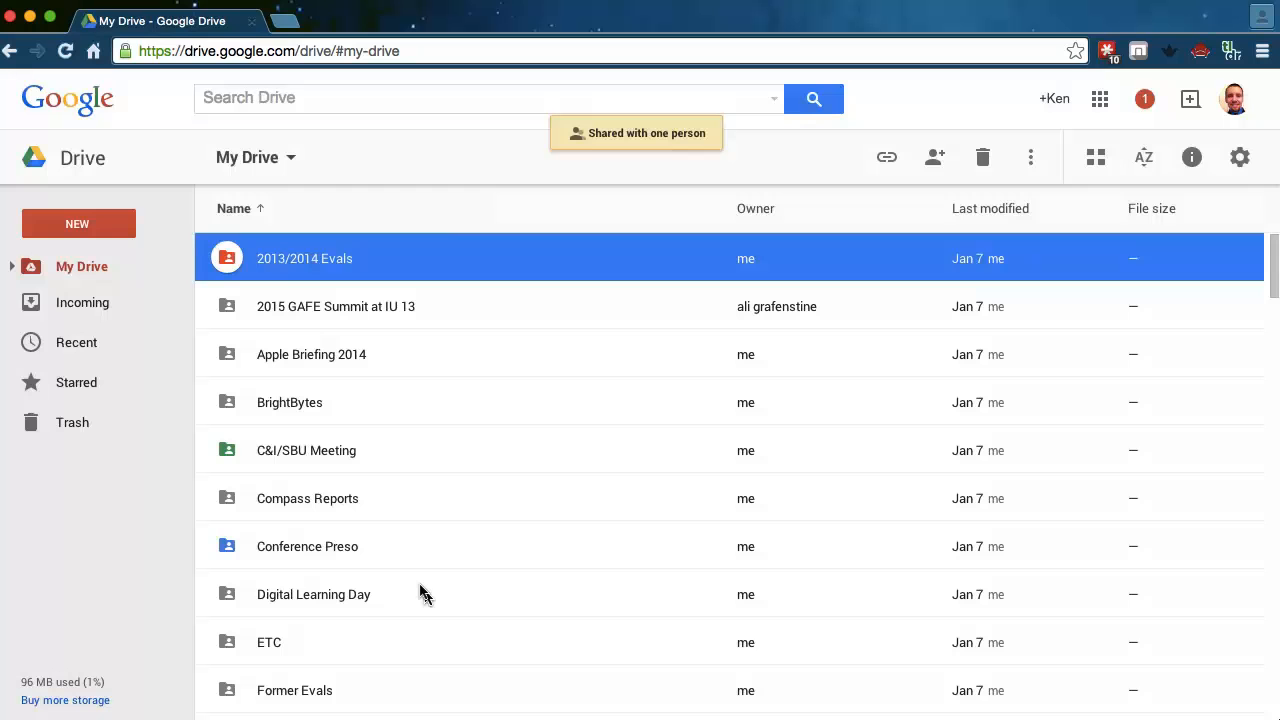
pyautogui.scroll(-3)
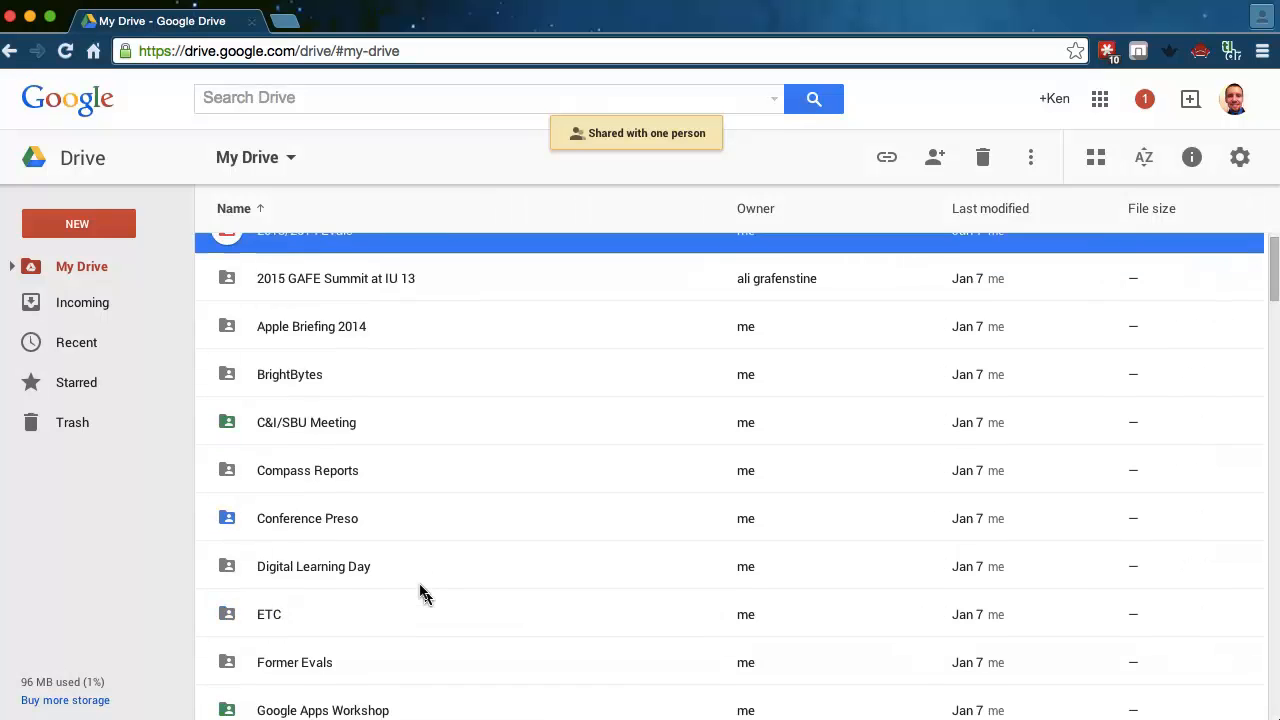
pyautogui.scroll(-3)
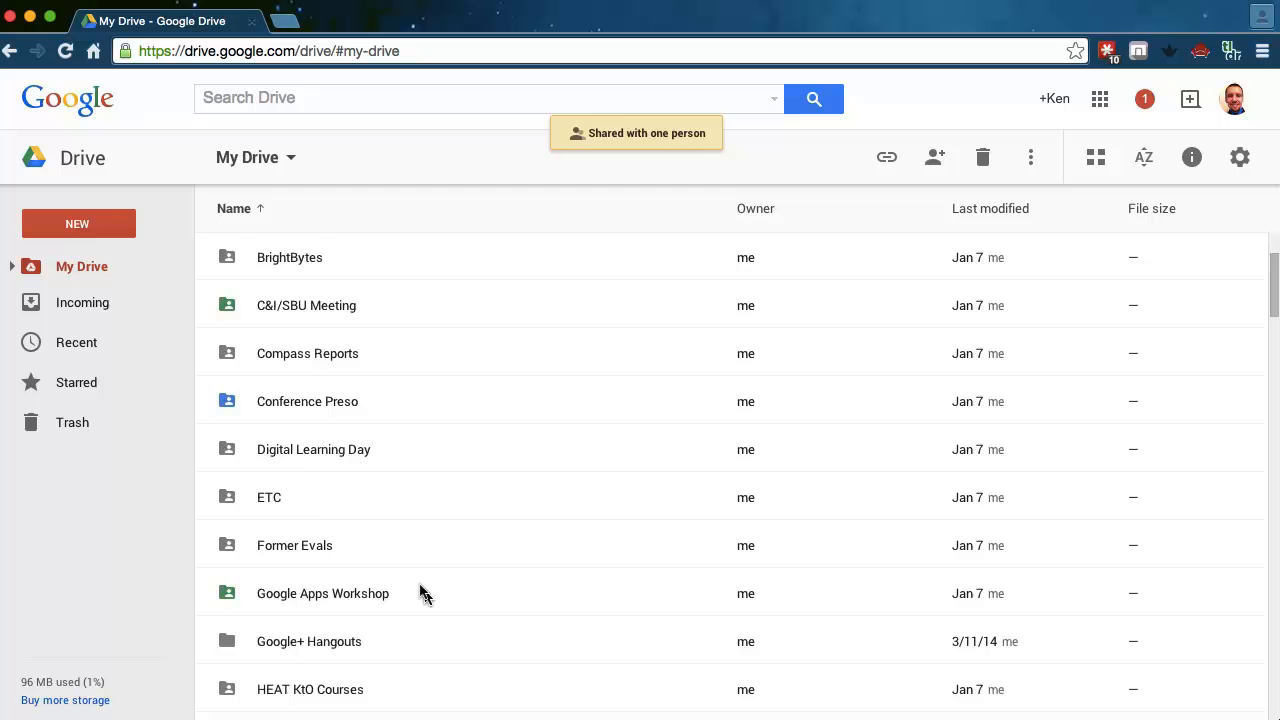
pyautogui.scroll(-3)
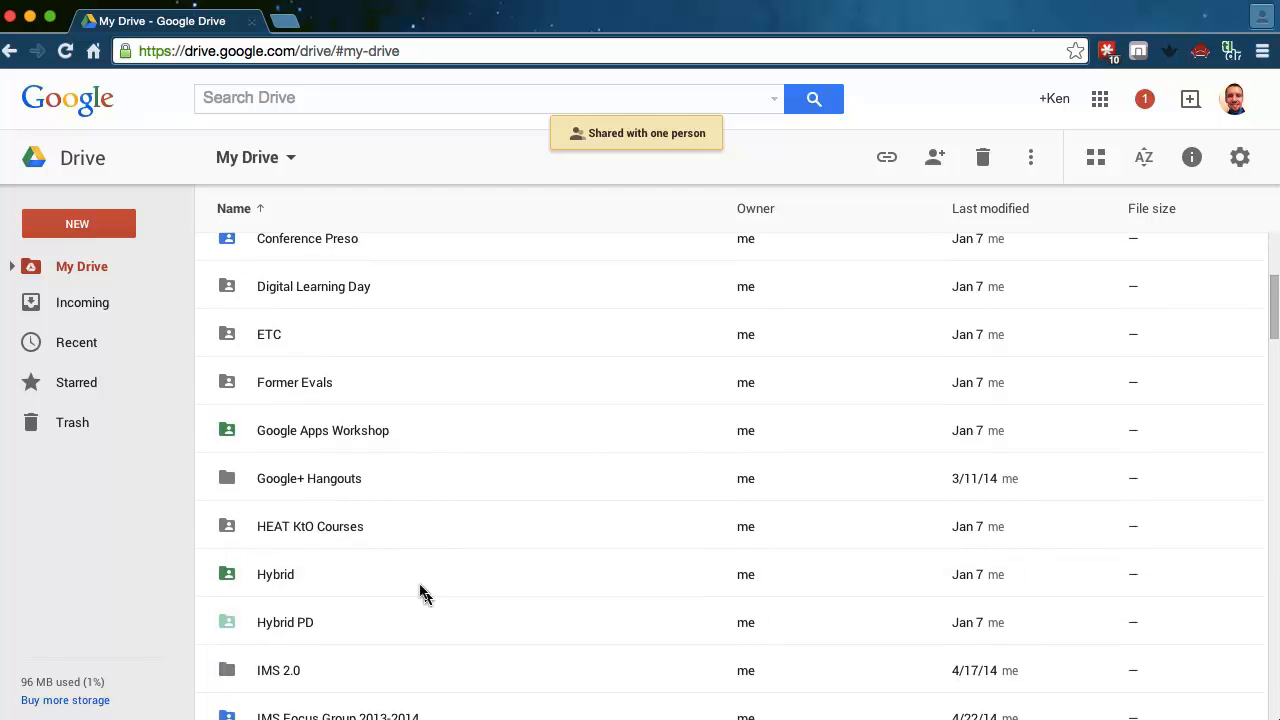
pyautogui.scroll(-3)
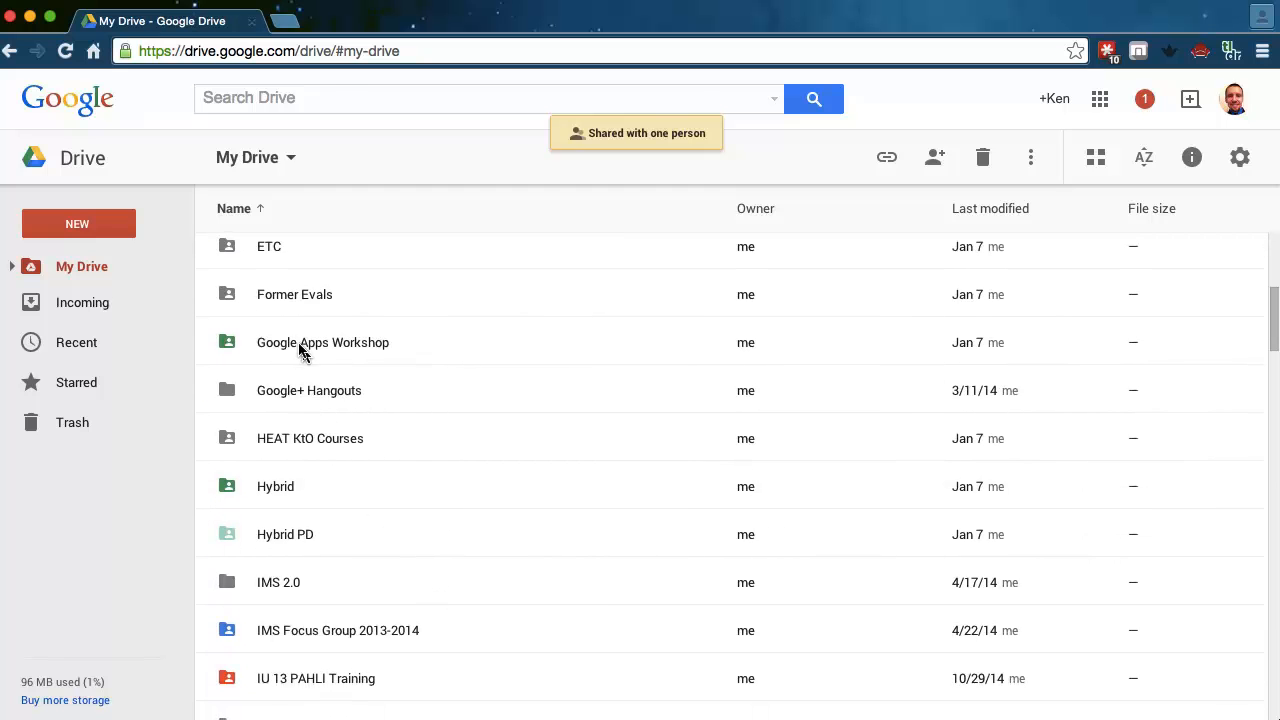
pyautogui.scroll(-3)
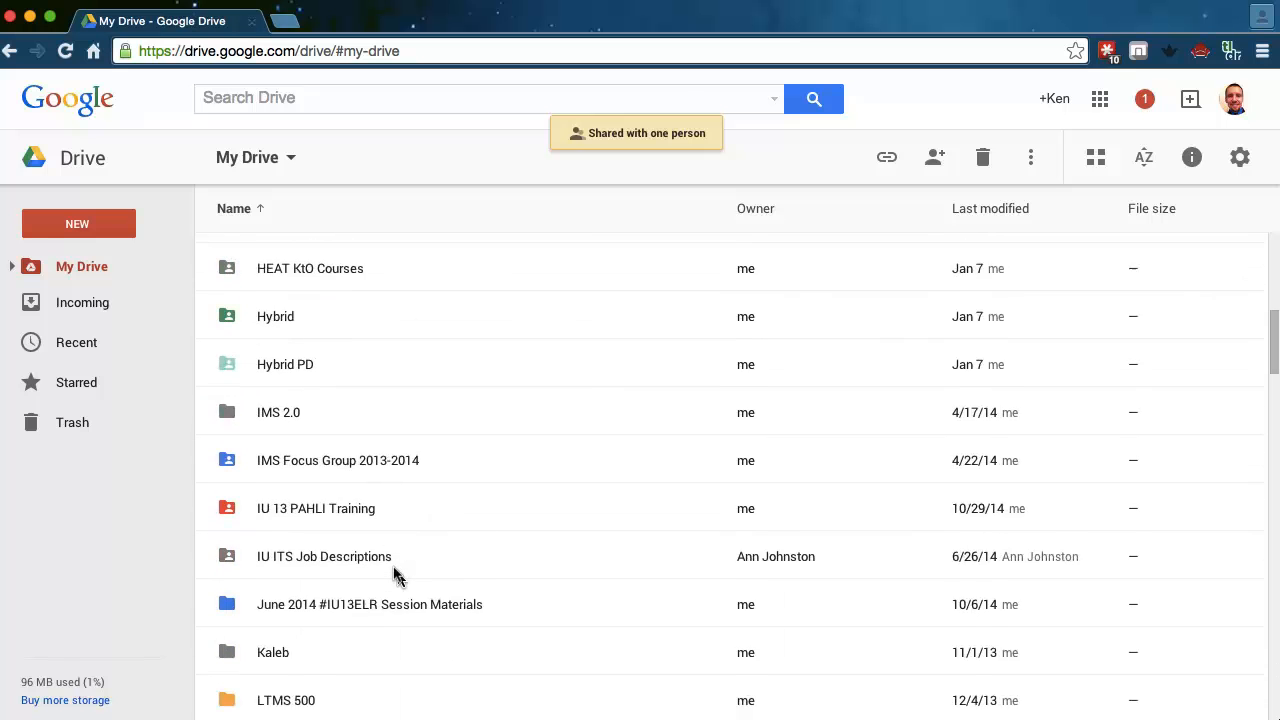
pyautogui.scroll(-3)
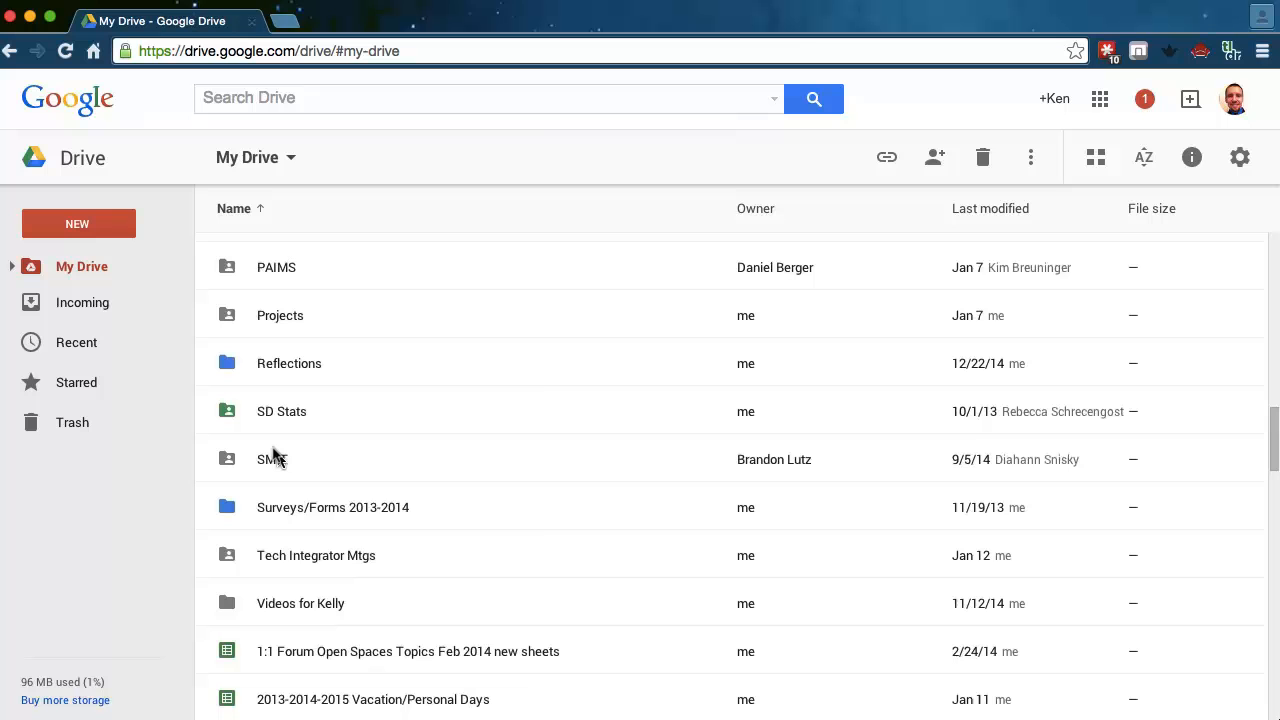
# Share SMIT with the IU13 account as editor, then peek inside and return to My Drive.
pyautogui.rightClick(272, 459)
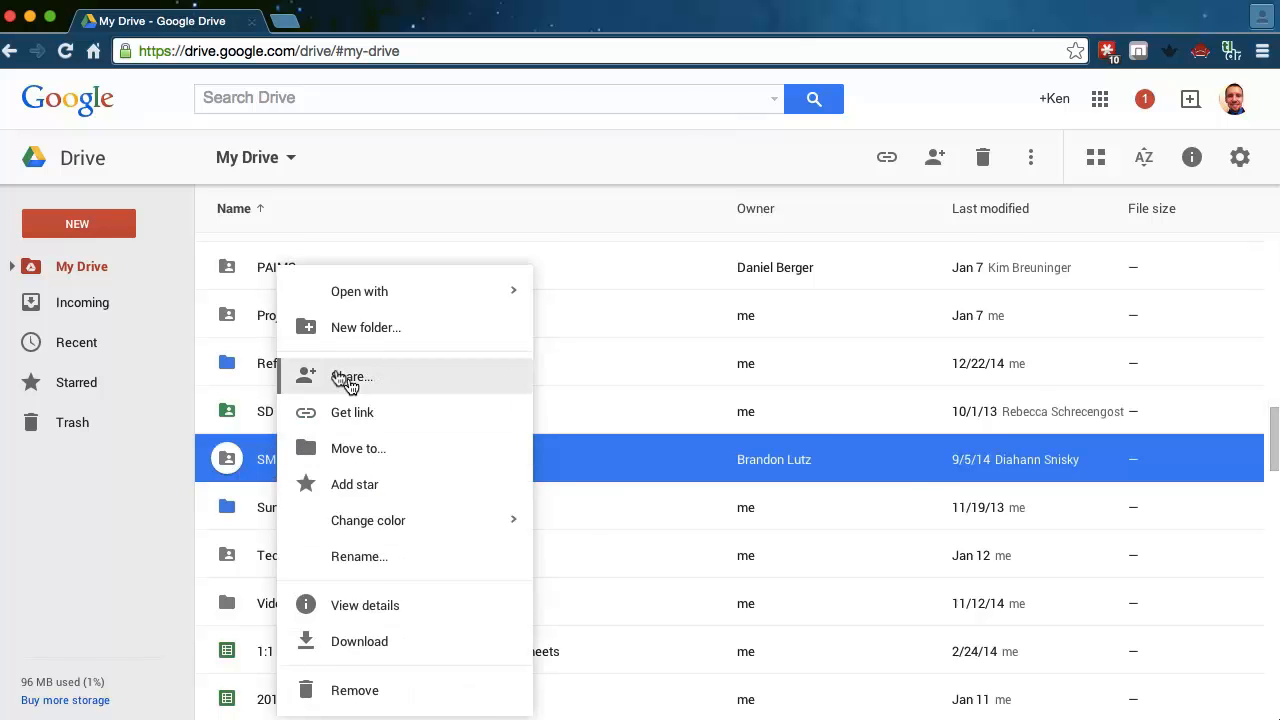
pyautogui.click(351, 377)
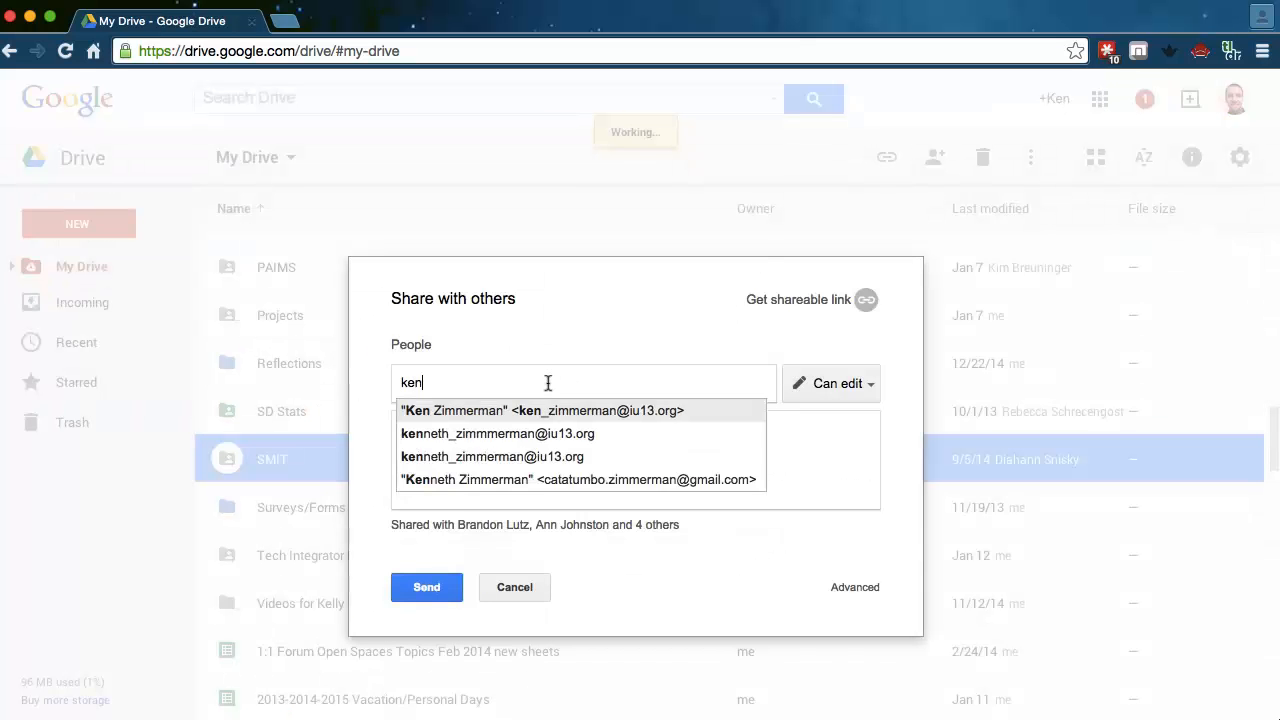
pyautogui.click(481, 457)
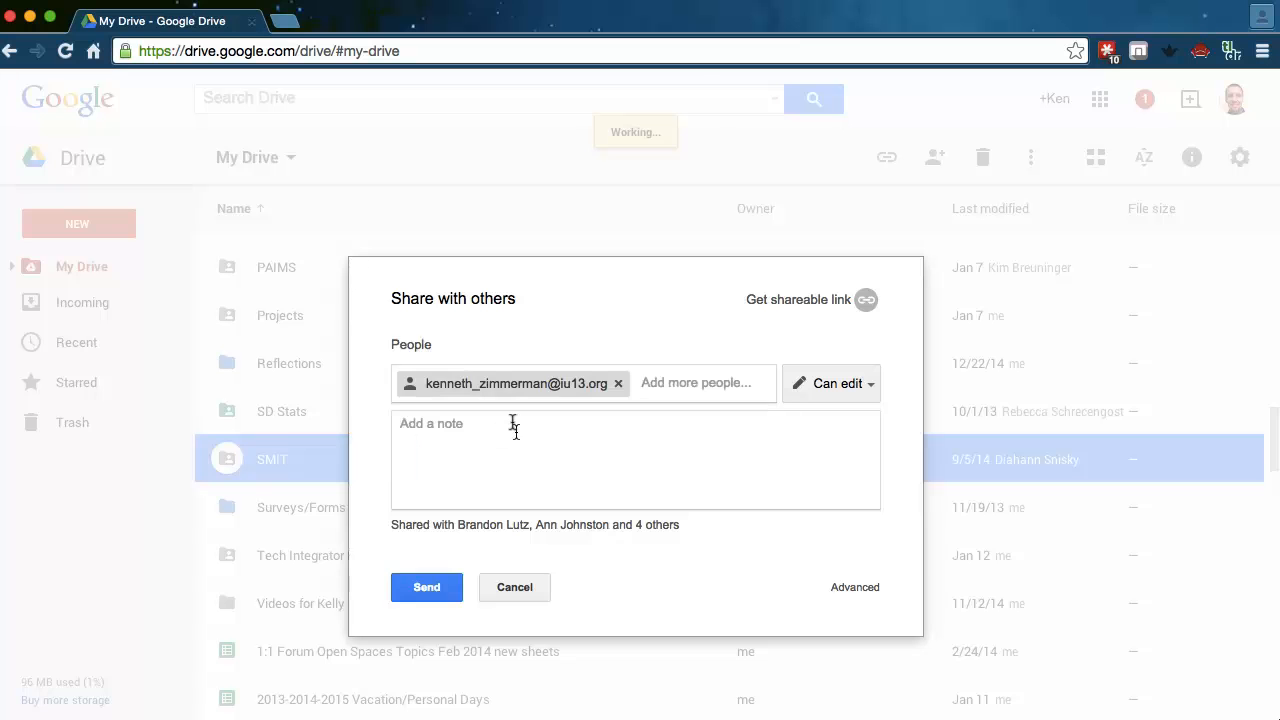
pyautogui.moveTo(845, 407)
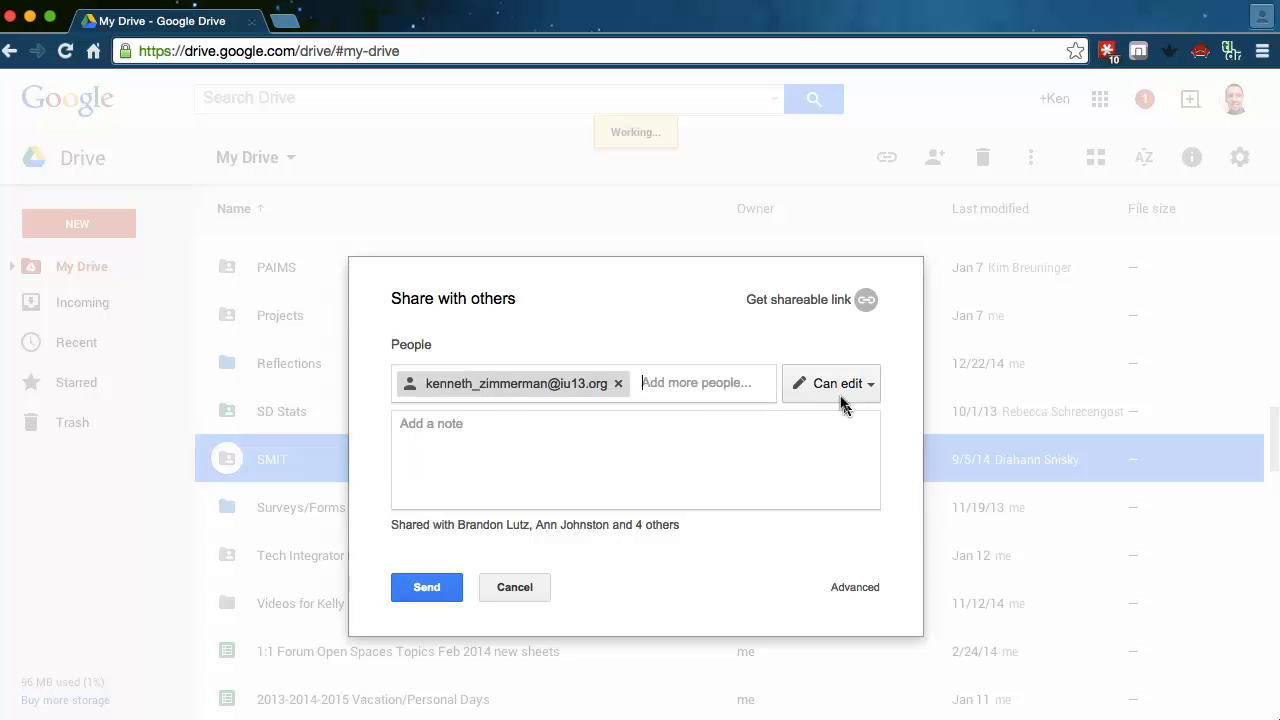
pyautogui.click(425, 587)
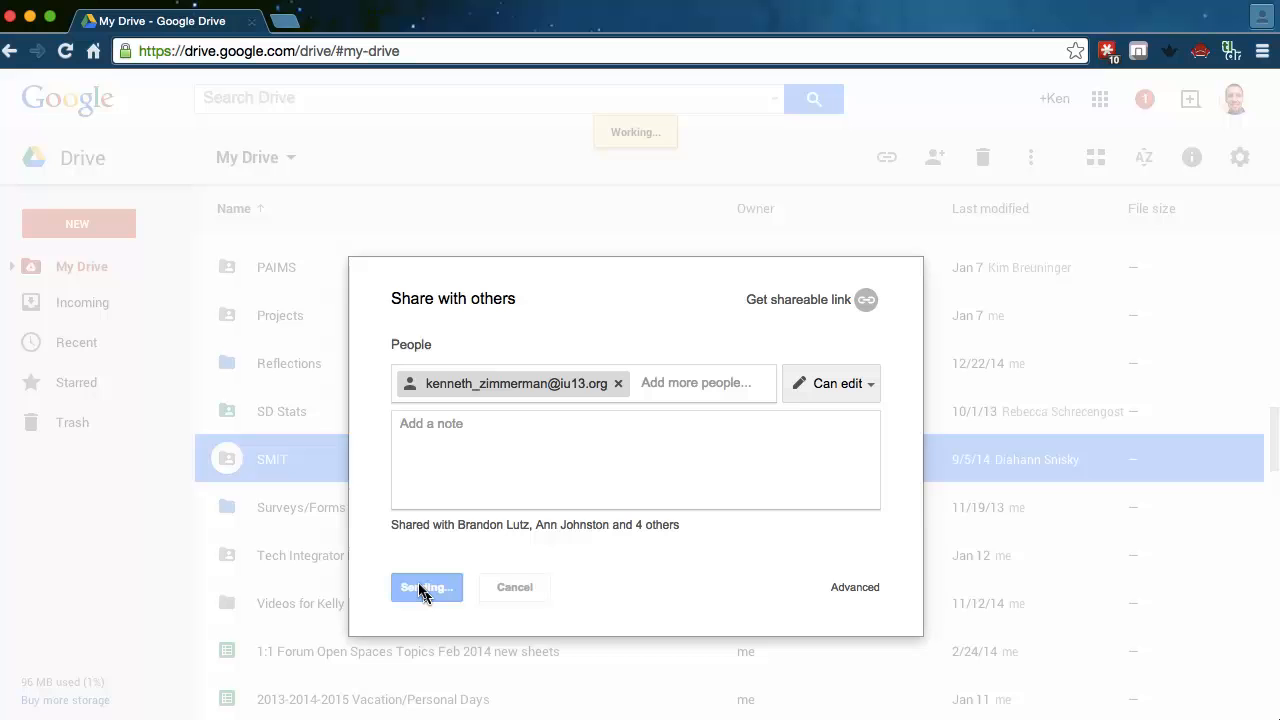
pyautogui.click(426, 587)
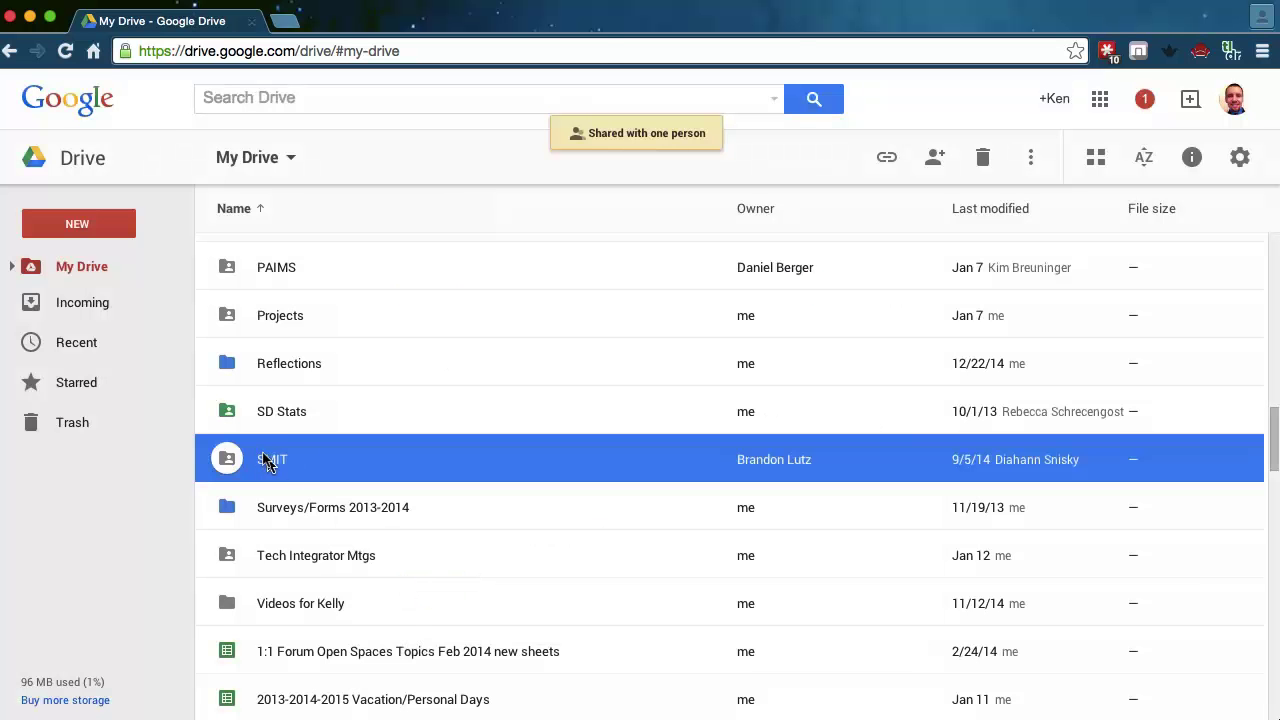
pyautogui.doubleClick(272, 459)
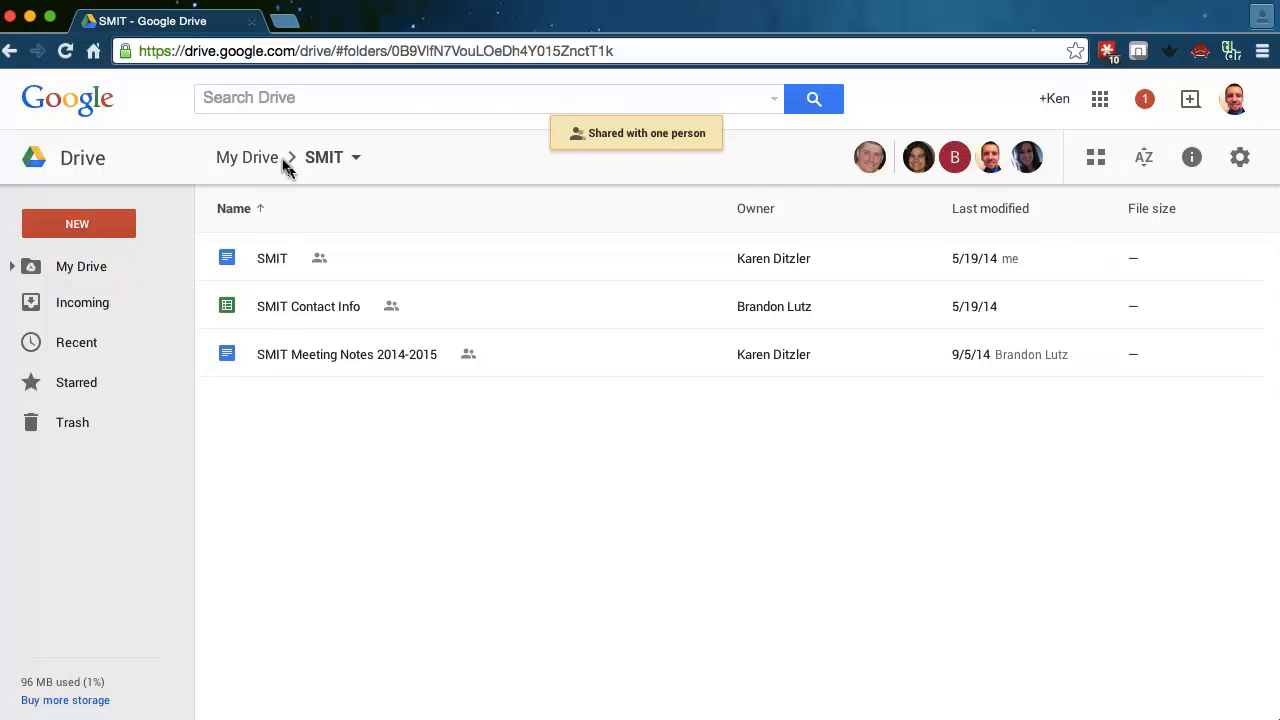
pyautogui.click(247, 157)
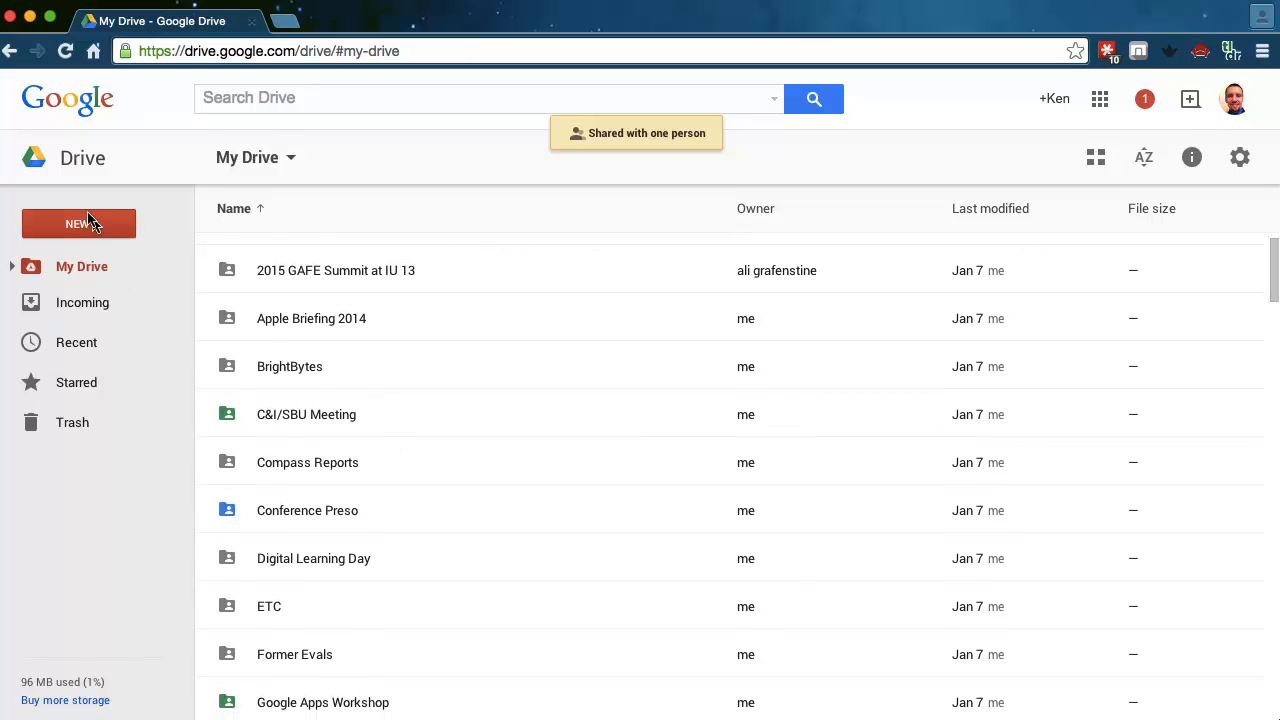
# Create a new My Drive folder named 'Old Googledocs Files'.
pyautogui.click(78, 223)
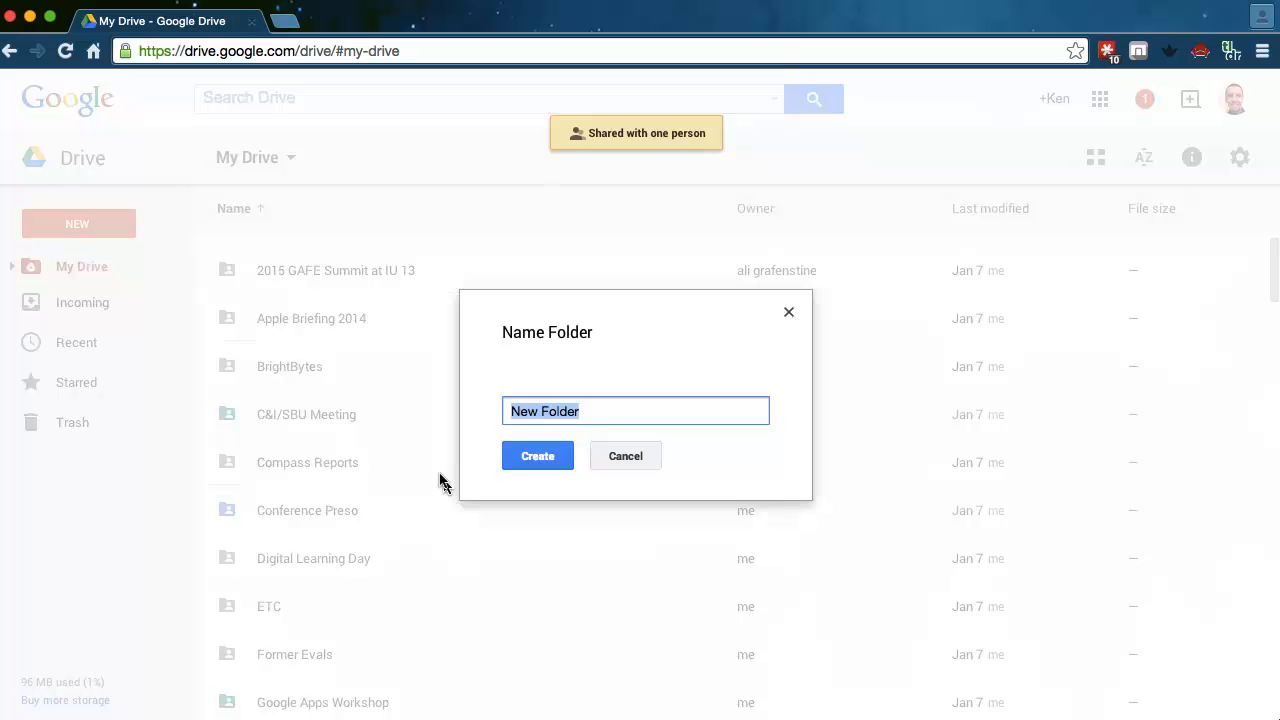
pyautogui.write('Old')
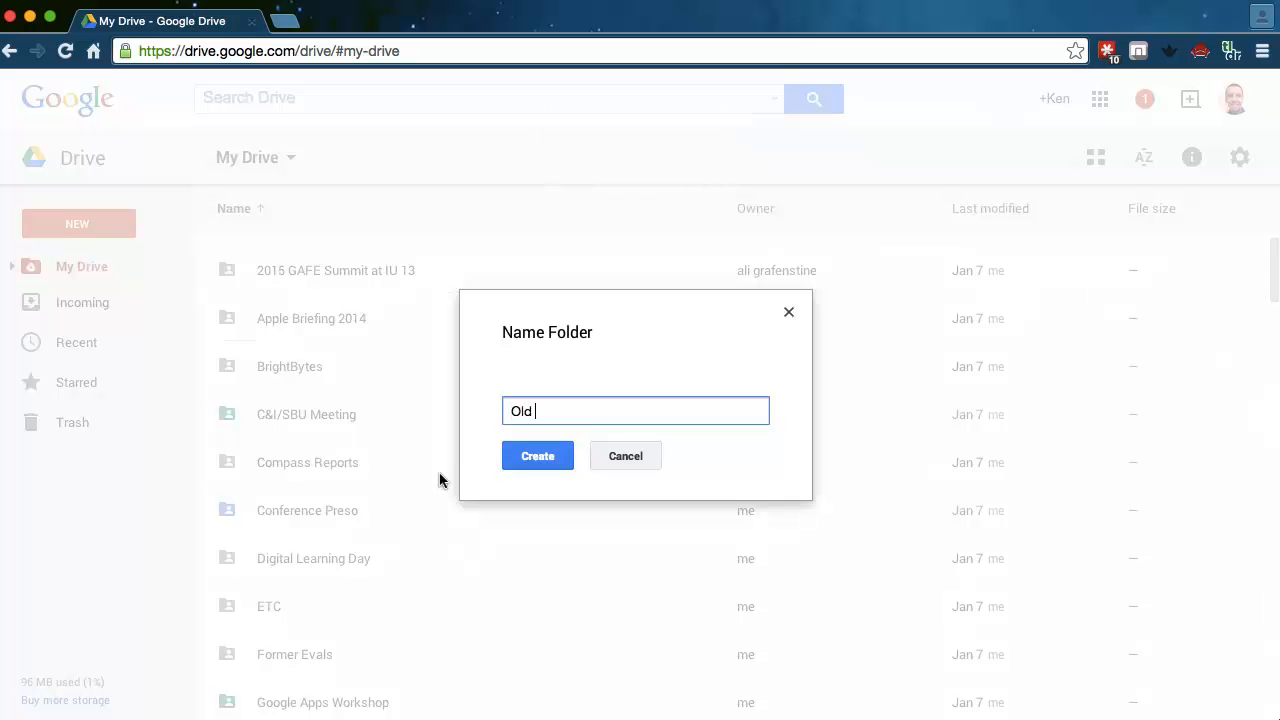
pyautogui.write('Googledocs')
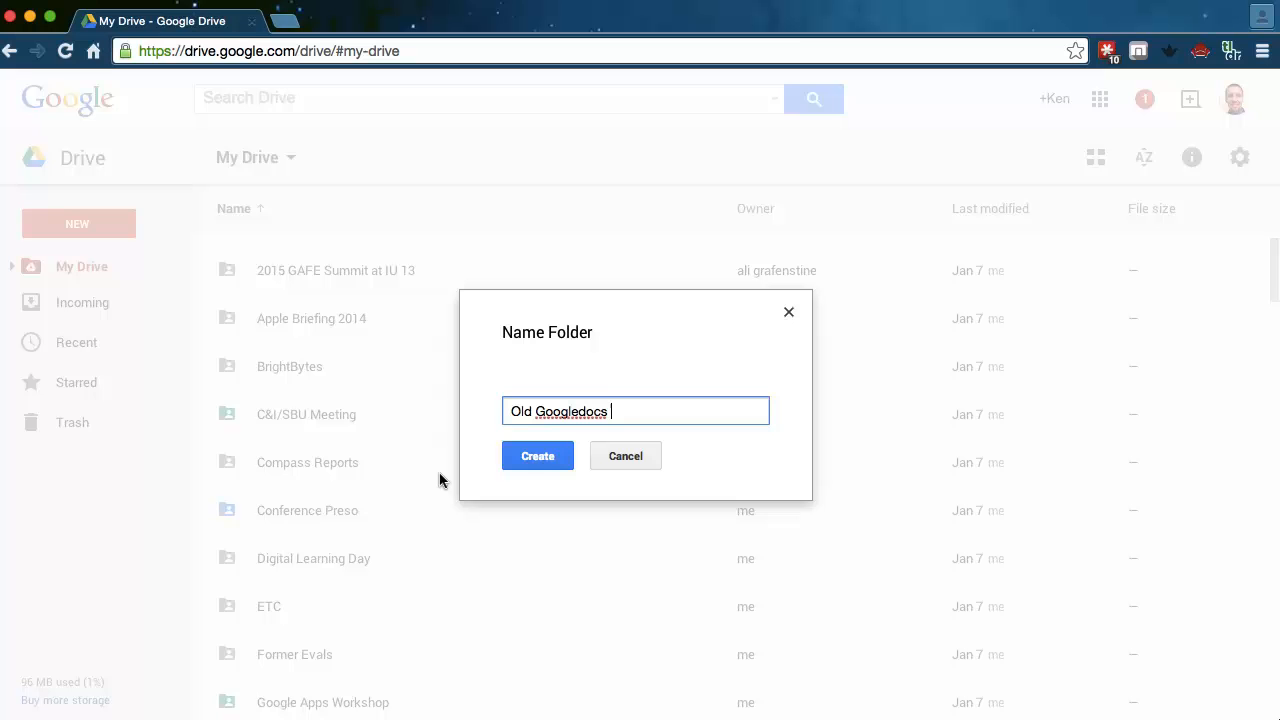
pyautogui.write('Files')
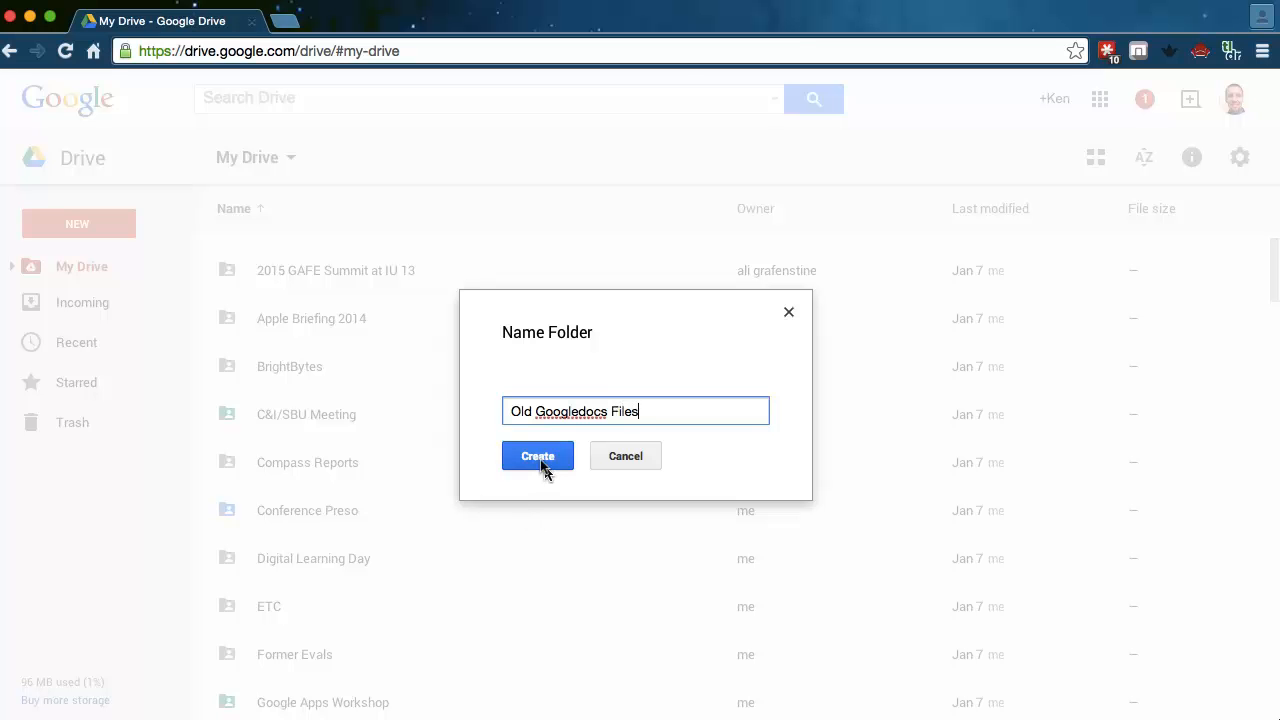
pyautogui.click(538, 455)
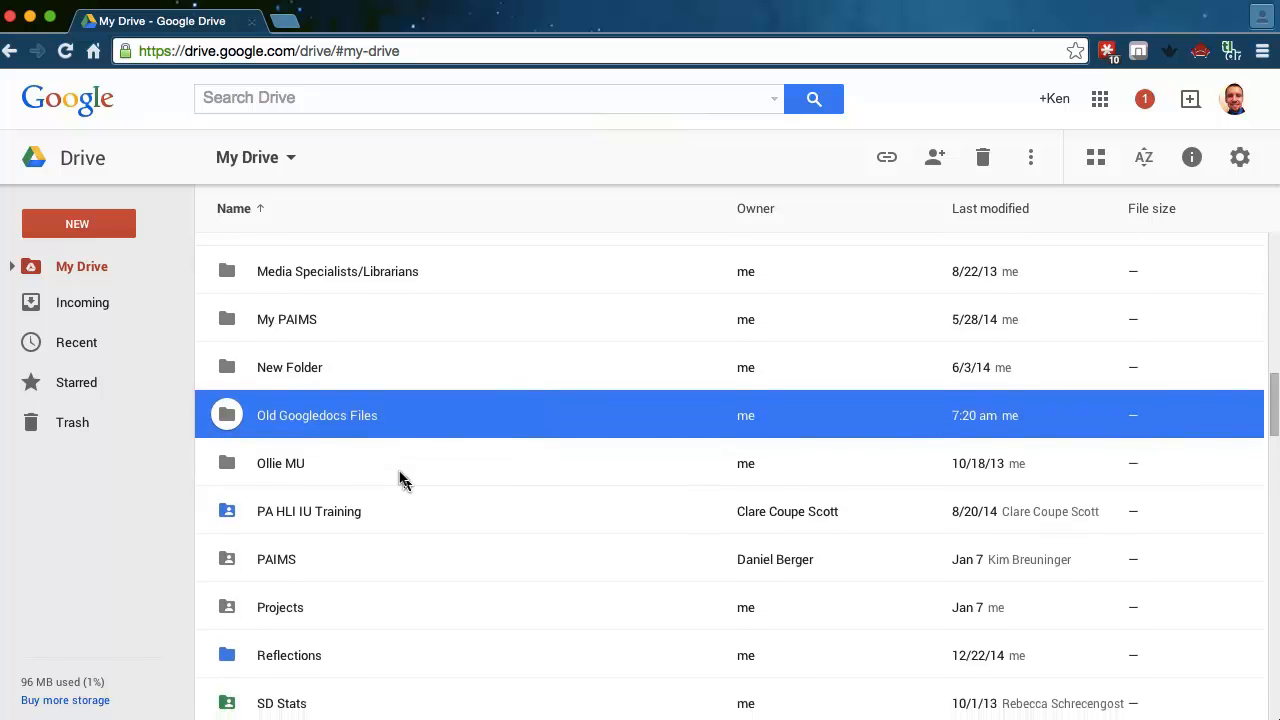
# Expand the My Drive sidebar tree and switch to the Recent files view.
pyautogui.scroll(-3)
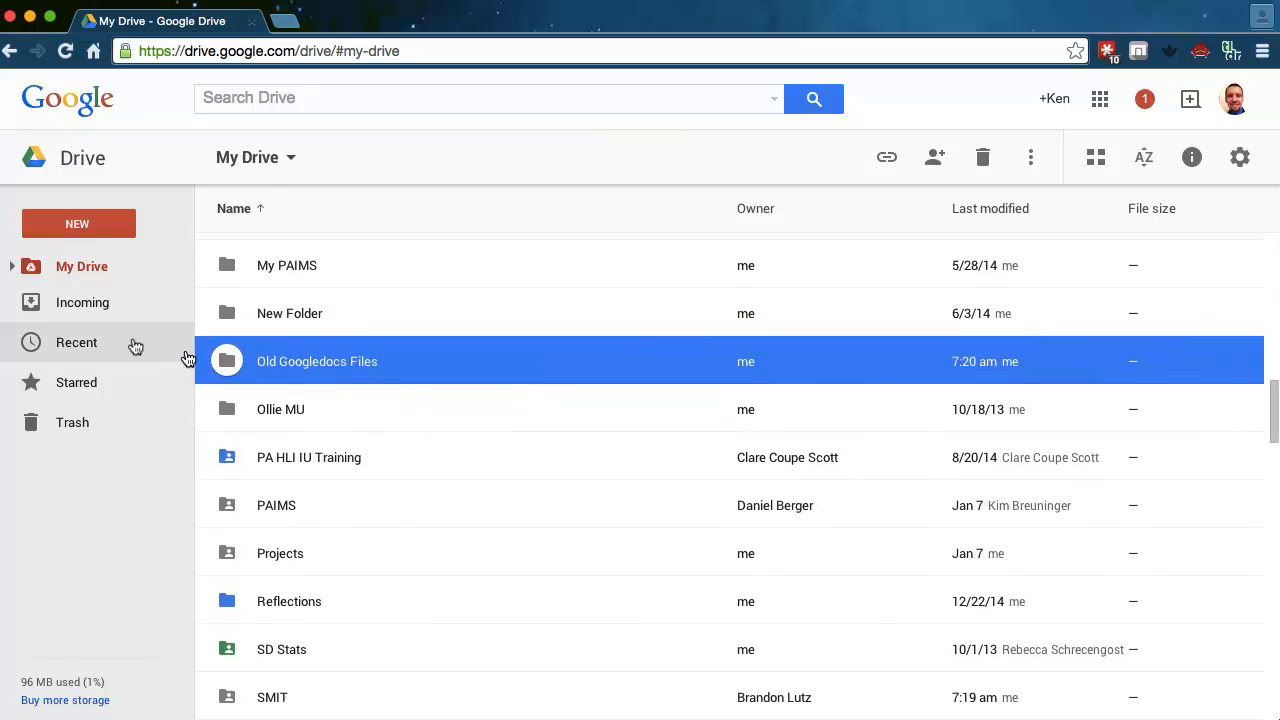
pyautogui.click(11, 266)
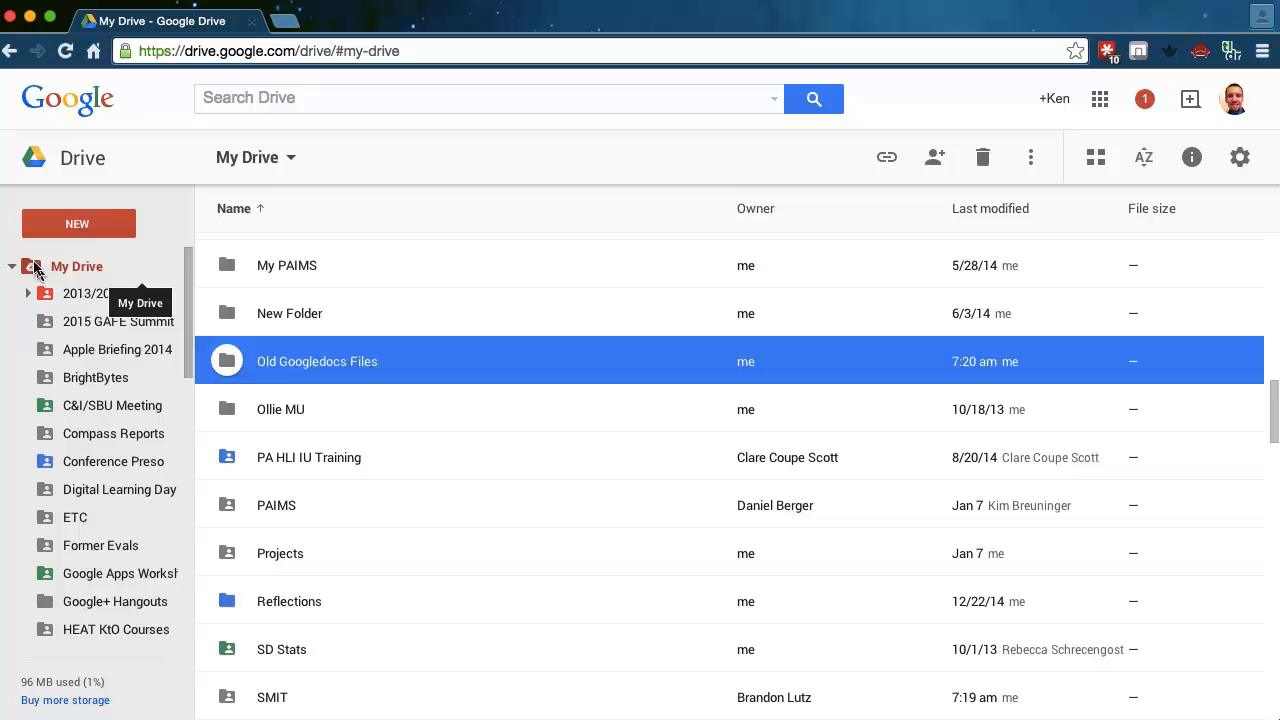
pyautogui.scroll(-3)
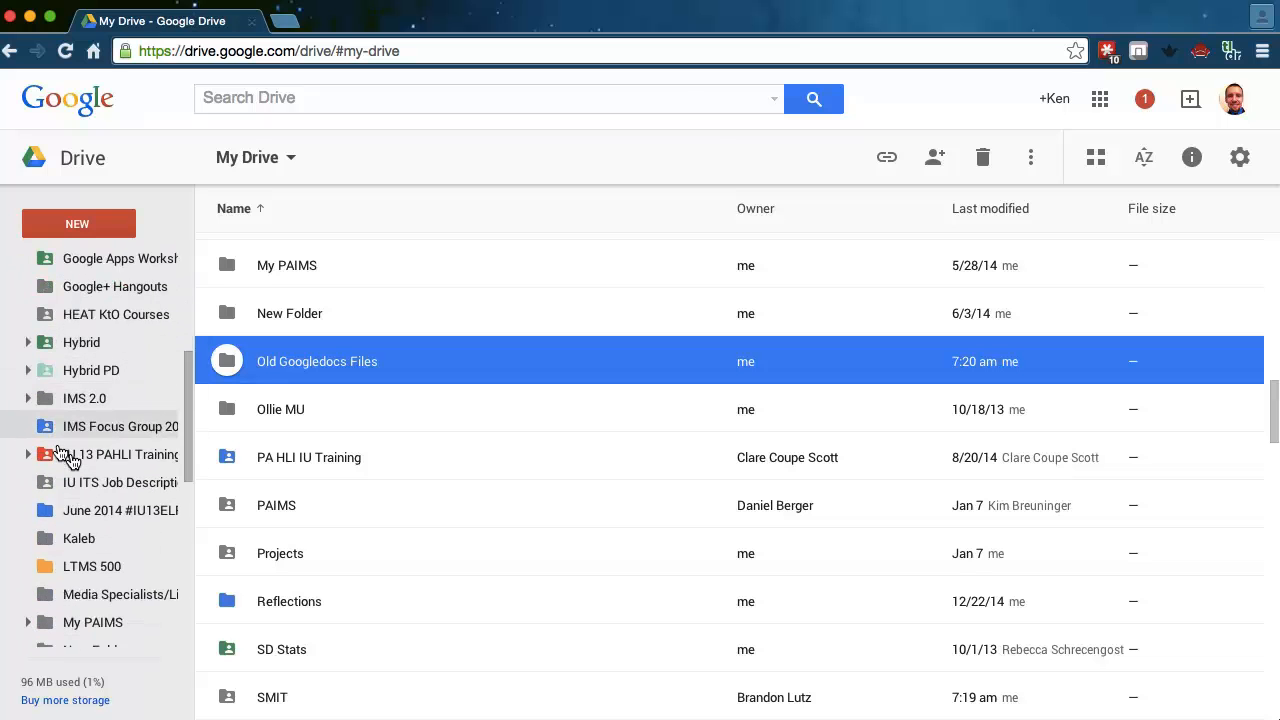
pyautogui.scroll(-3)
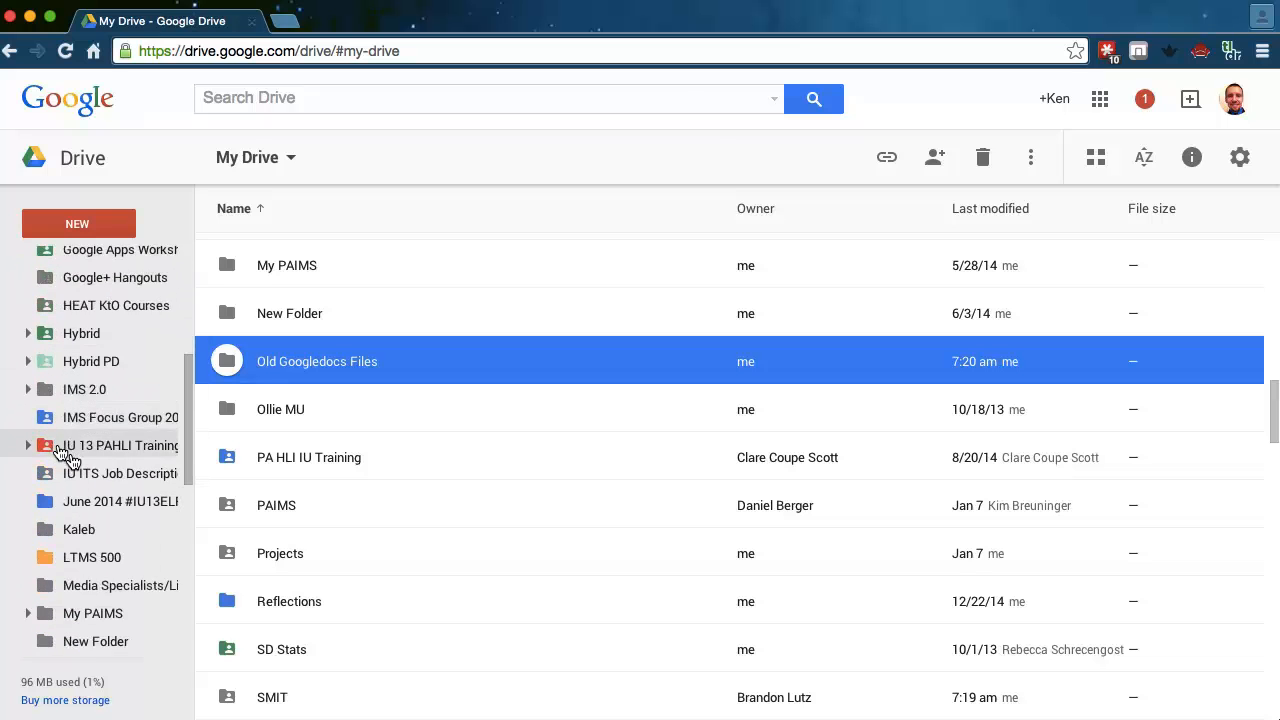
pyautogui.scroll(-3)
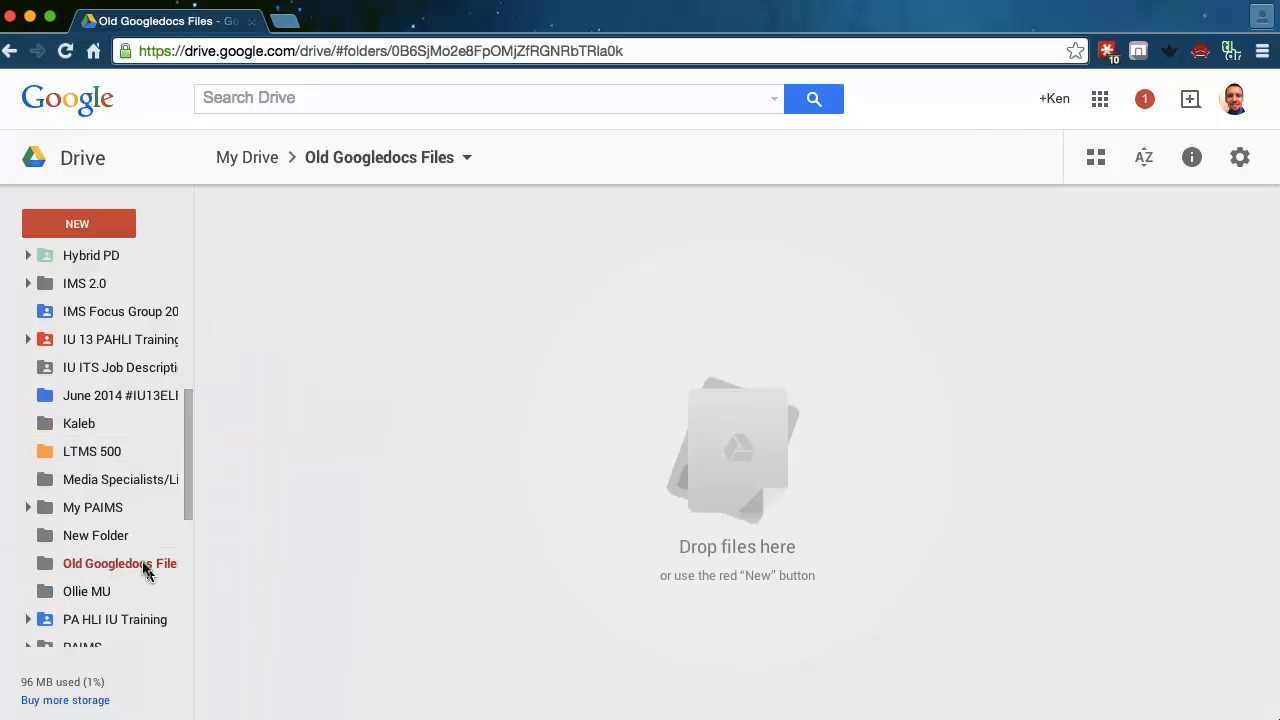
pyautogui.scroll(-3)
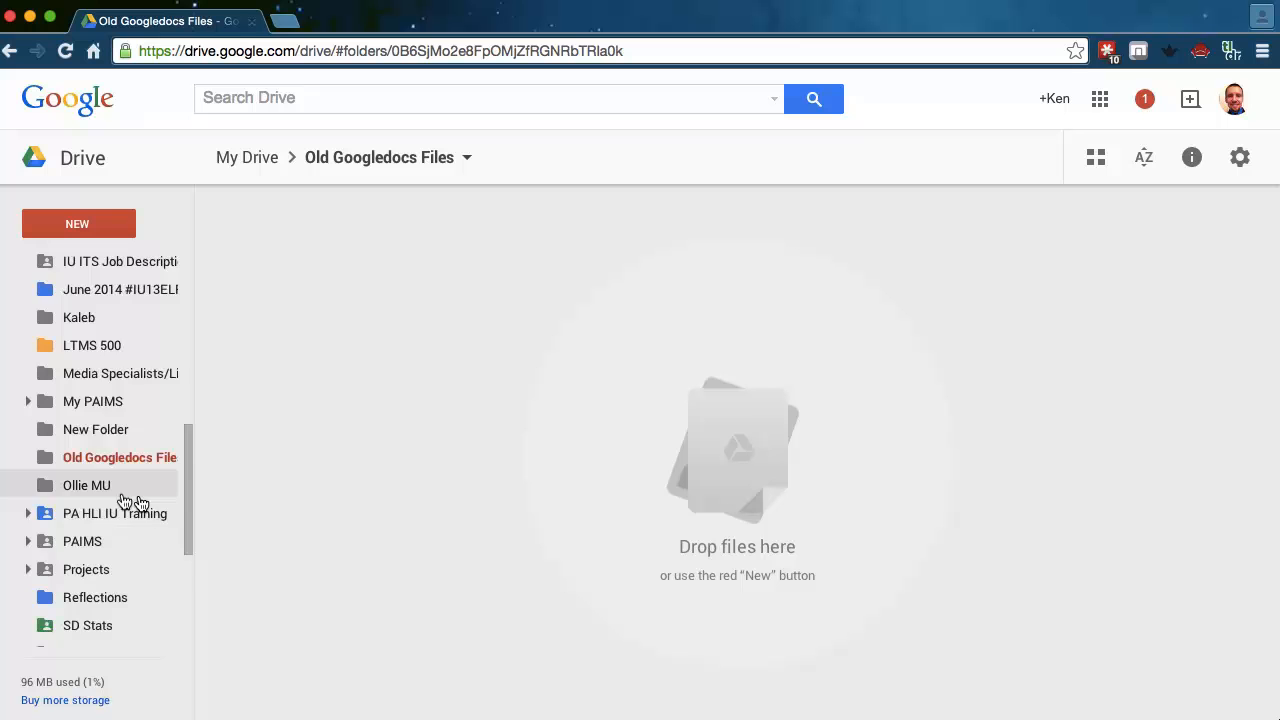
pyautogui.scroll(-3)
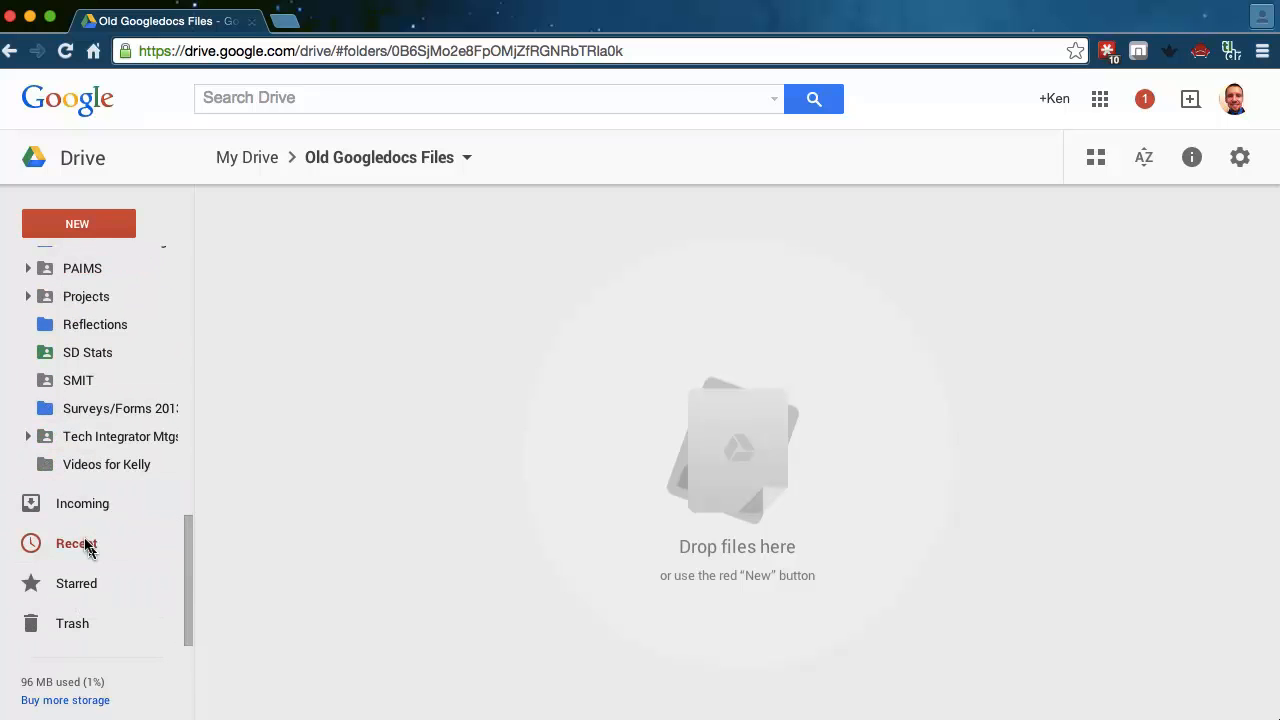
pyautogui.click(76, 544)
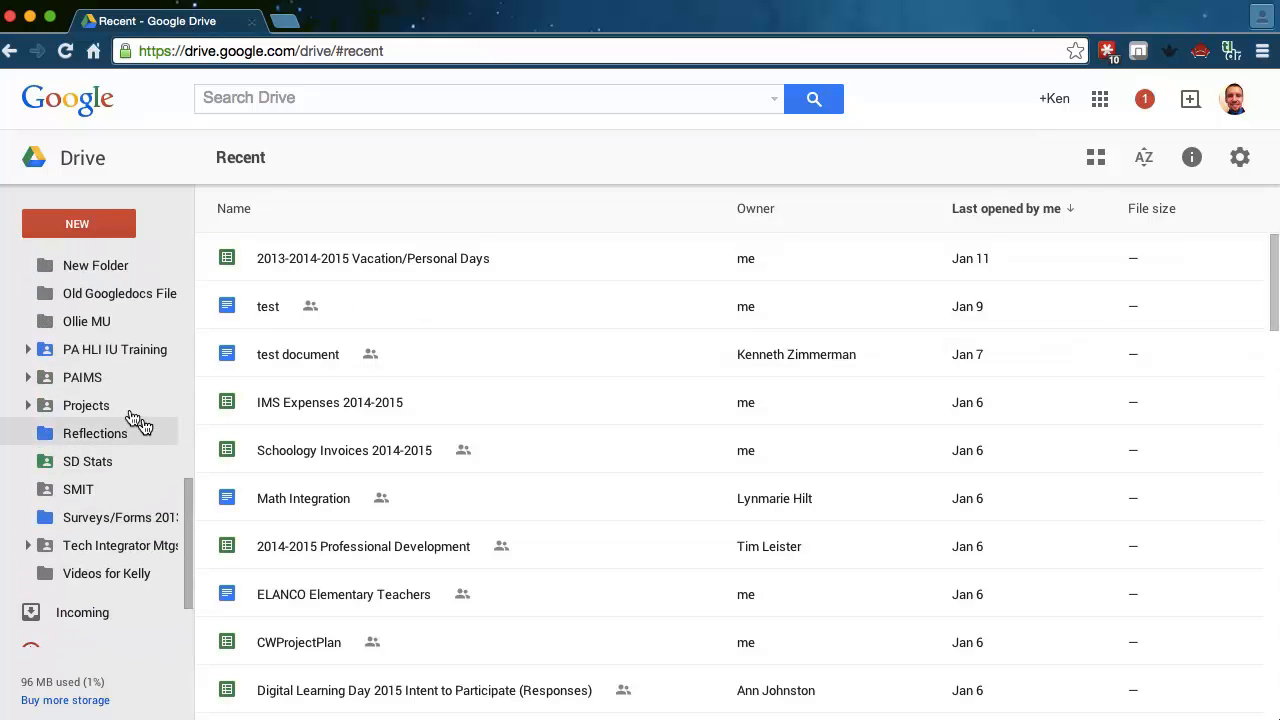
# Select the test document and bring up the Old Googledocs Files folder's context menu.
pyautogui.click(268, 306)
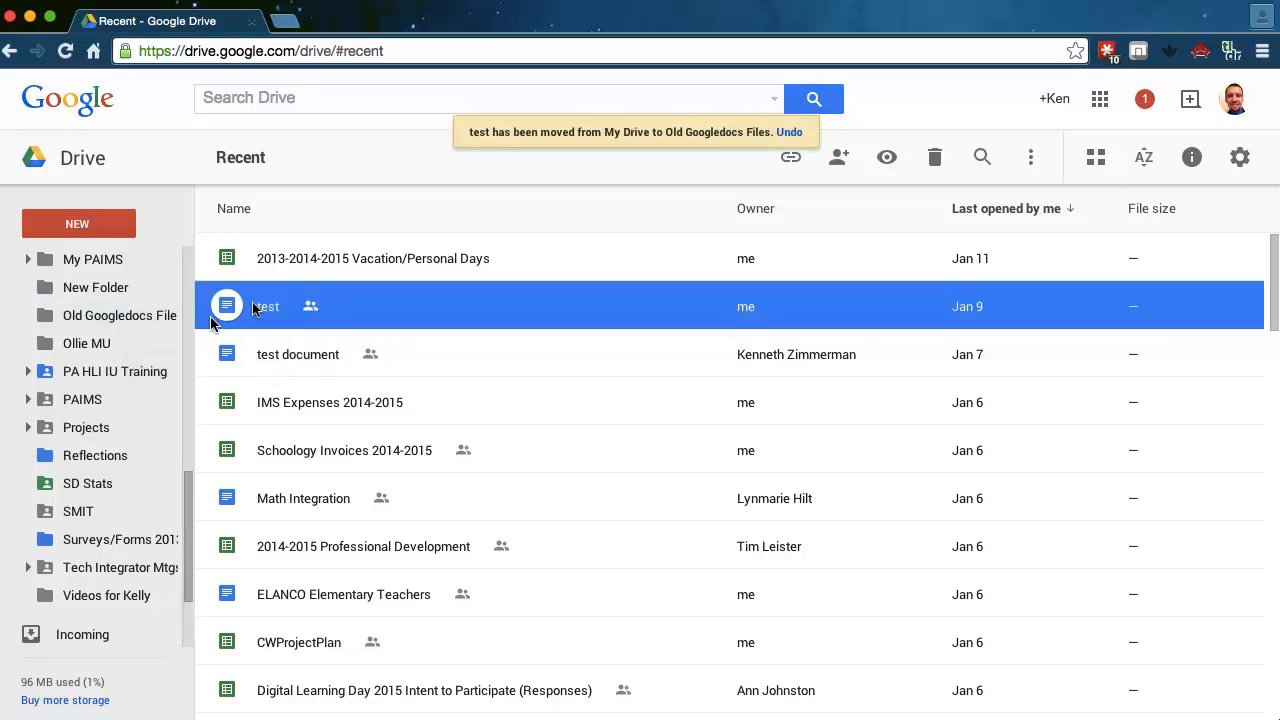
pyautogui.moveTo(165, 355)
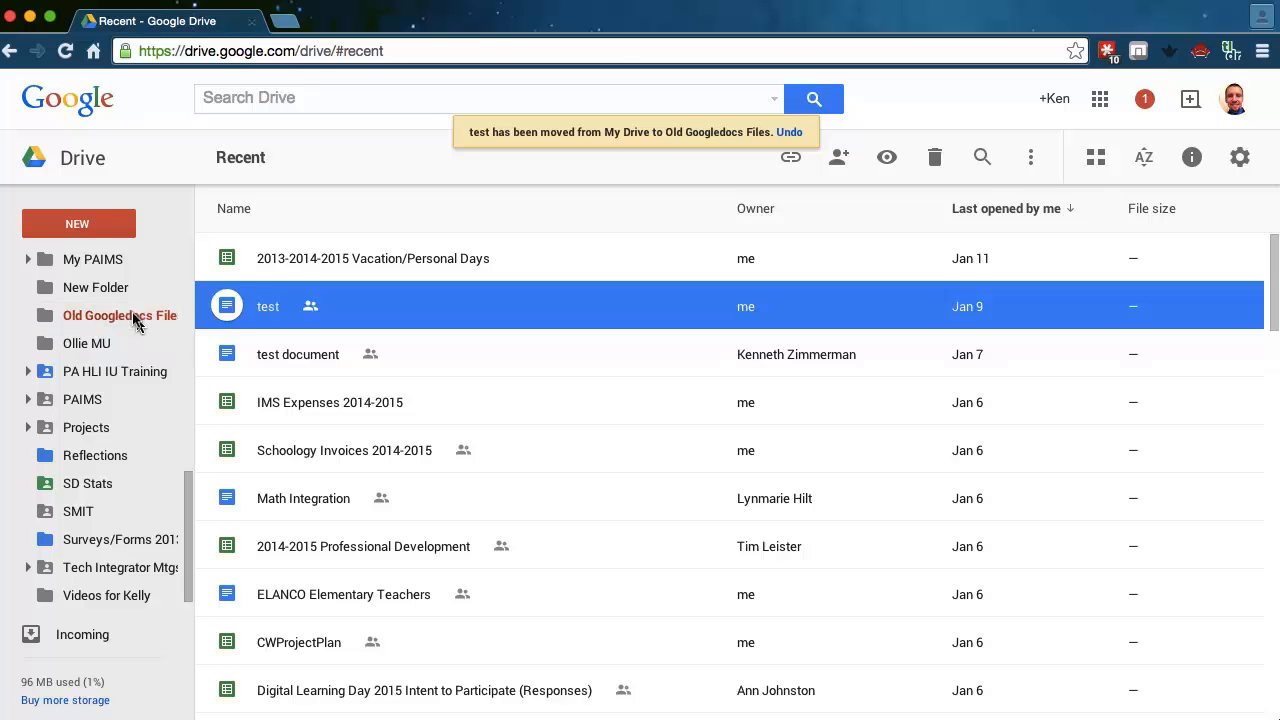
pyautogui.rightClick(119, 315)
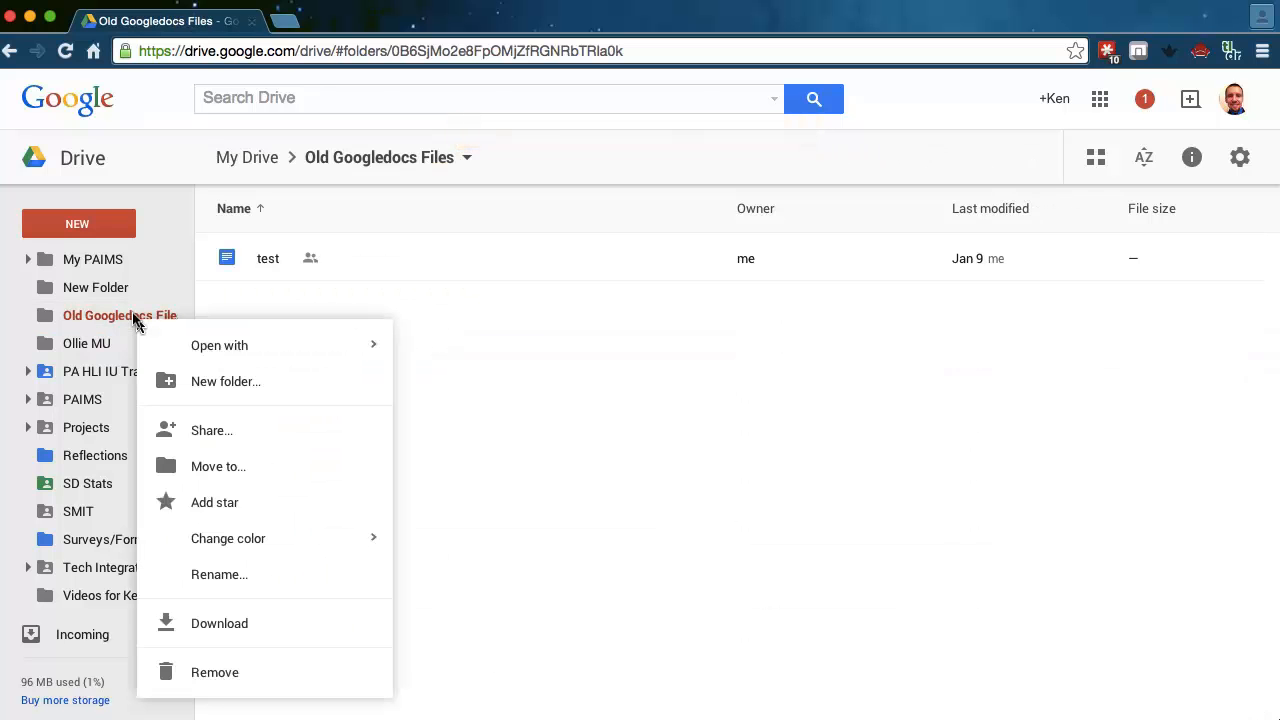
pyautogui.moveTo(400, 355)
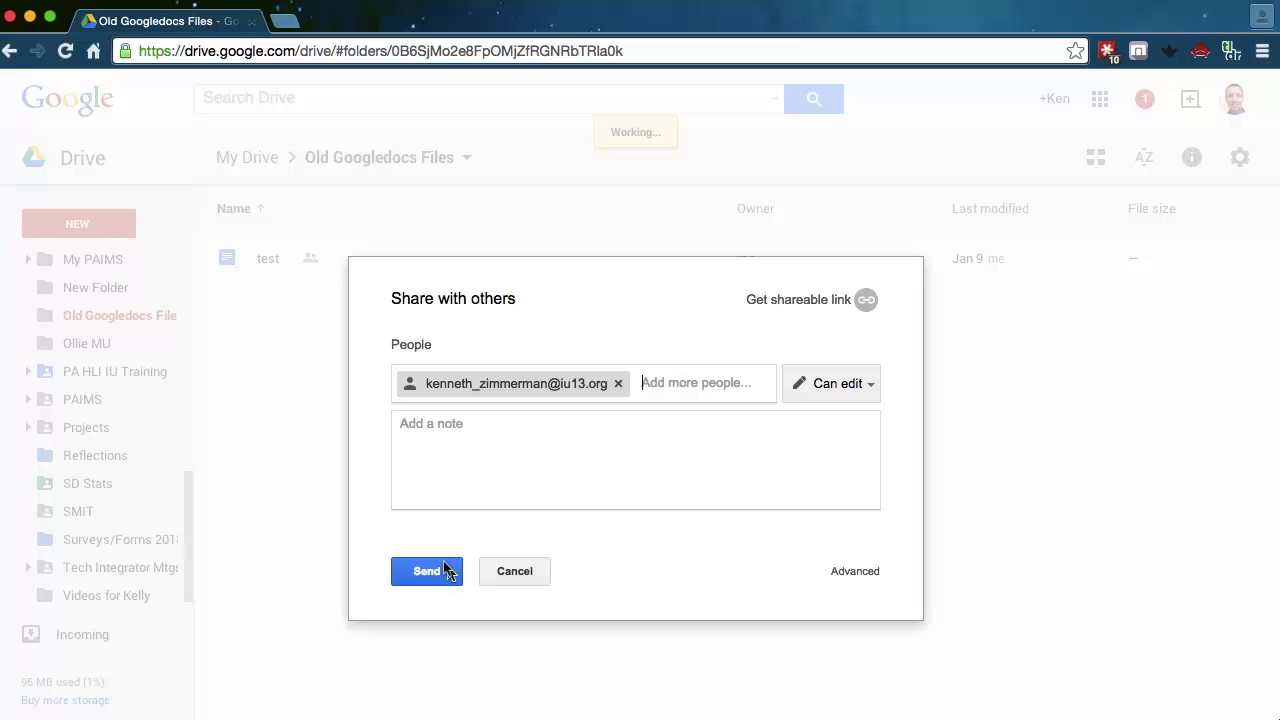
# Send the Old Googledocs Files share invitation to the IU13 account, then switch accounts.
pyautogui.click(427, 571)
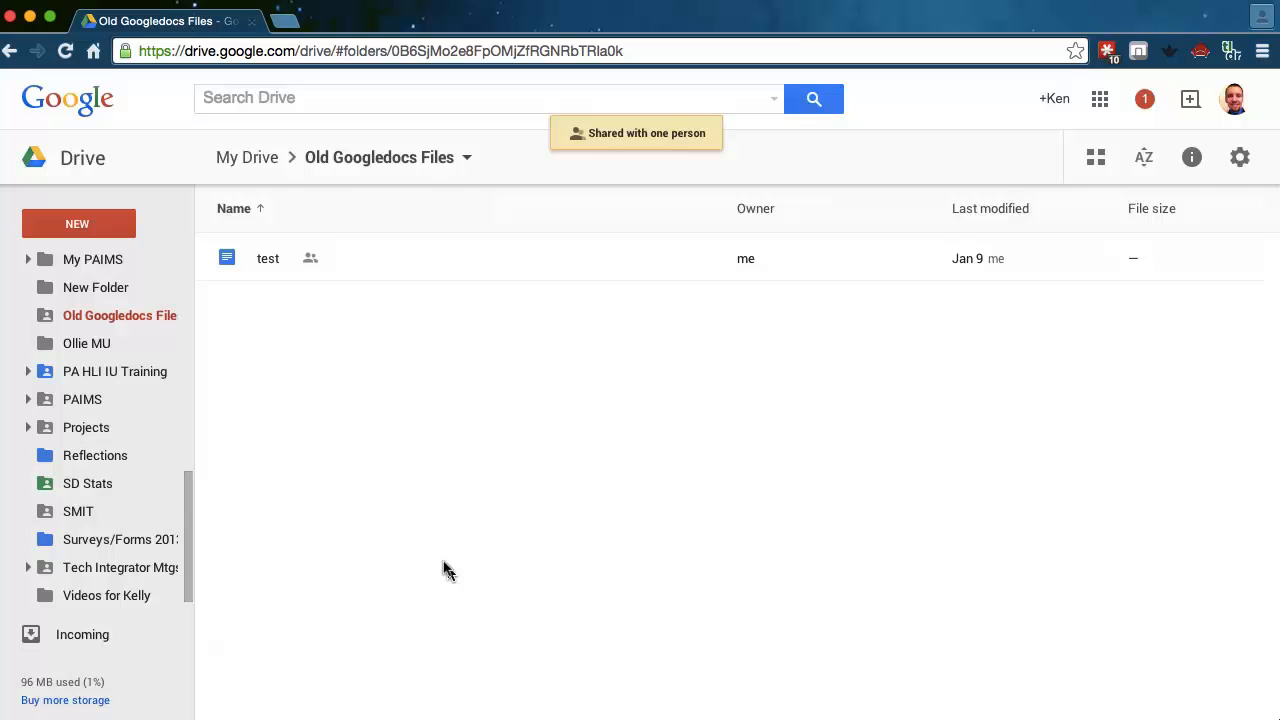
pyautogui.moveTo(449, 571)
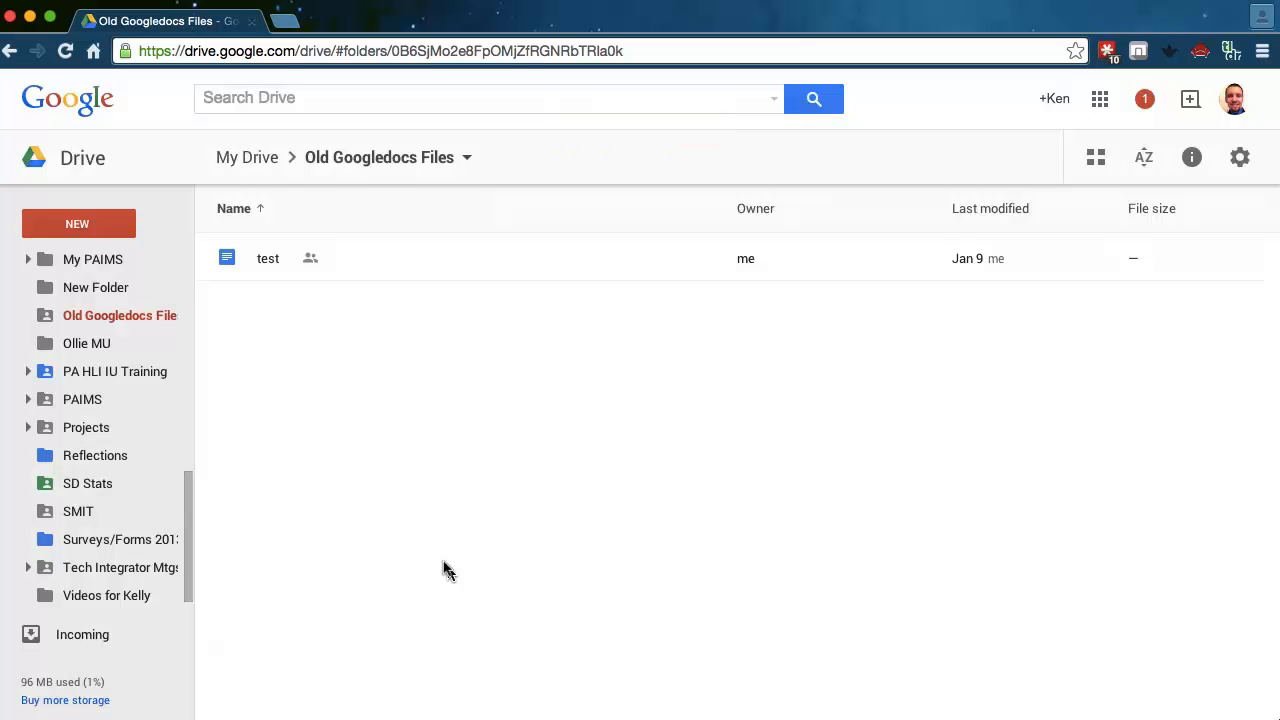
pyautogui.moveTo(818, 397)
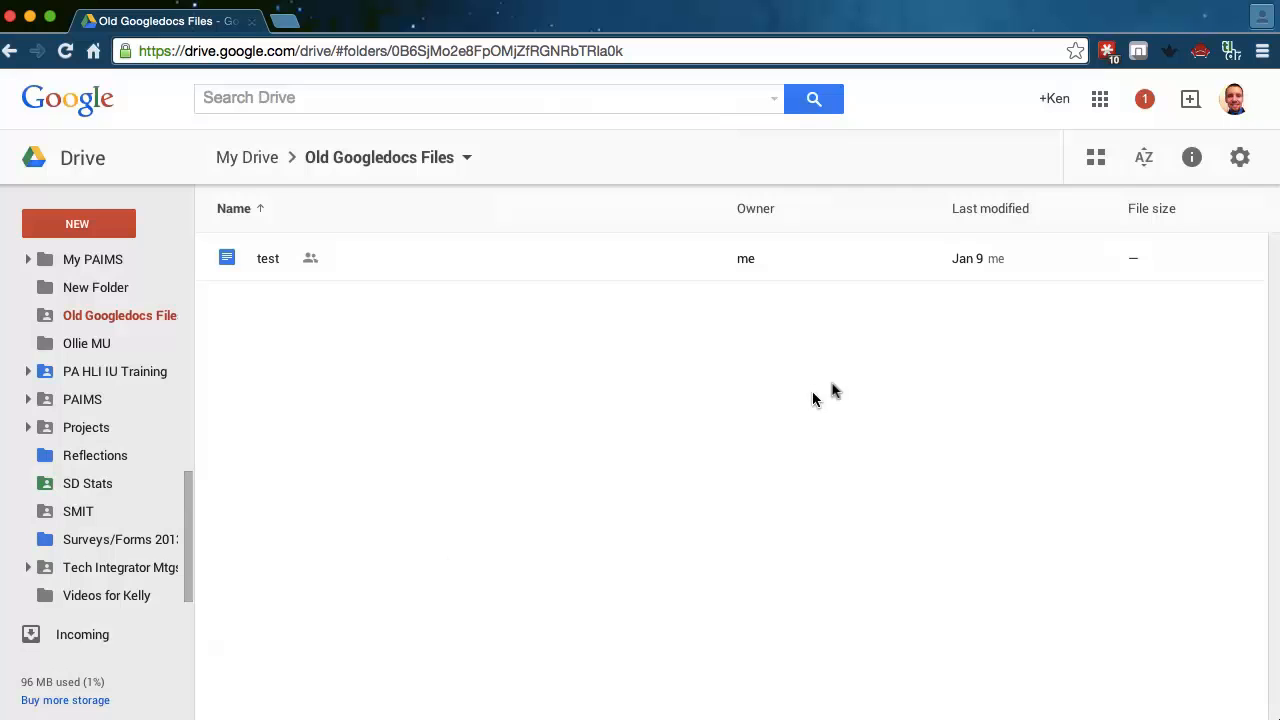
pyautogui.click(1233, 98)
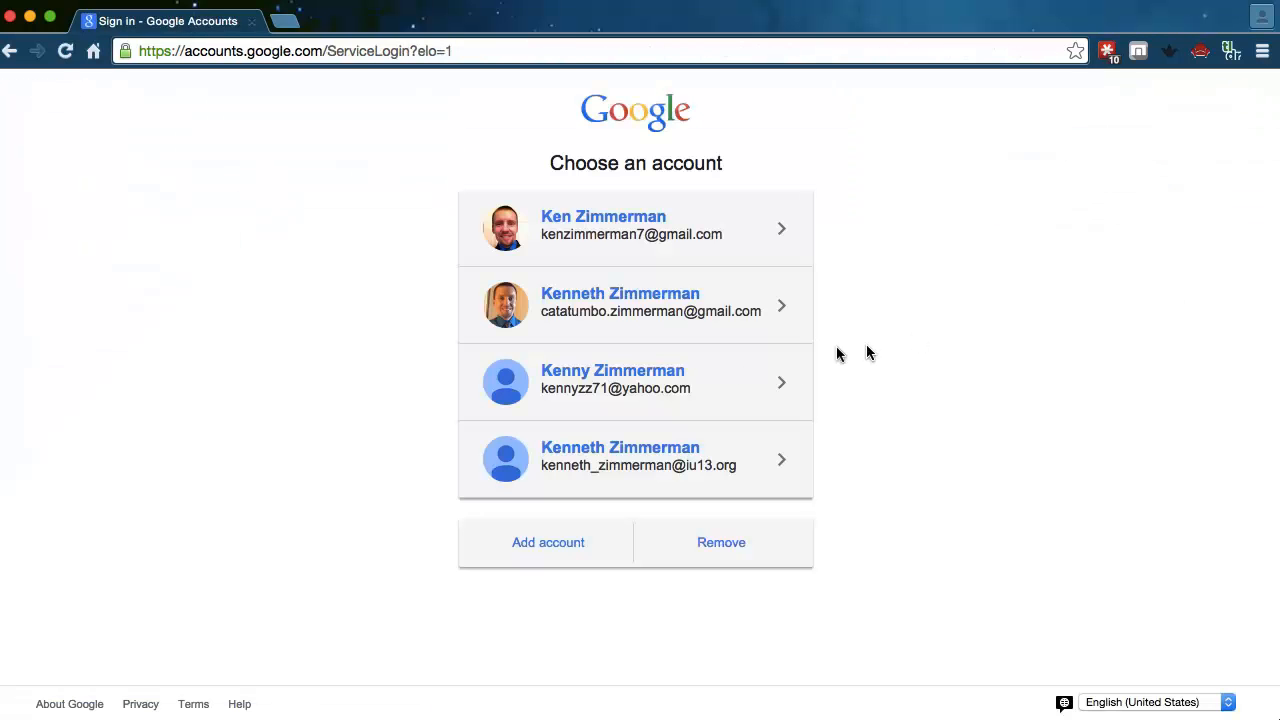
pyautogui.moveTo(553, 467)
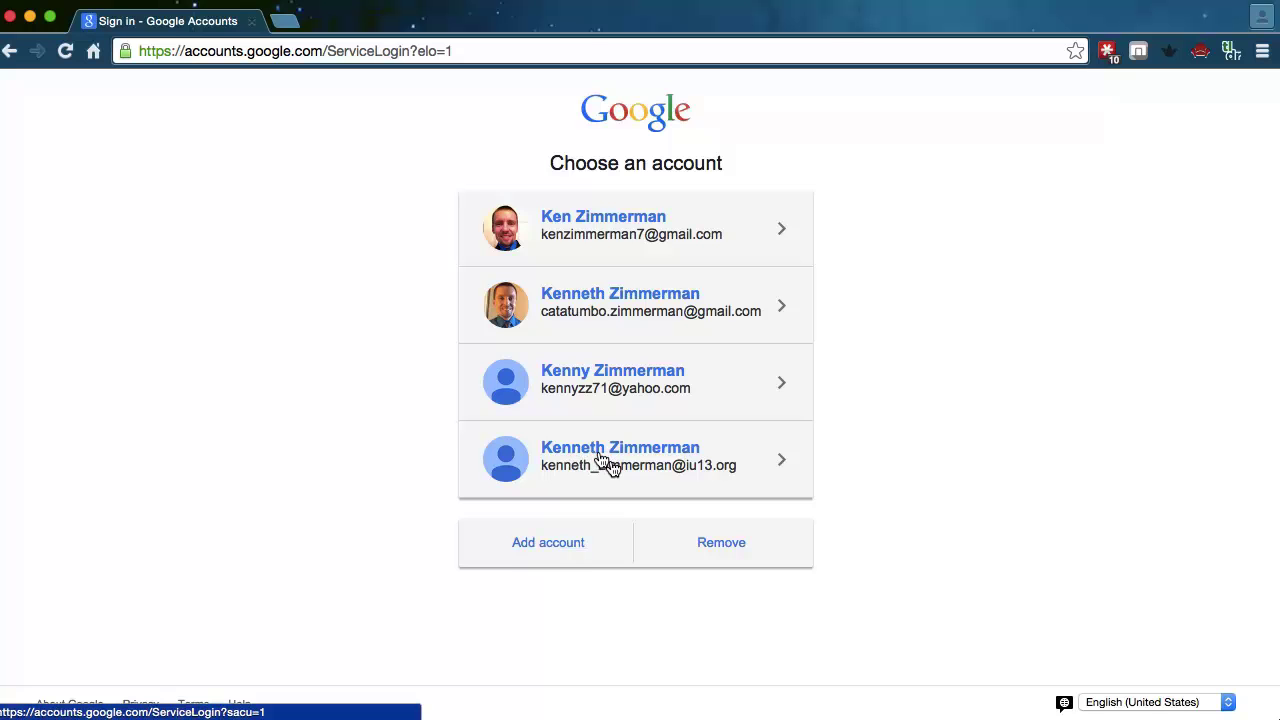
# Choose the IU13 account and sign in with its LastPass-filled password.
pyautogui.click(620, 459)
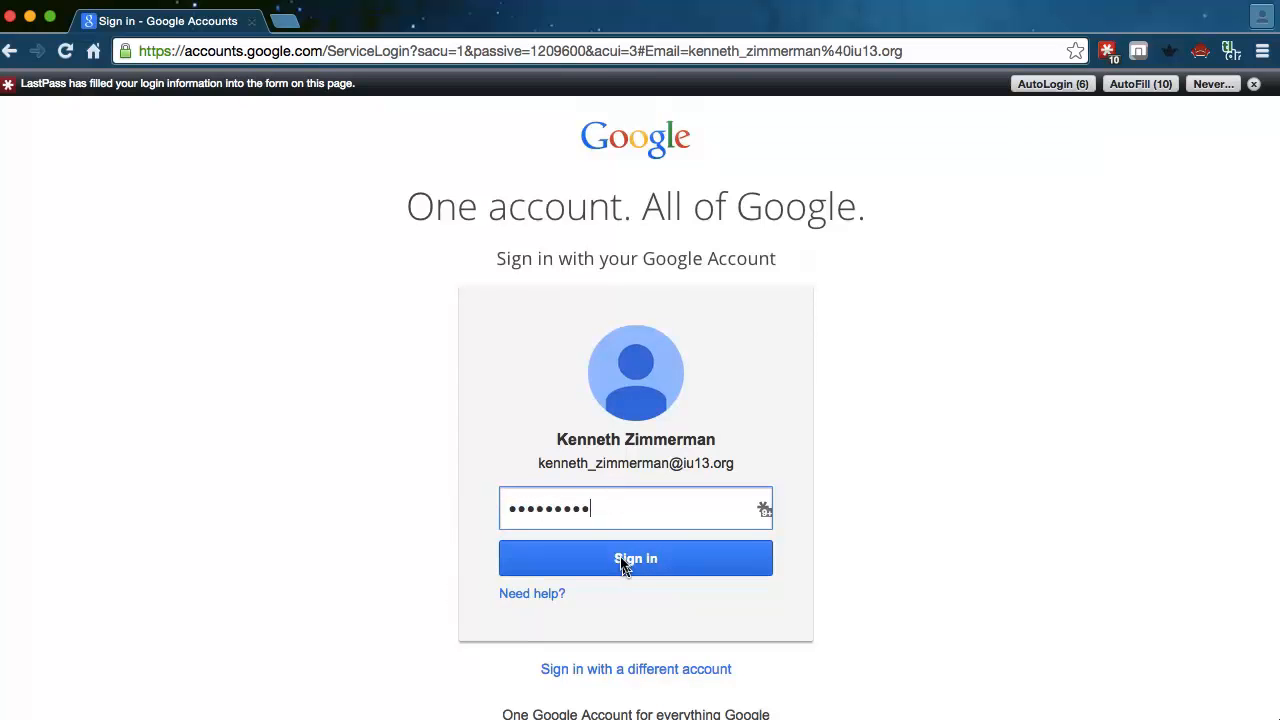
pyautogui.click(635, 558)
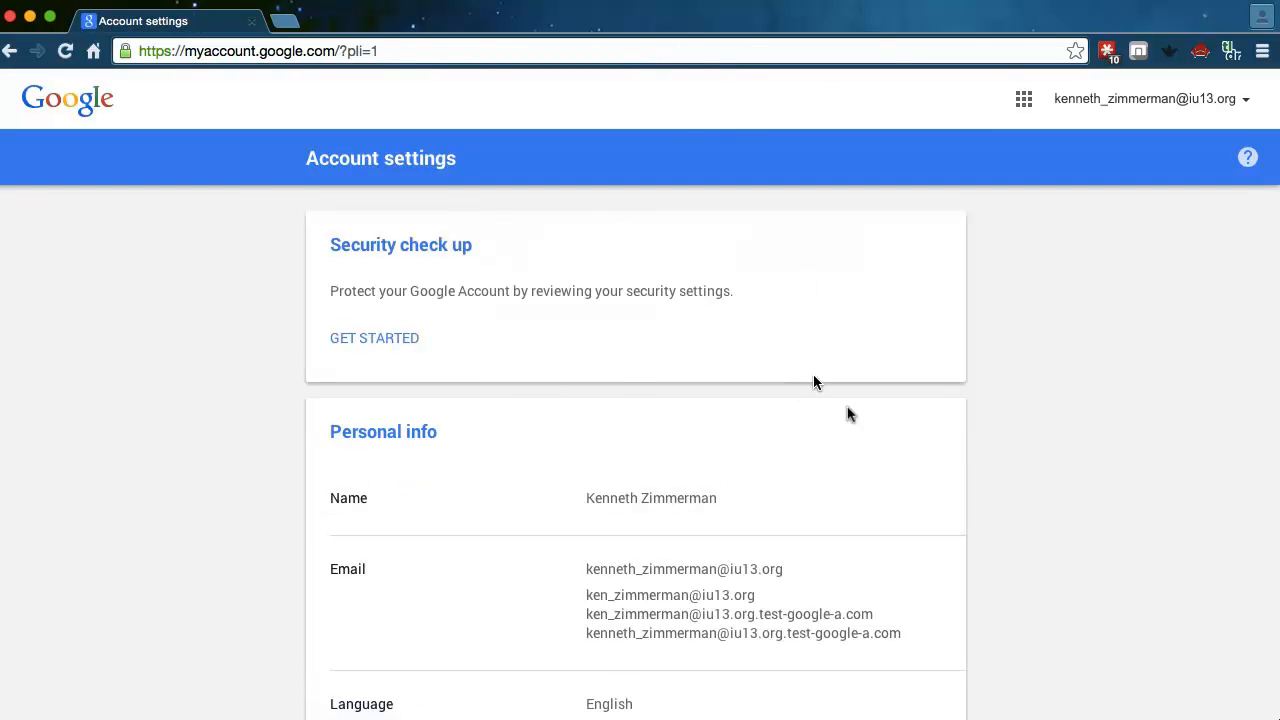
pyautogui.moveTo(1024, 103)
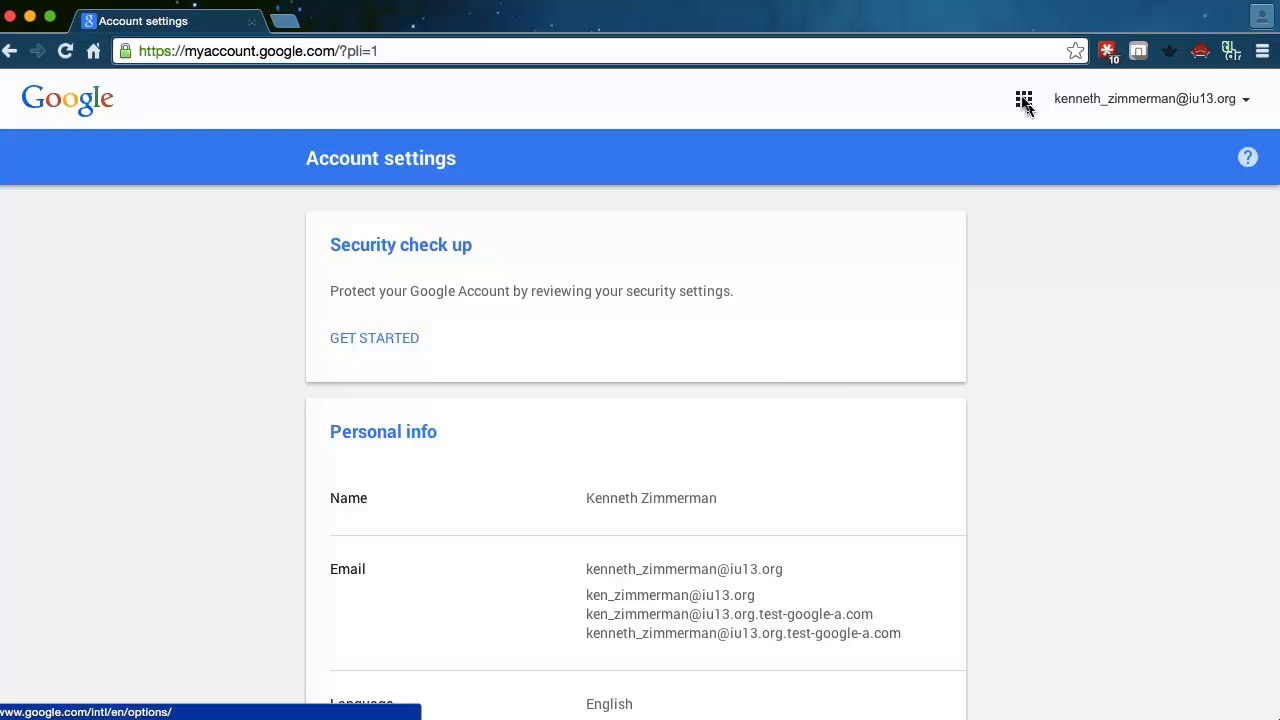
pyautogui.click(1023, 99)
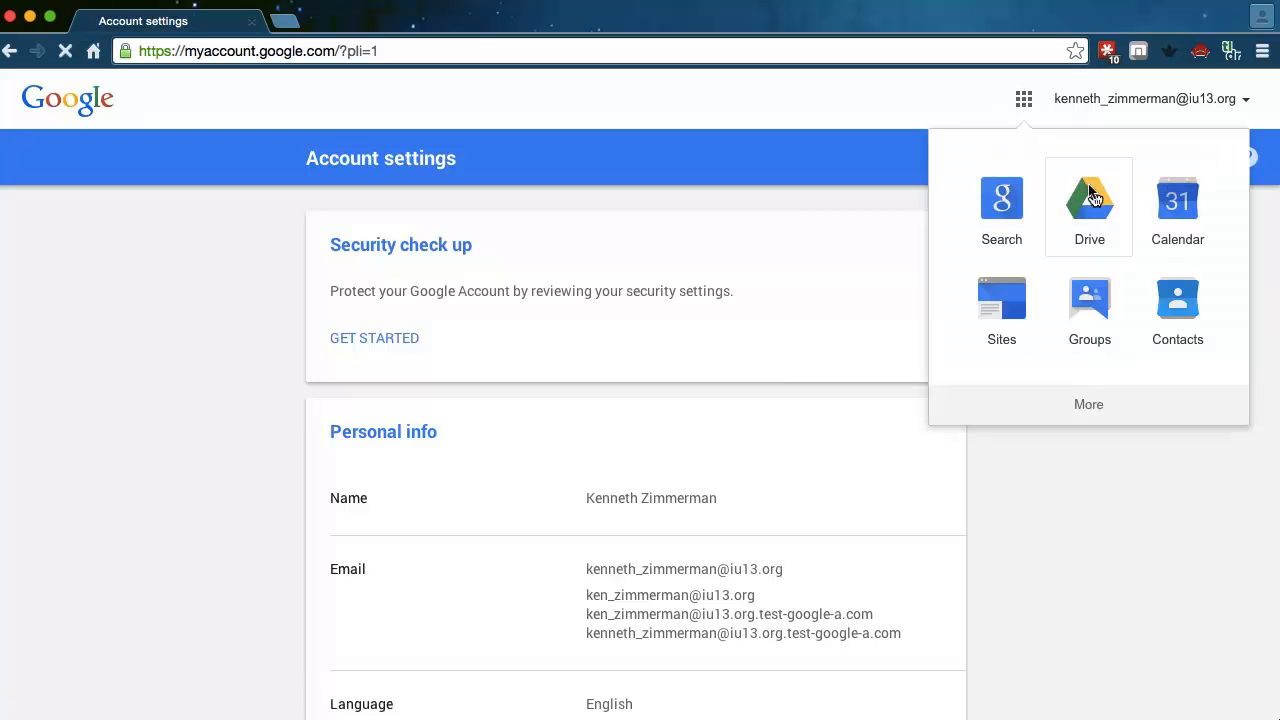
pyautogui.click(1089, 197)
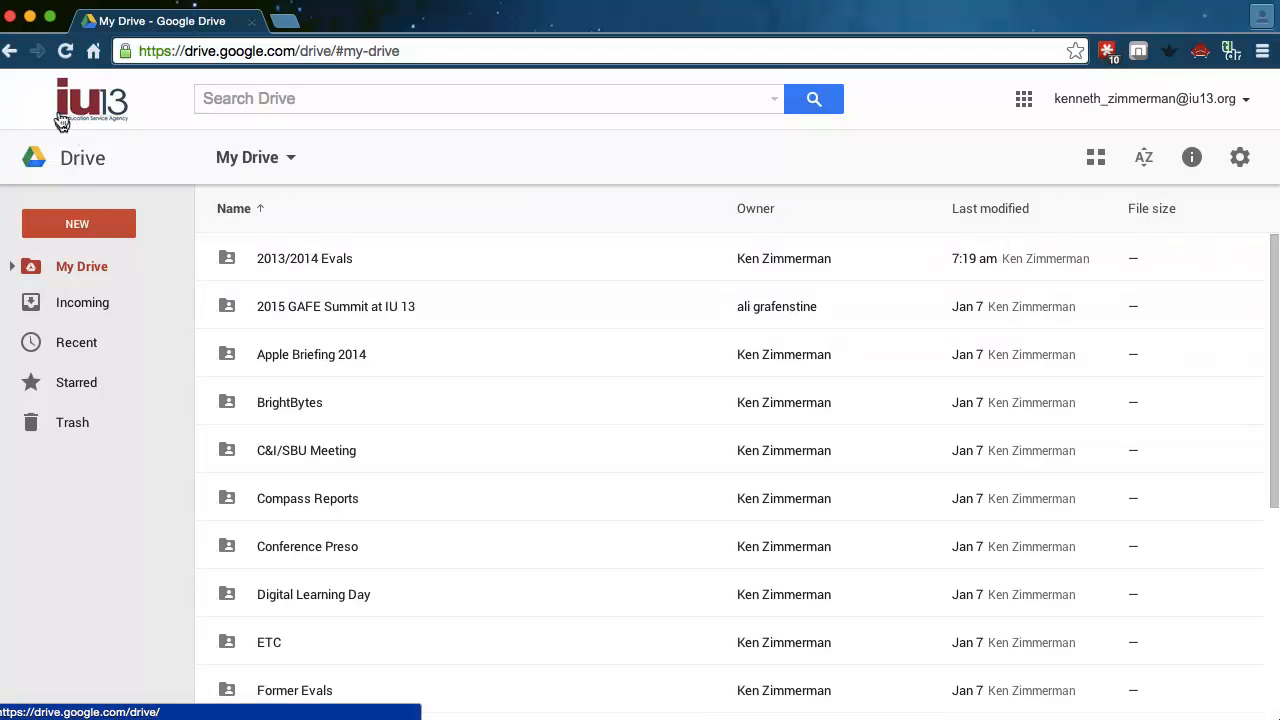
pyautogui.click(90, 105)
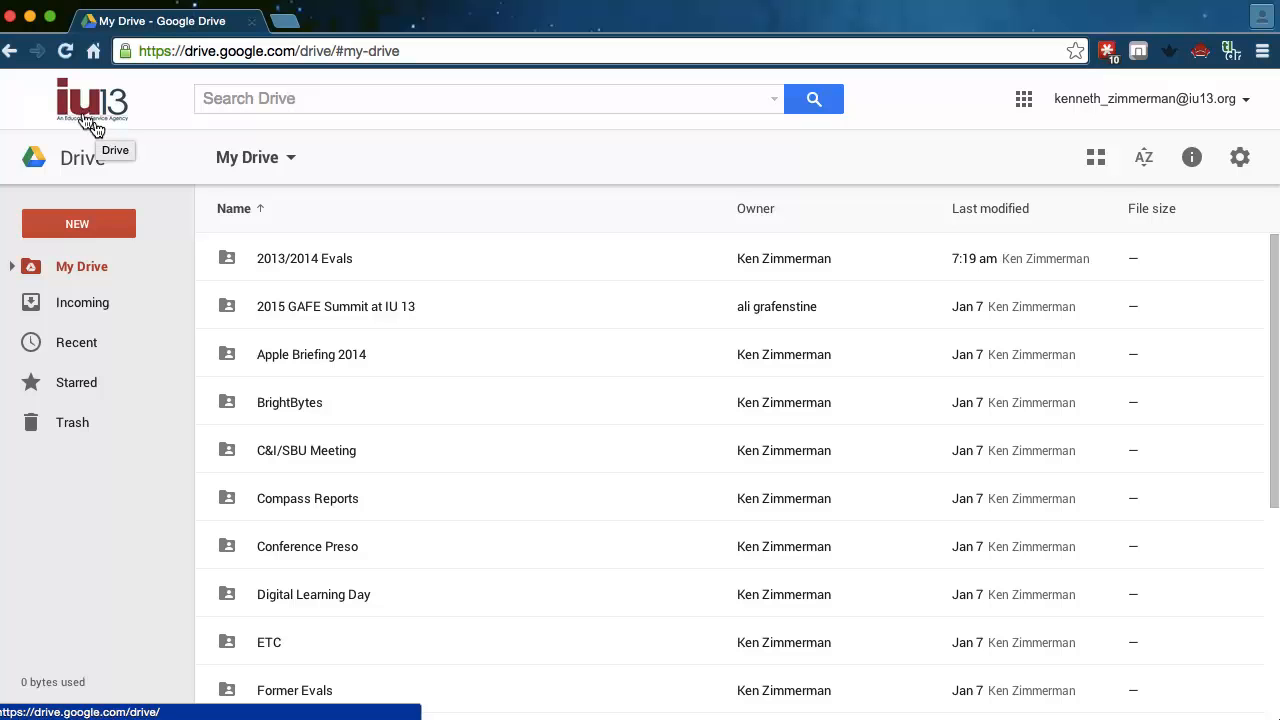
pyautogui.moveTo(50, 302)
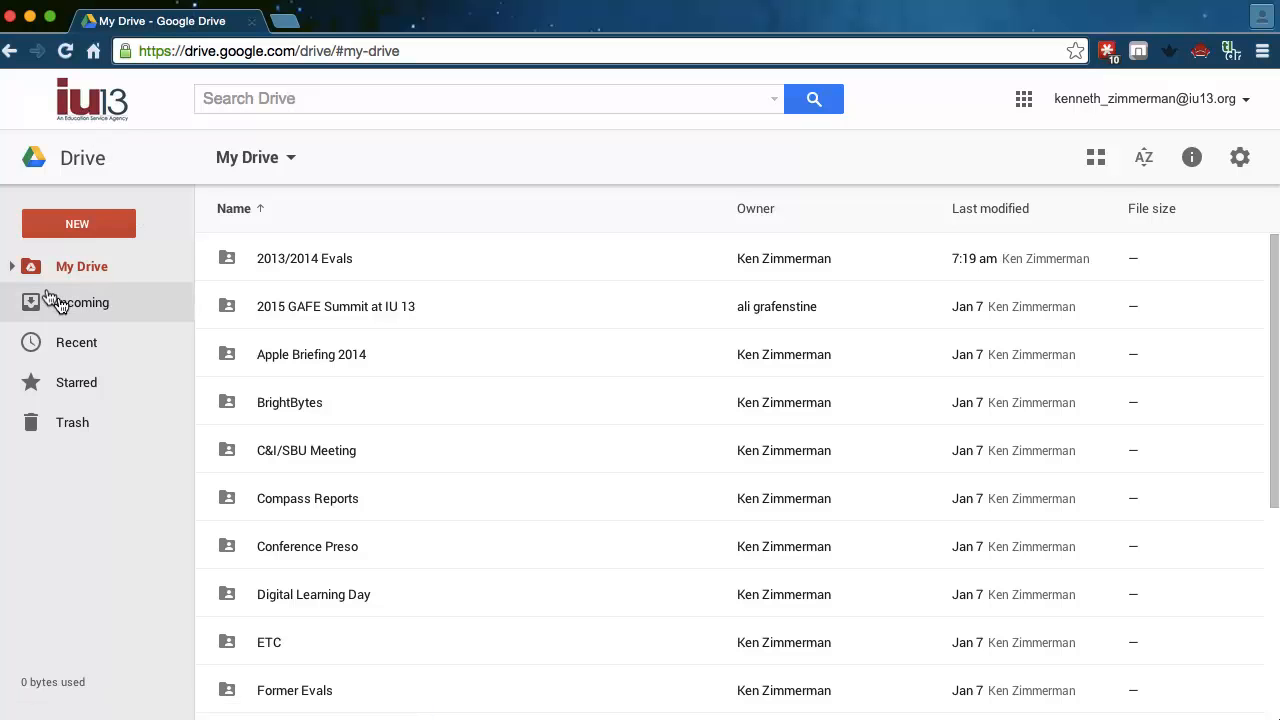
pyautogui.click(82, 302)
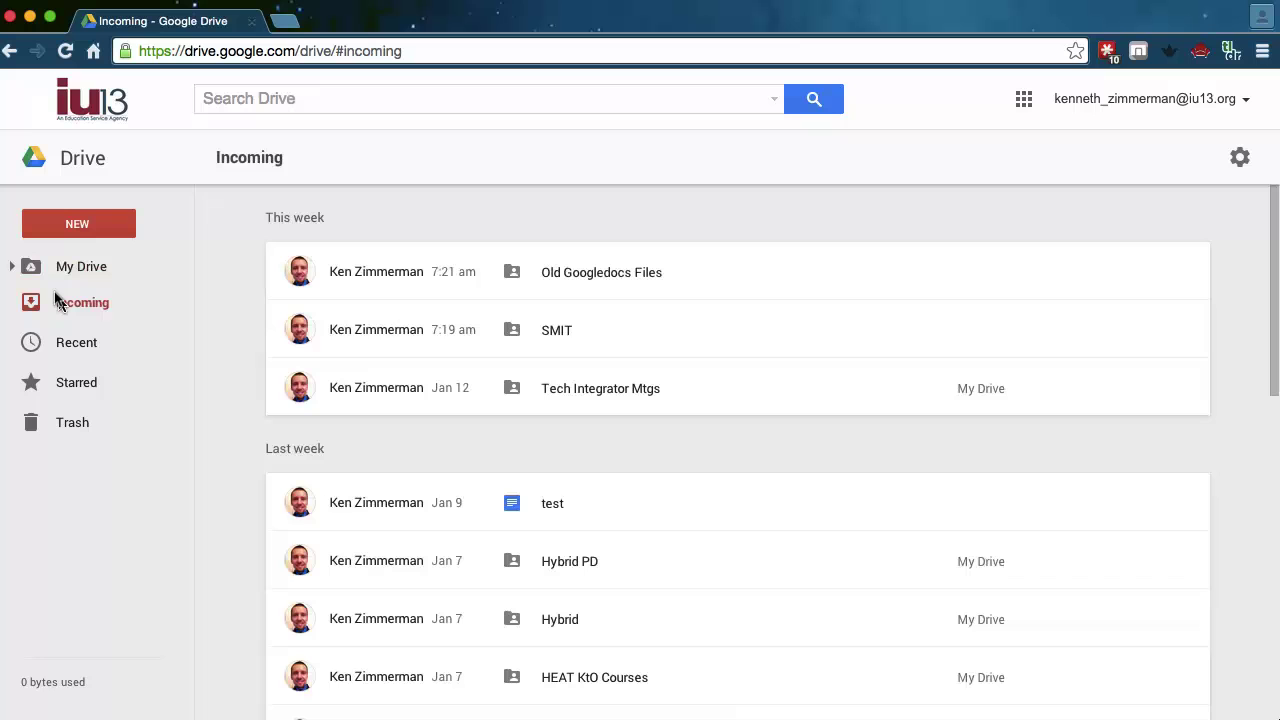
pyautogui.moveTo(372, 290)
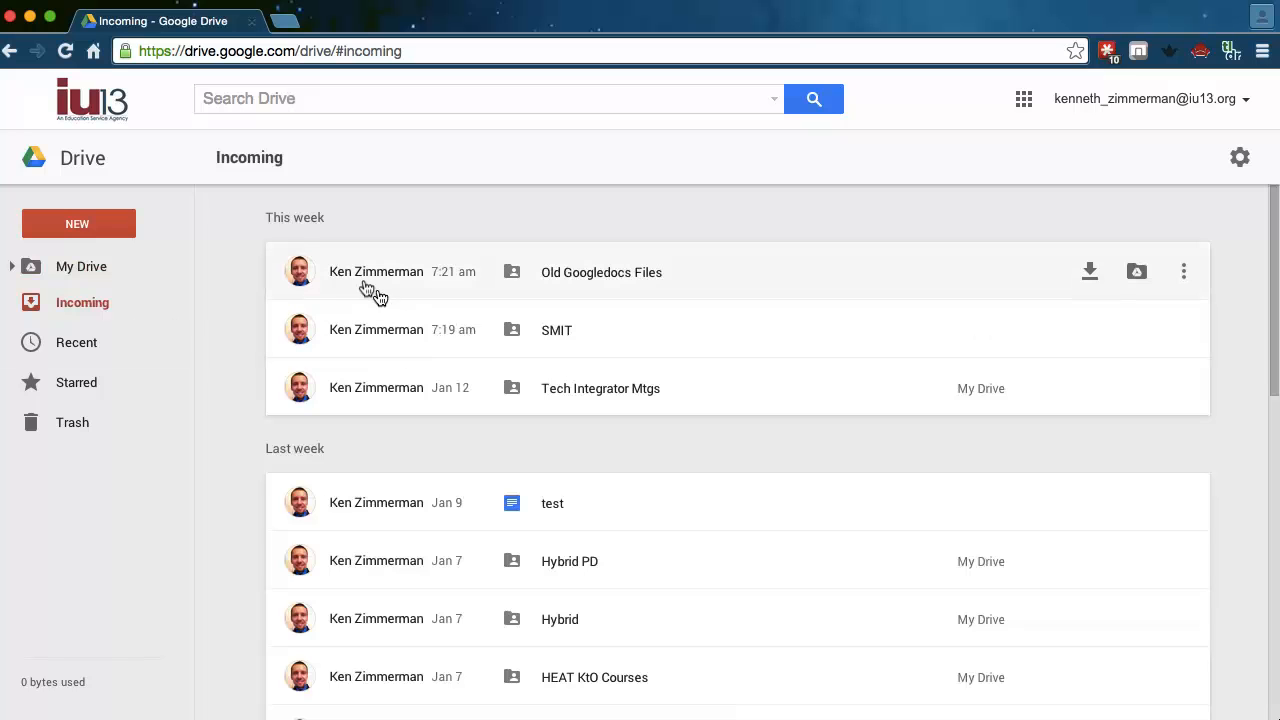
pyautogui.moveTo(560, 323)
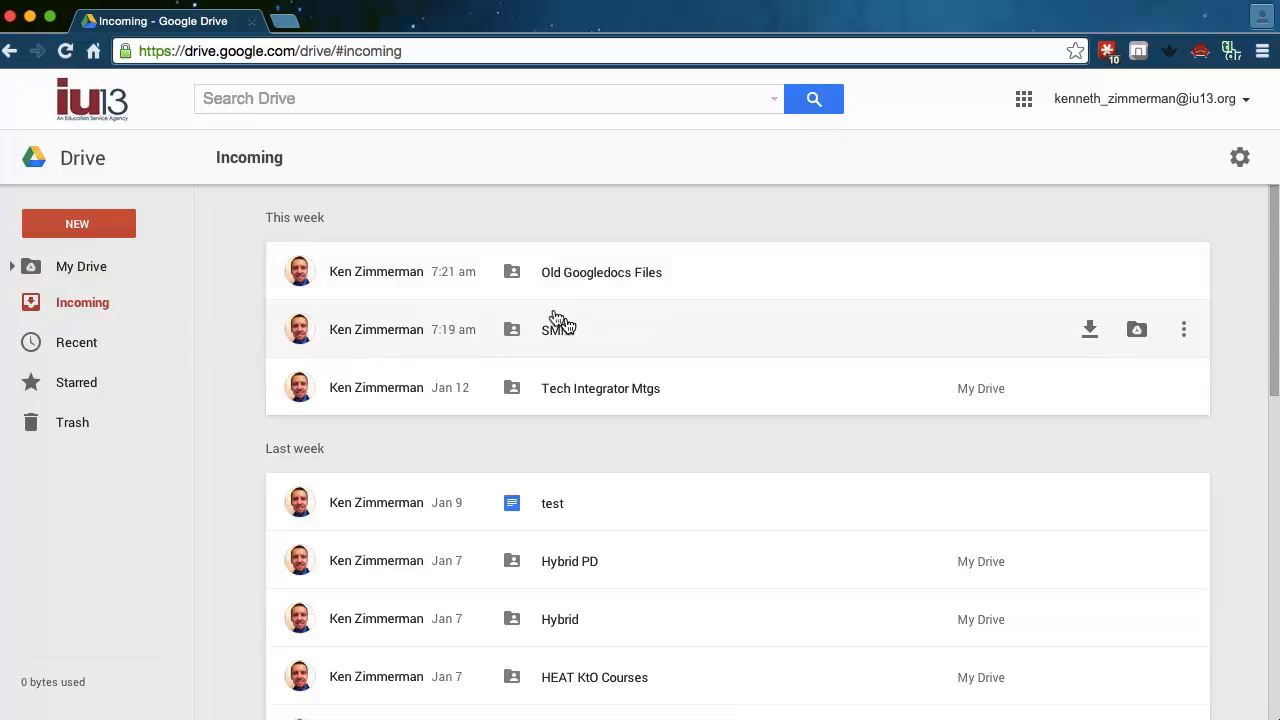
pyautogui.moveTo(563, 278)
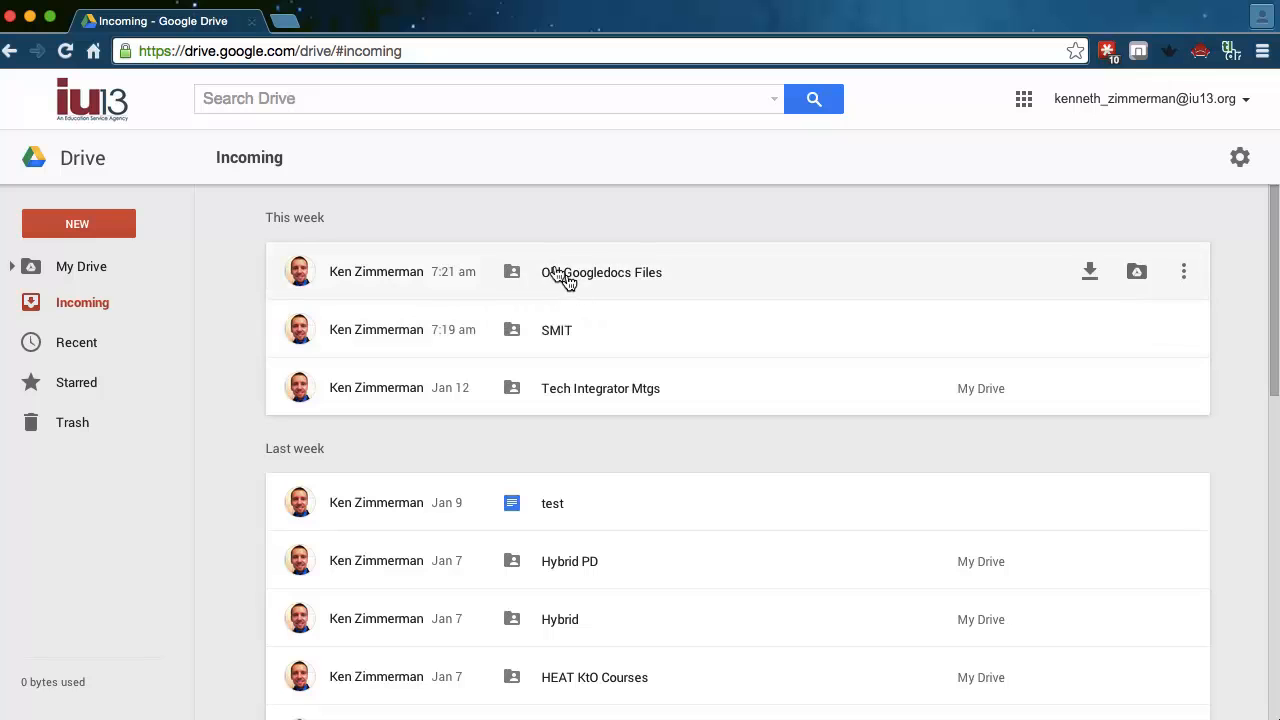
pyautogui.moveTo(55, 271)
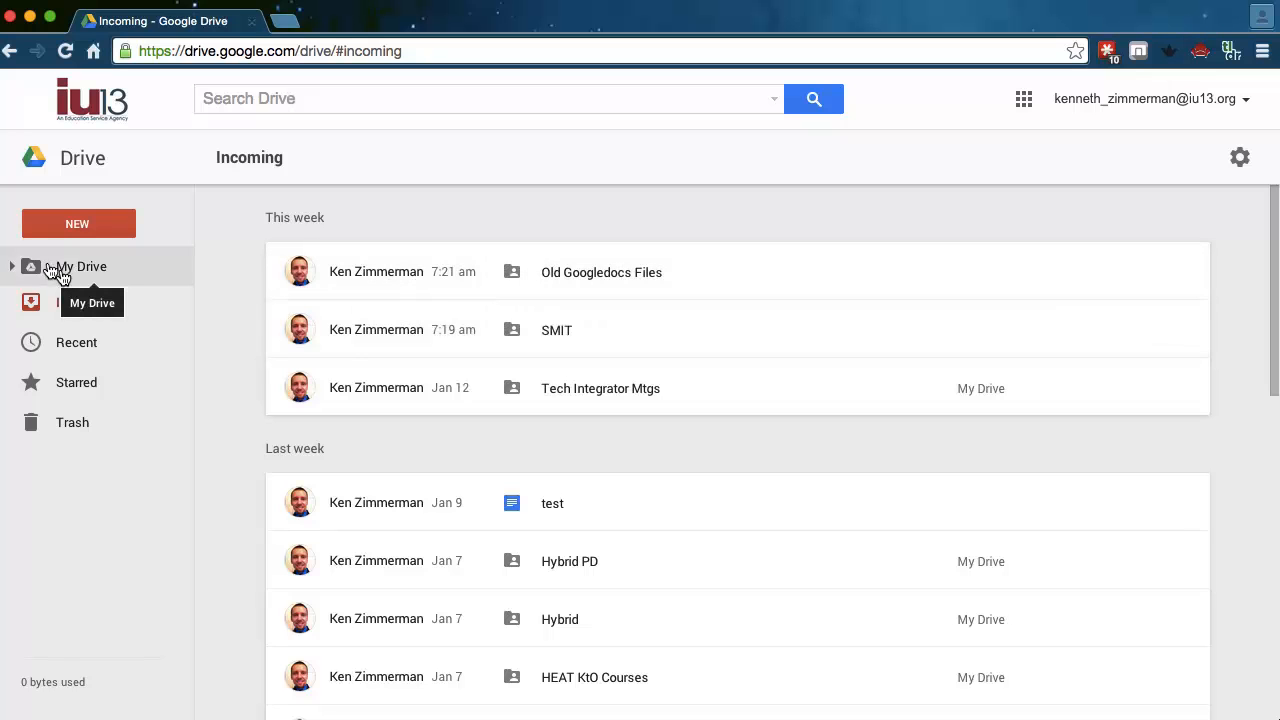
pyautogui.moveTo(146, 272)
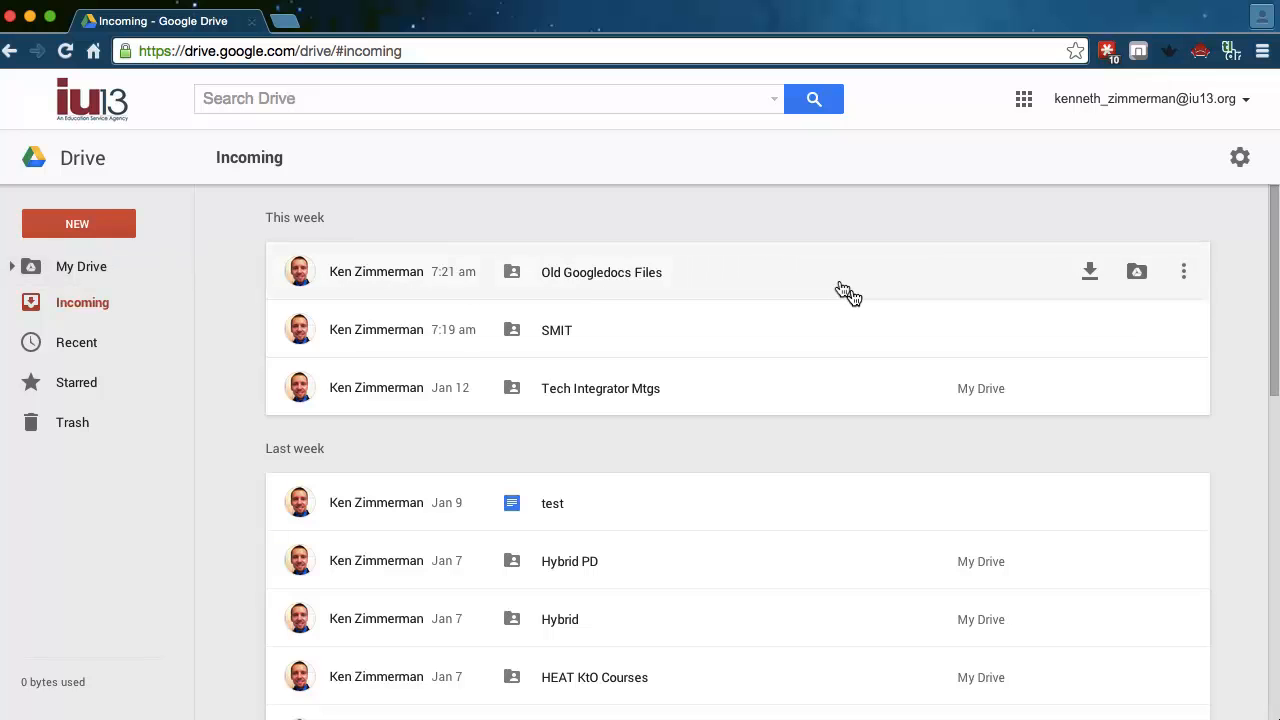
pyautogui.moveTo(1089, 271)
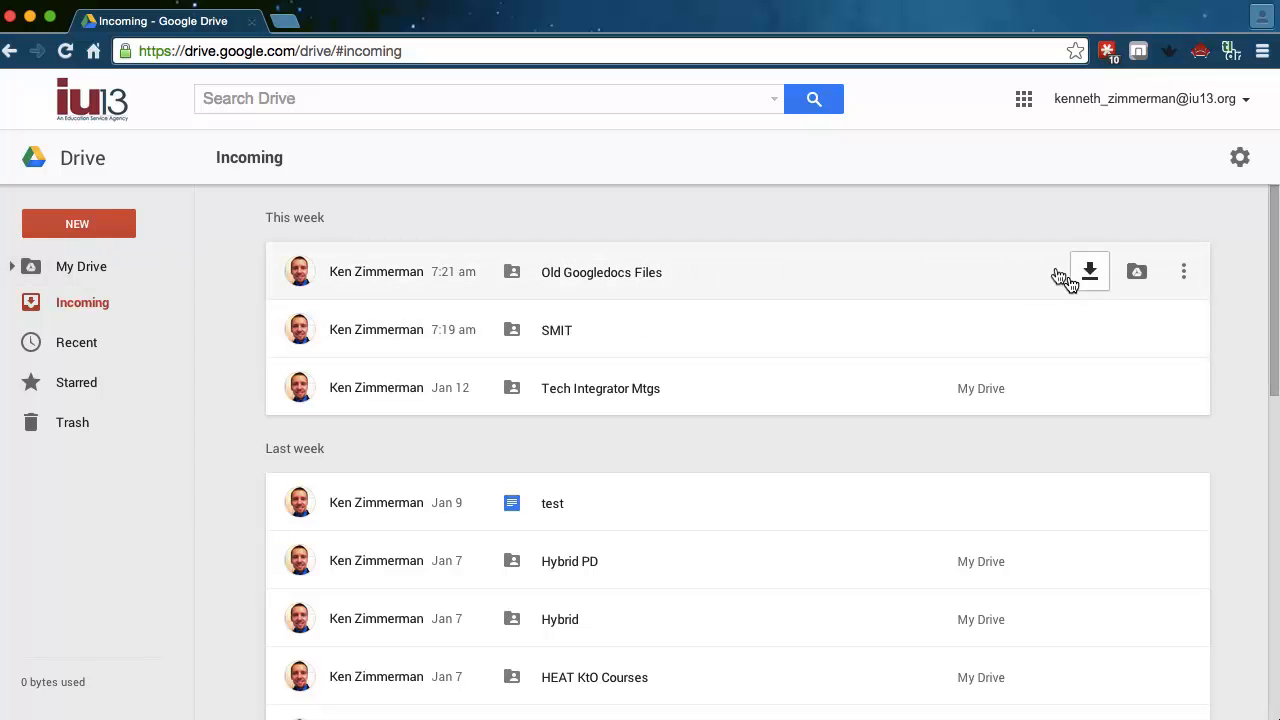
pyautogui.moveTo(1183, 271)
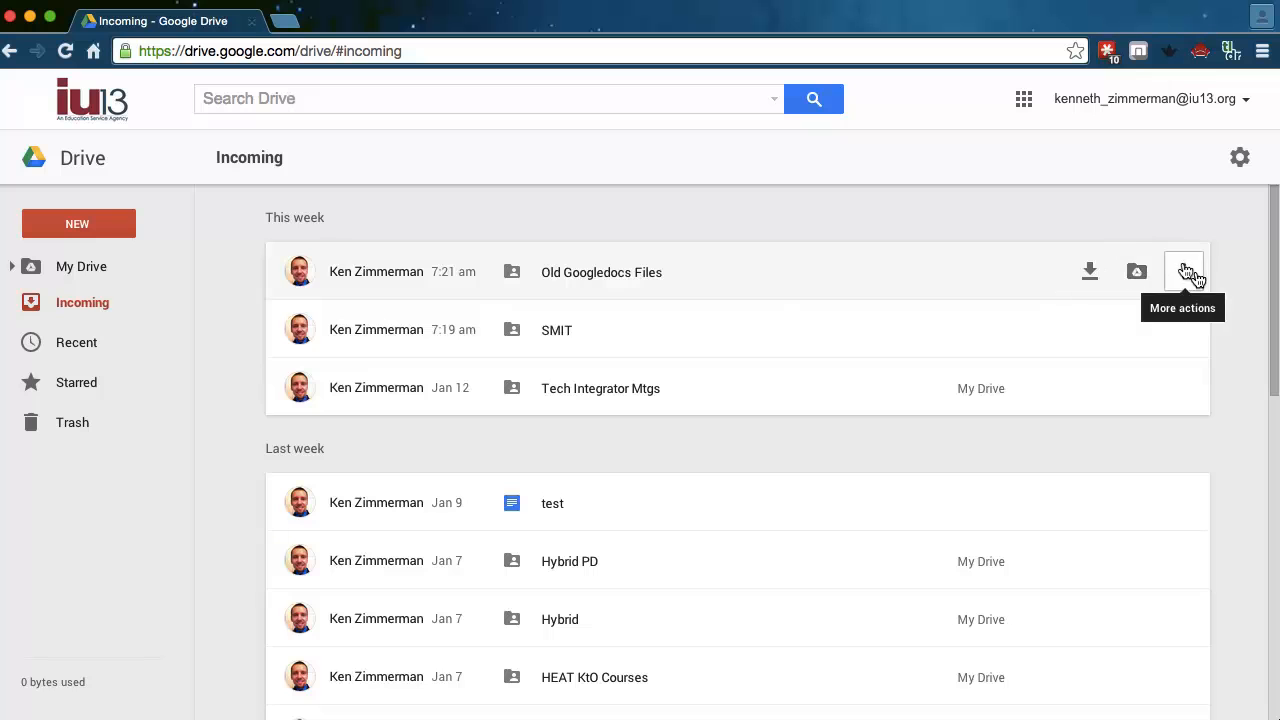
pyautogui.moveTo(1137, 271)
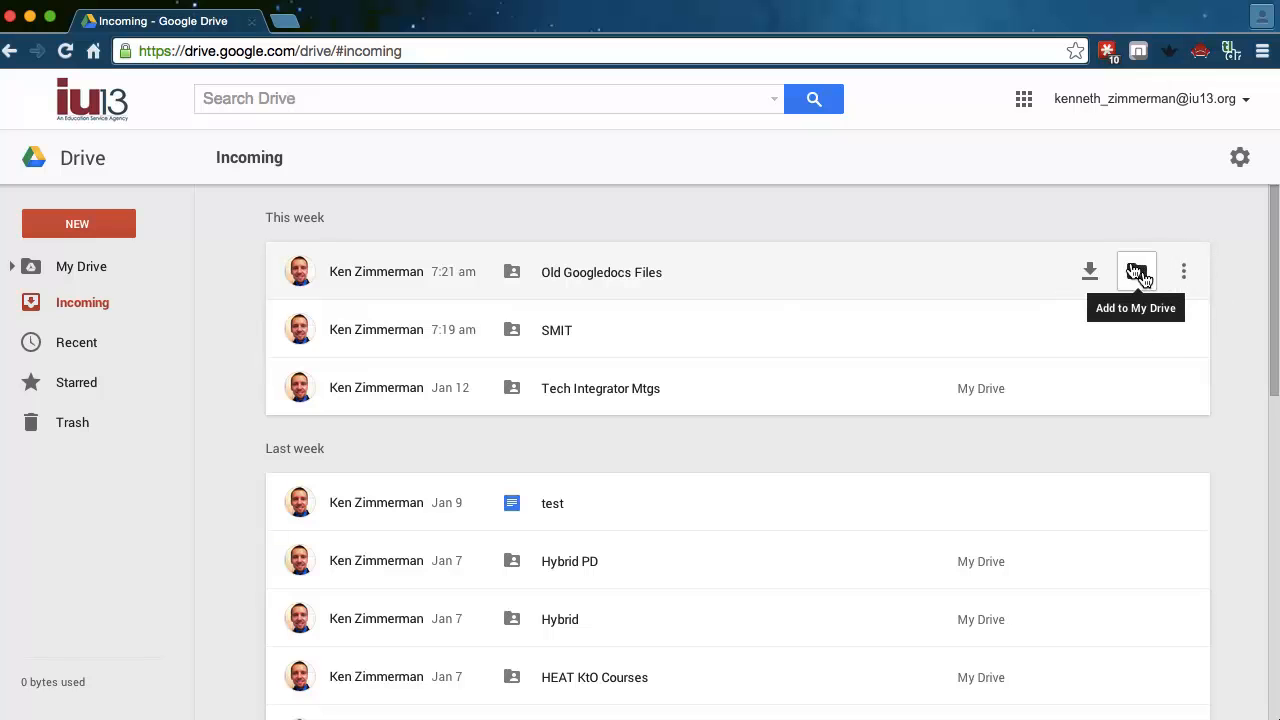
# Add the shared Old Googledocs Files folder to My Drive from Incoming.
pyautogui.click(1136, 271)
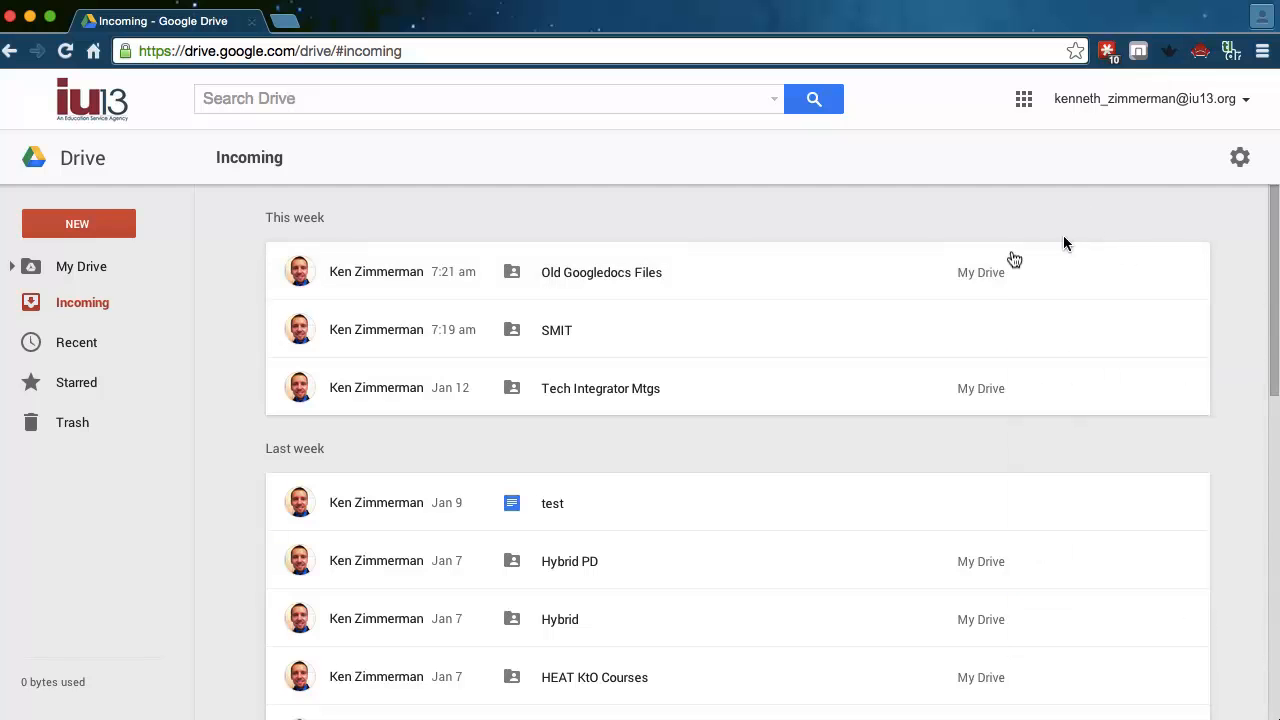
pyautogui.moveTo(980, 330)
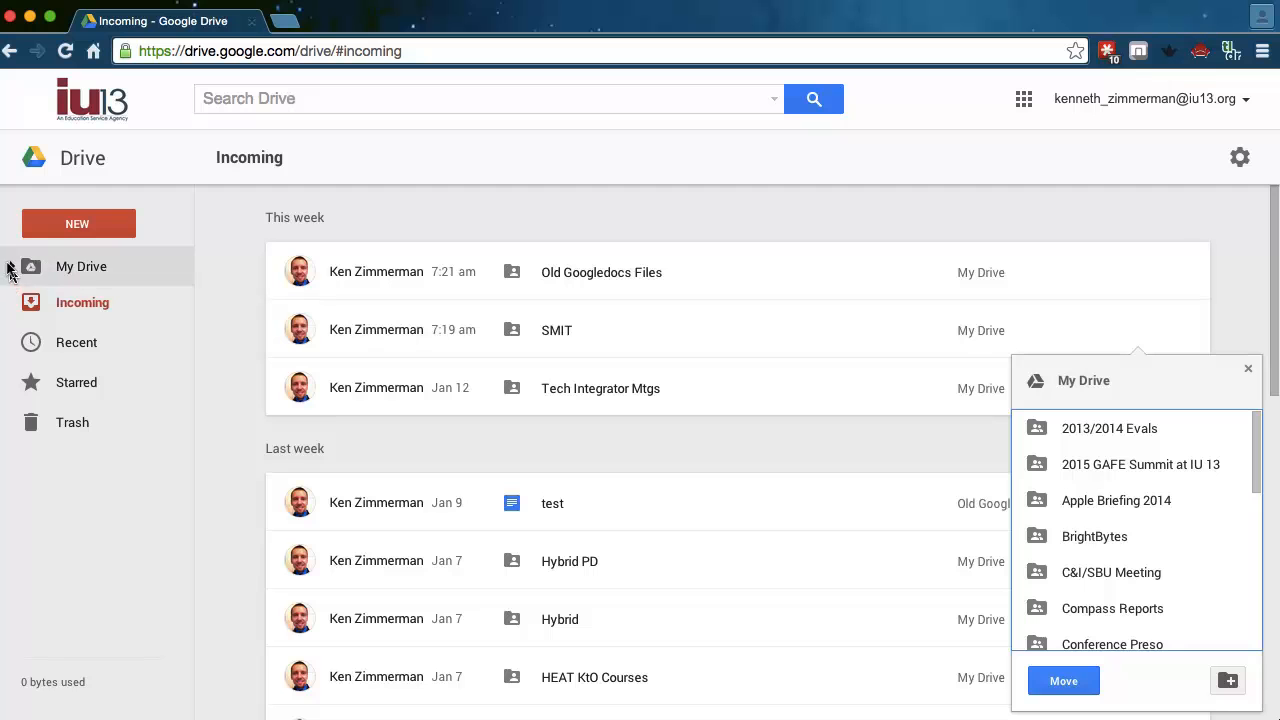
# Expand My Drive and open the Old Googledocs Files folder to see the test document.
pyautogui.click(10, 266)
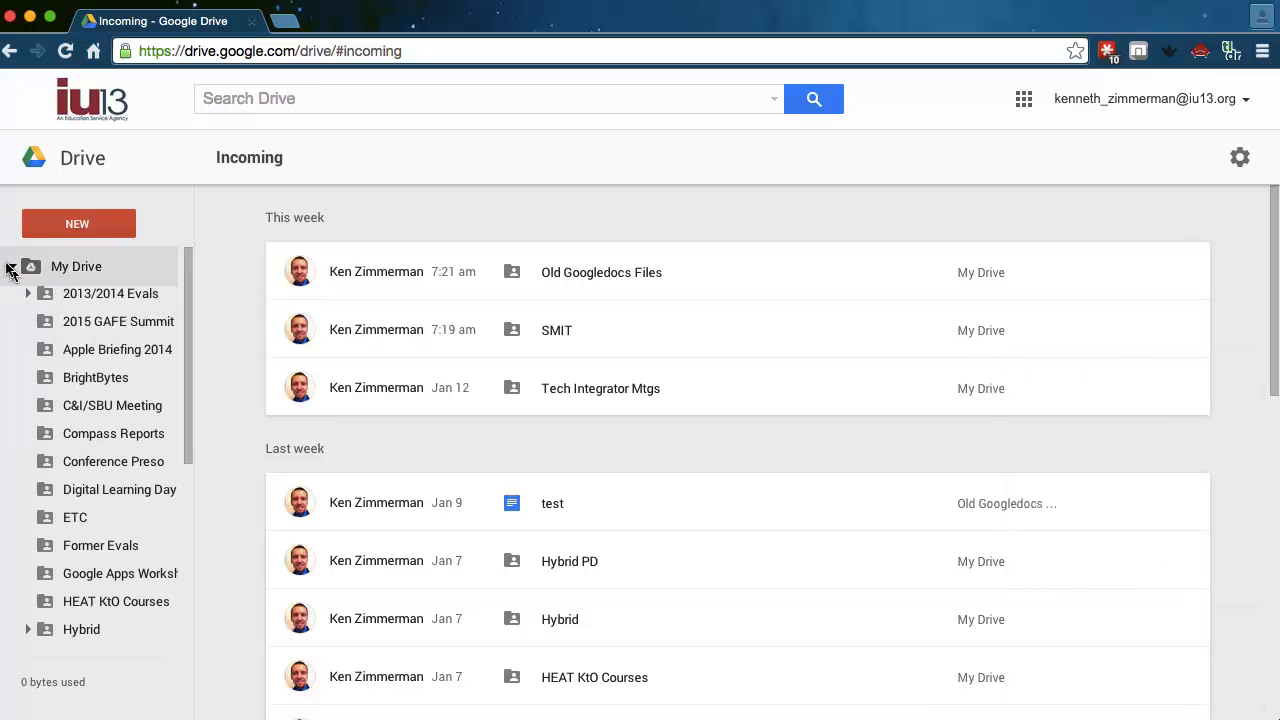
pyautogui.scroll(-3)
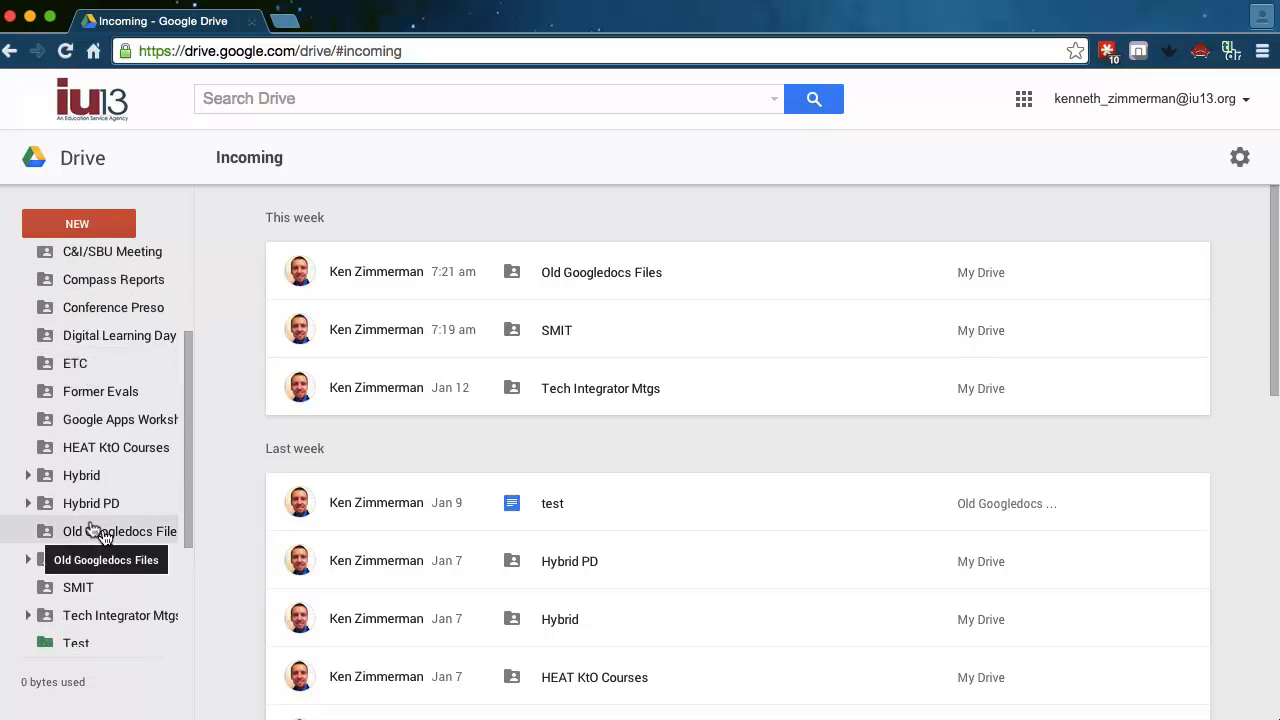
pyautogui.click(119, 531)
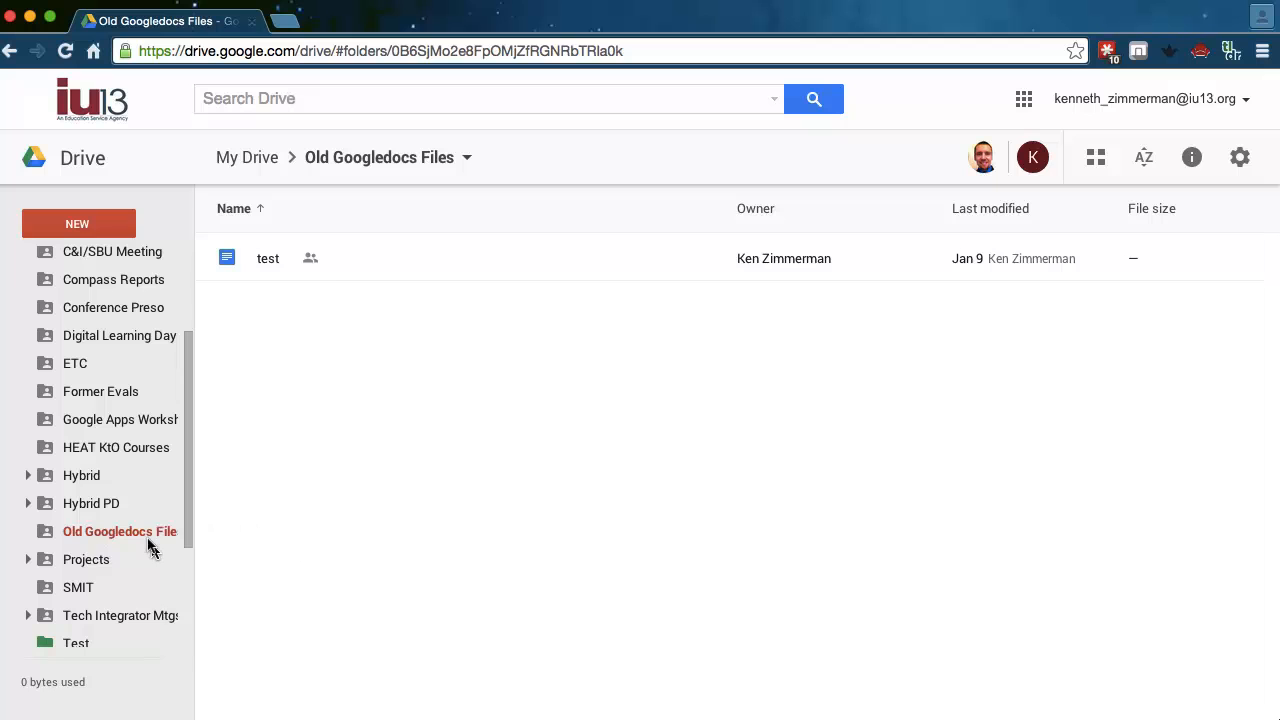
pyautogui.moveTo(120, 503)
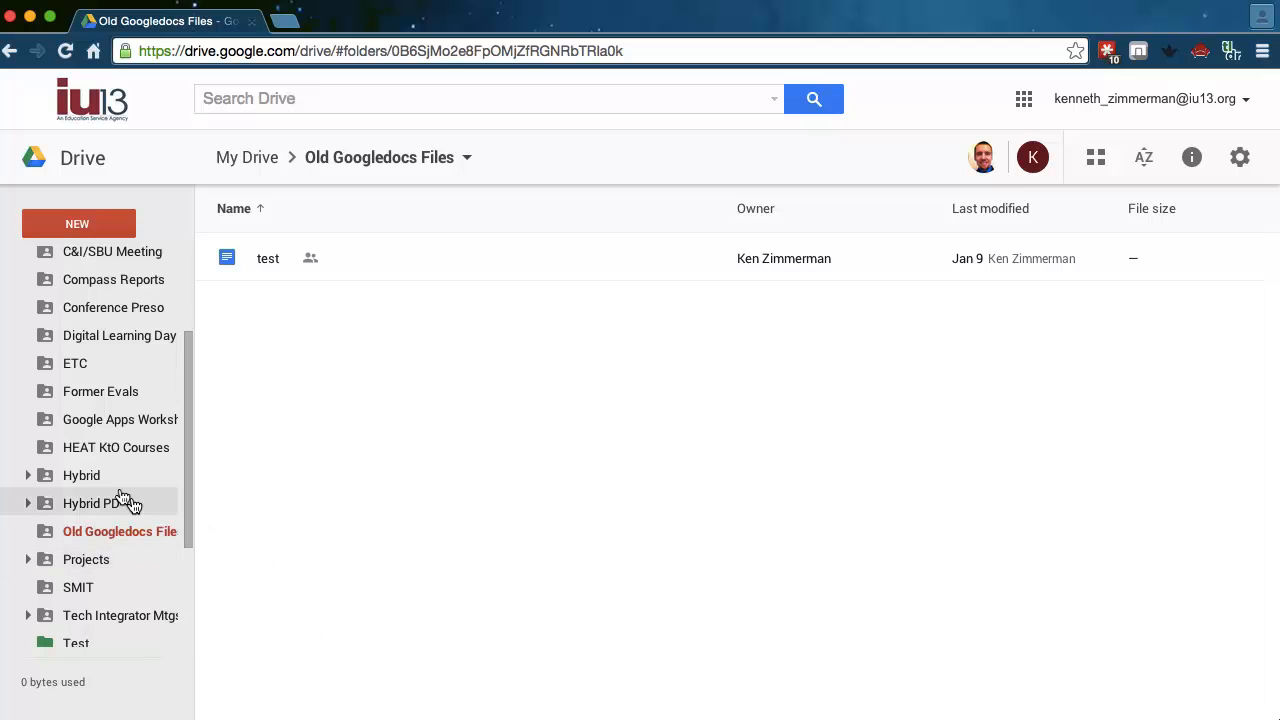